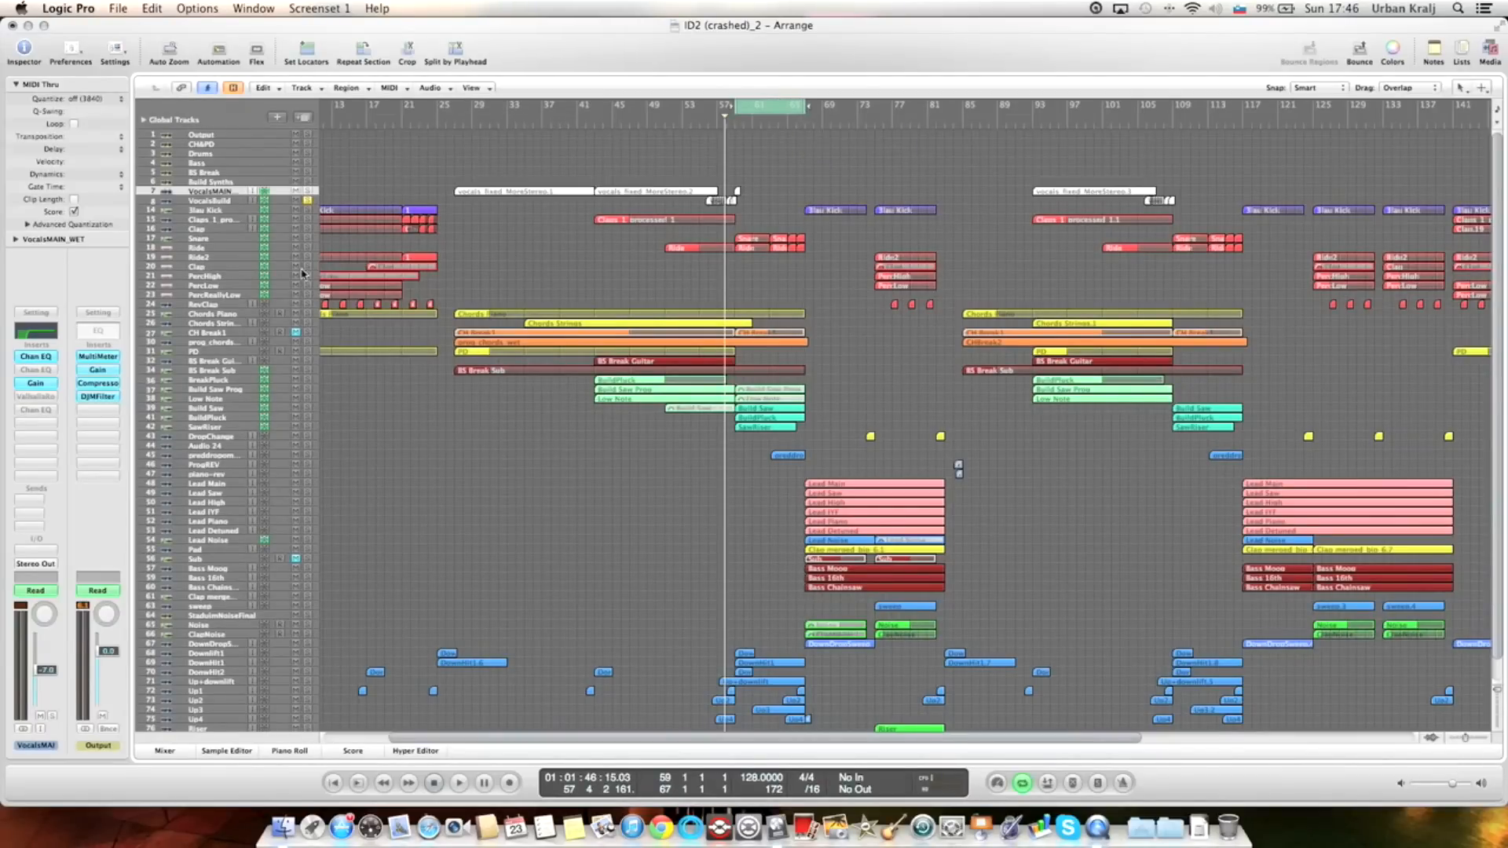
Select the Snare and Ride tracks and play back the drum parts.
left_click(202, 237)
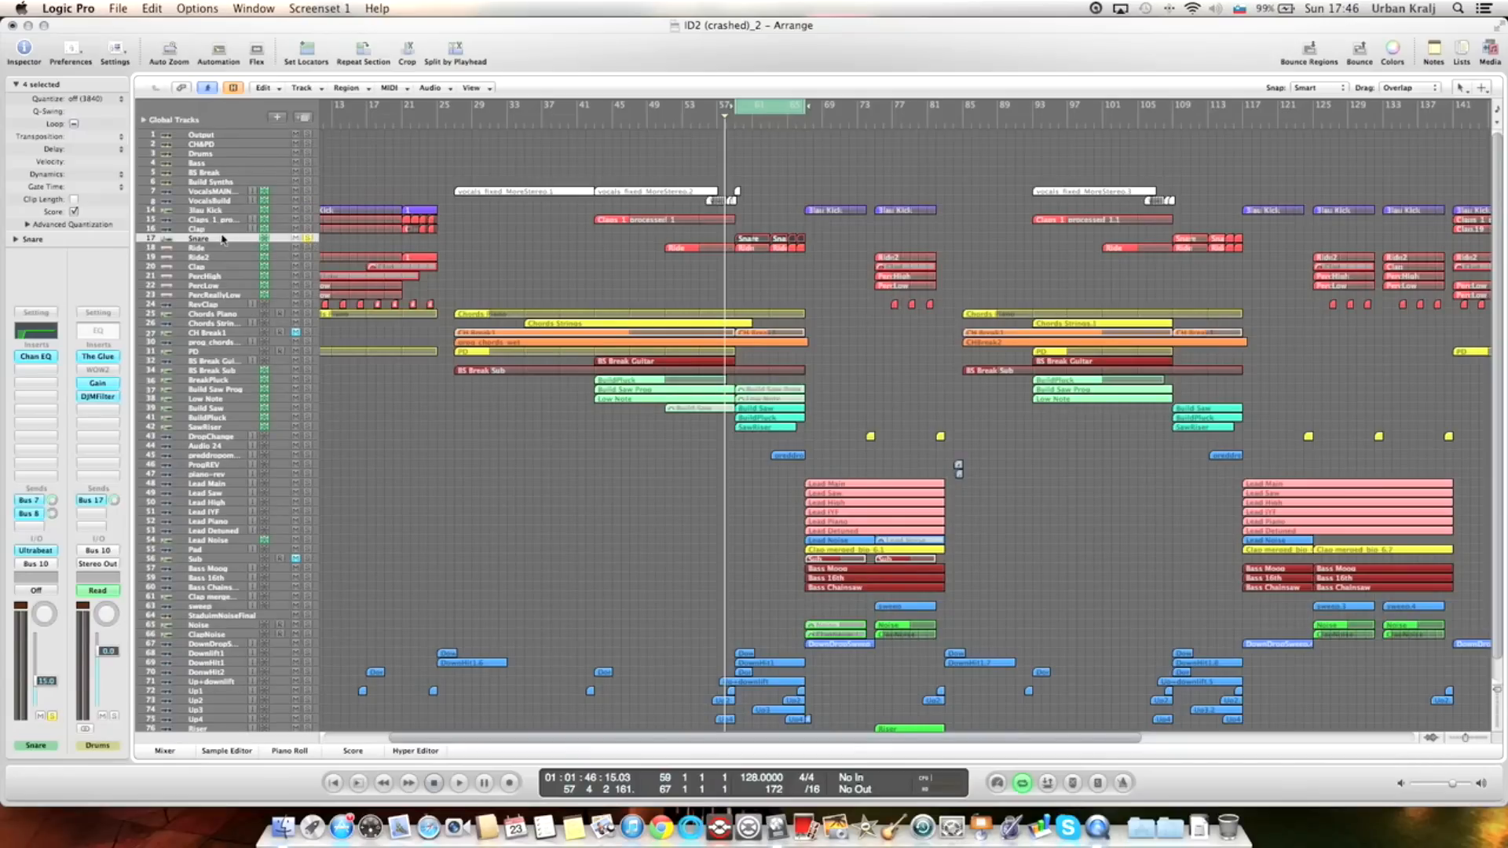
left_click(459, 782)
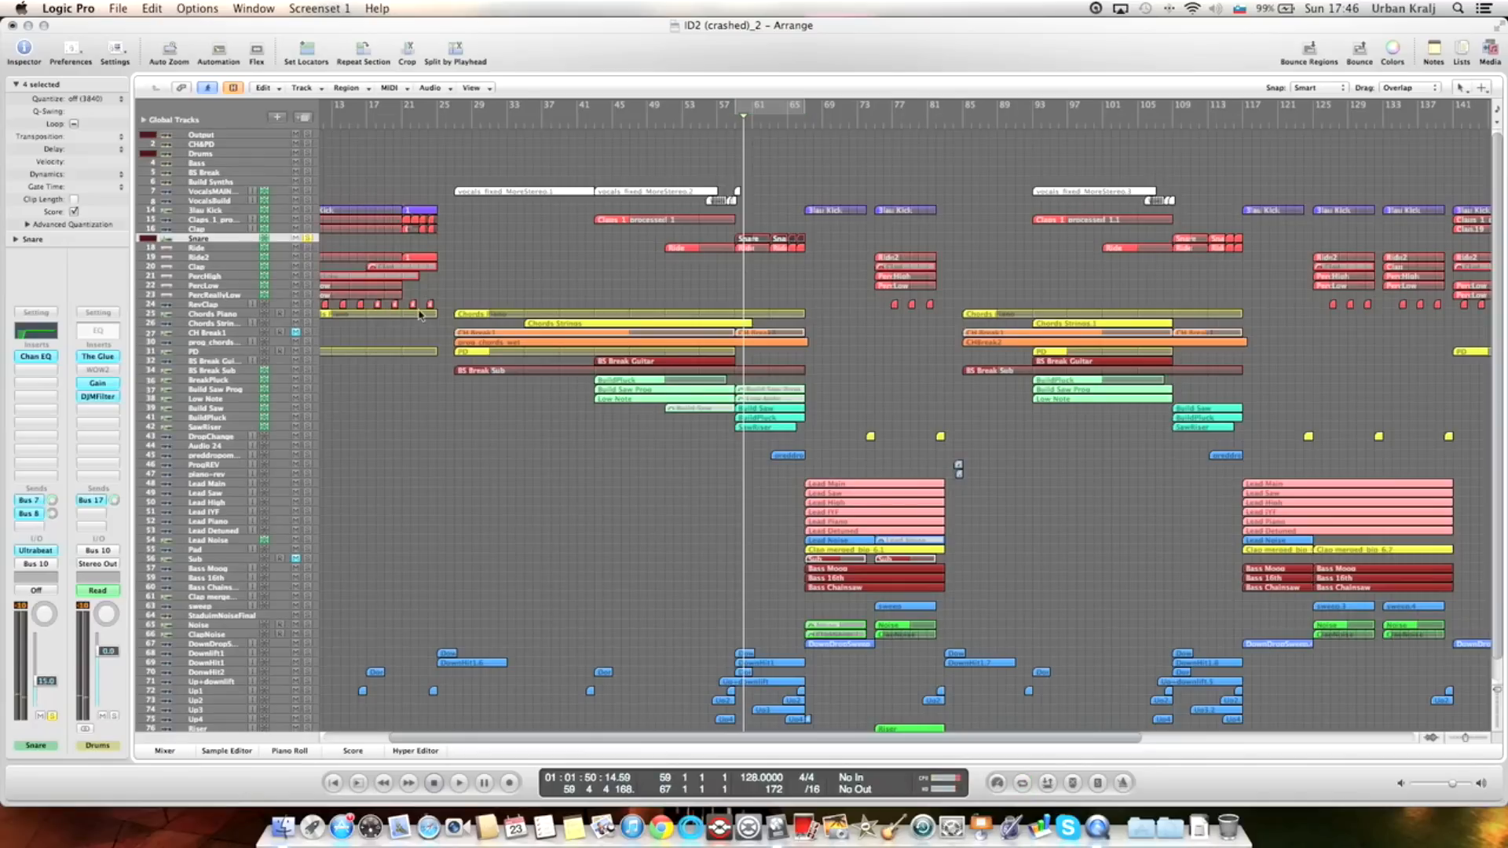
left_click(459, 783)
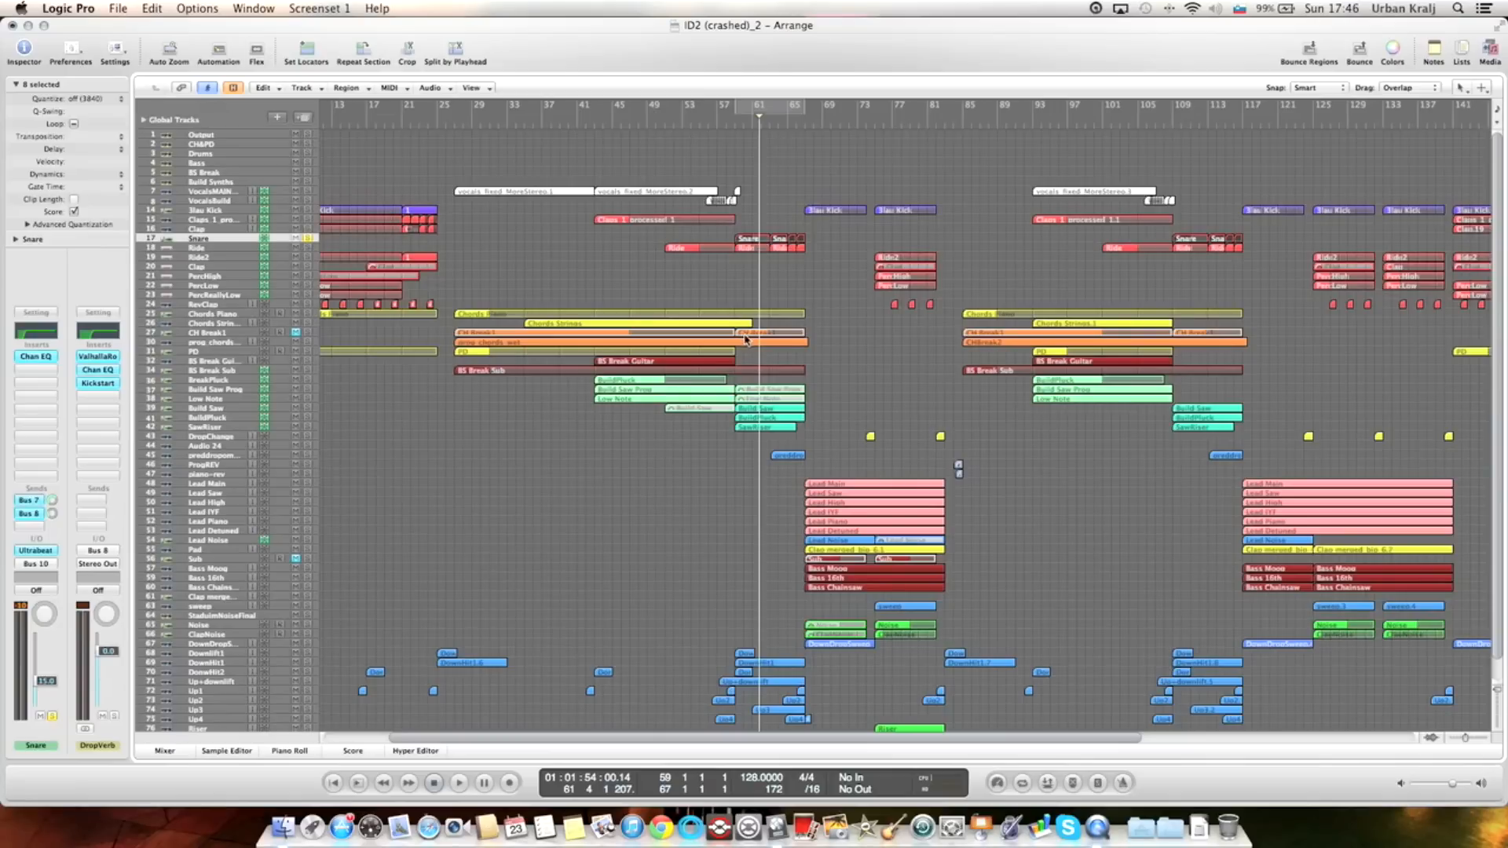
mouse_move(443, 326)
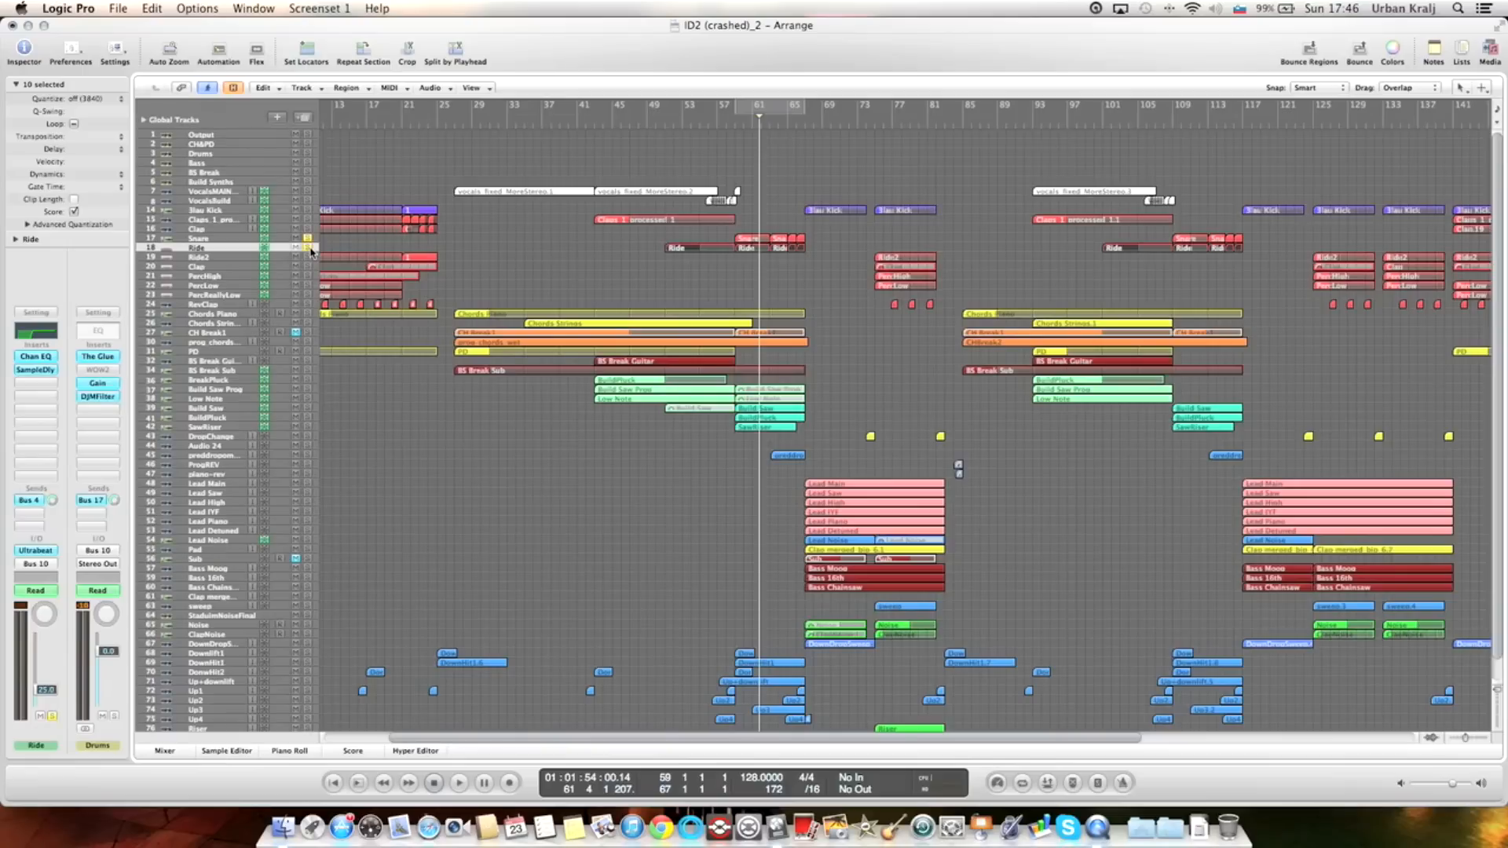
left_click(458, 782)
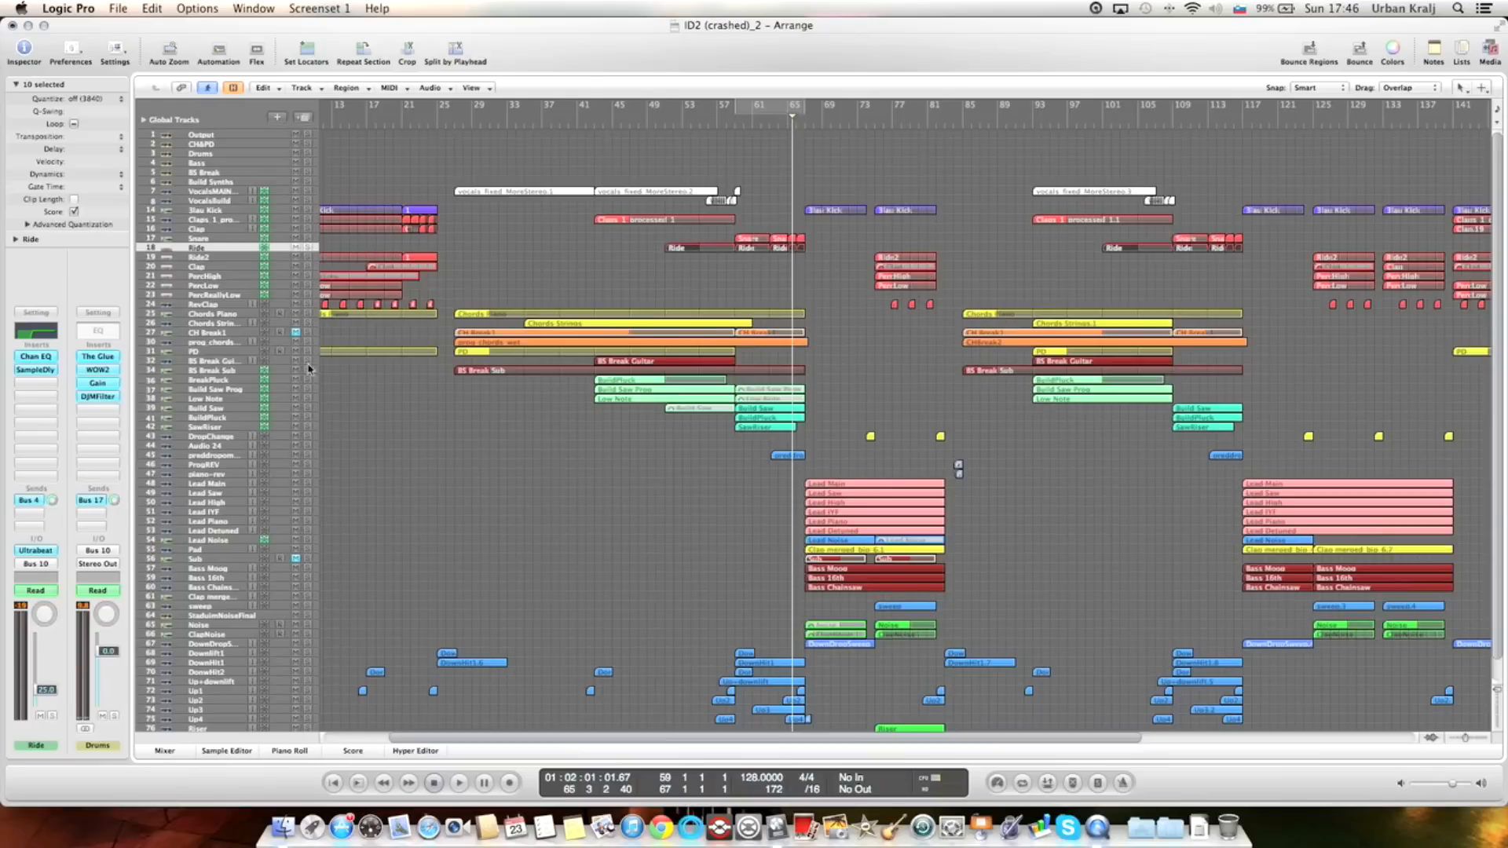
left_click(459, 782)
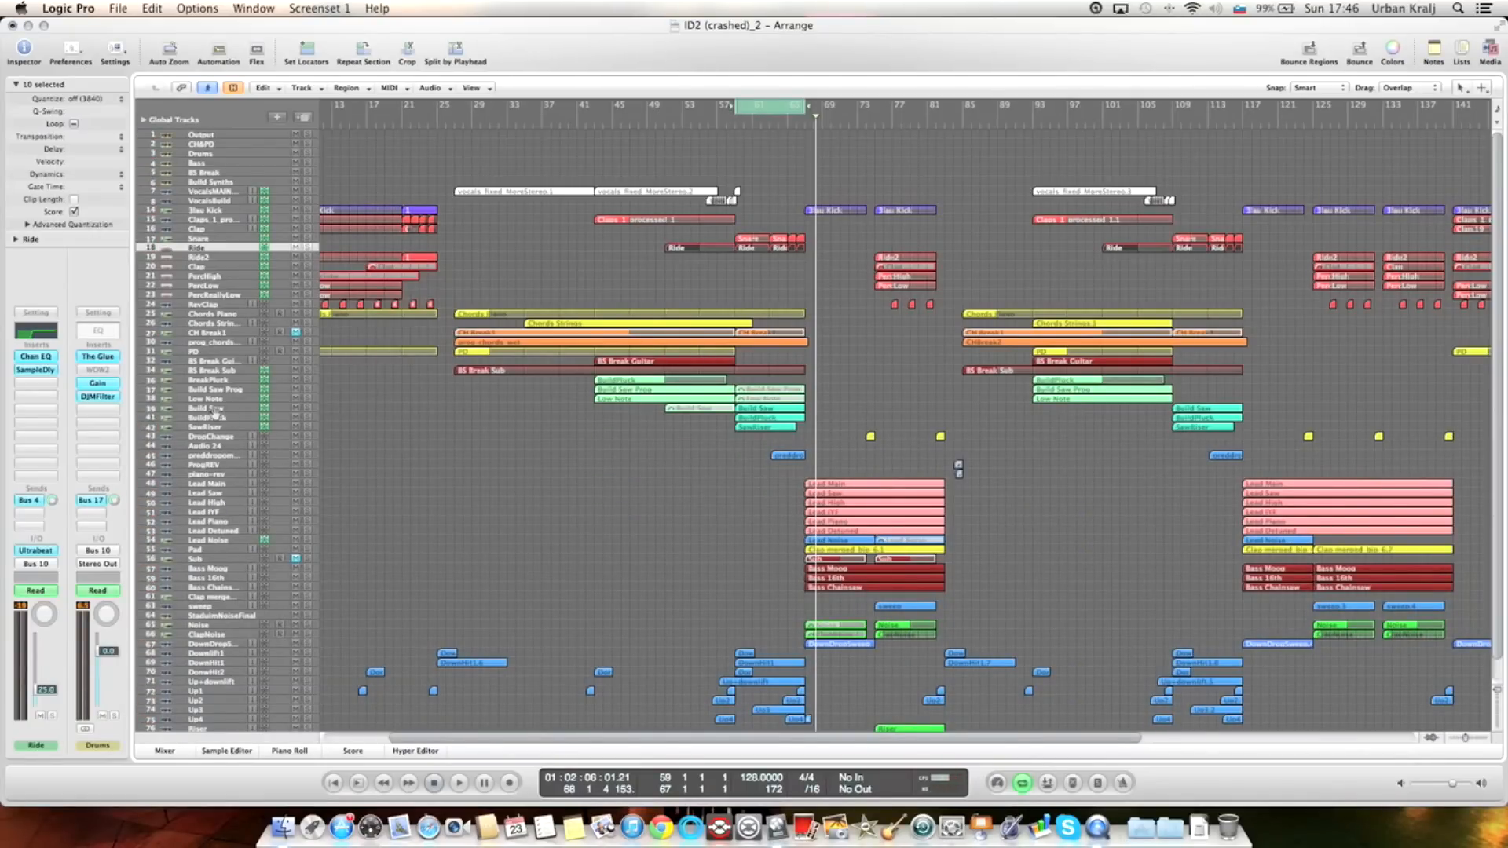
Select the Build Saw track, play the build section and continue past the System Overload warning.
left_click(207, 408)
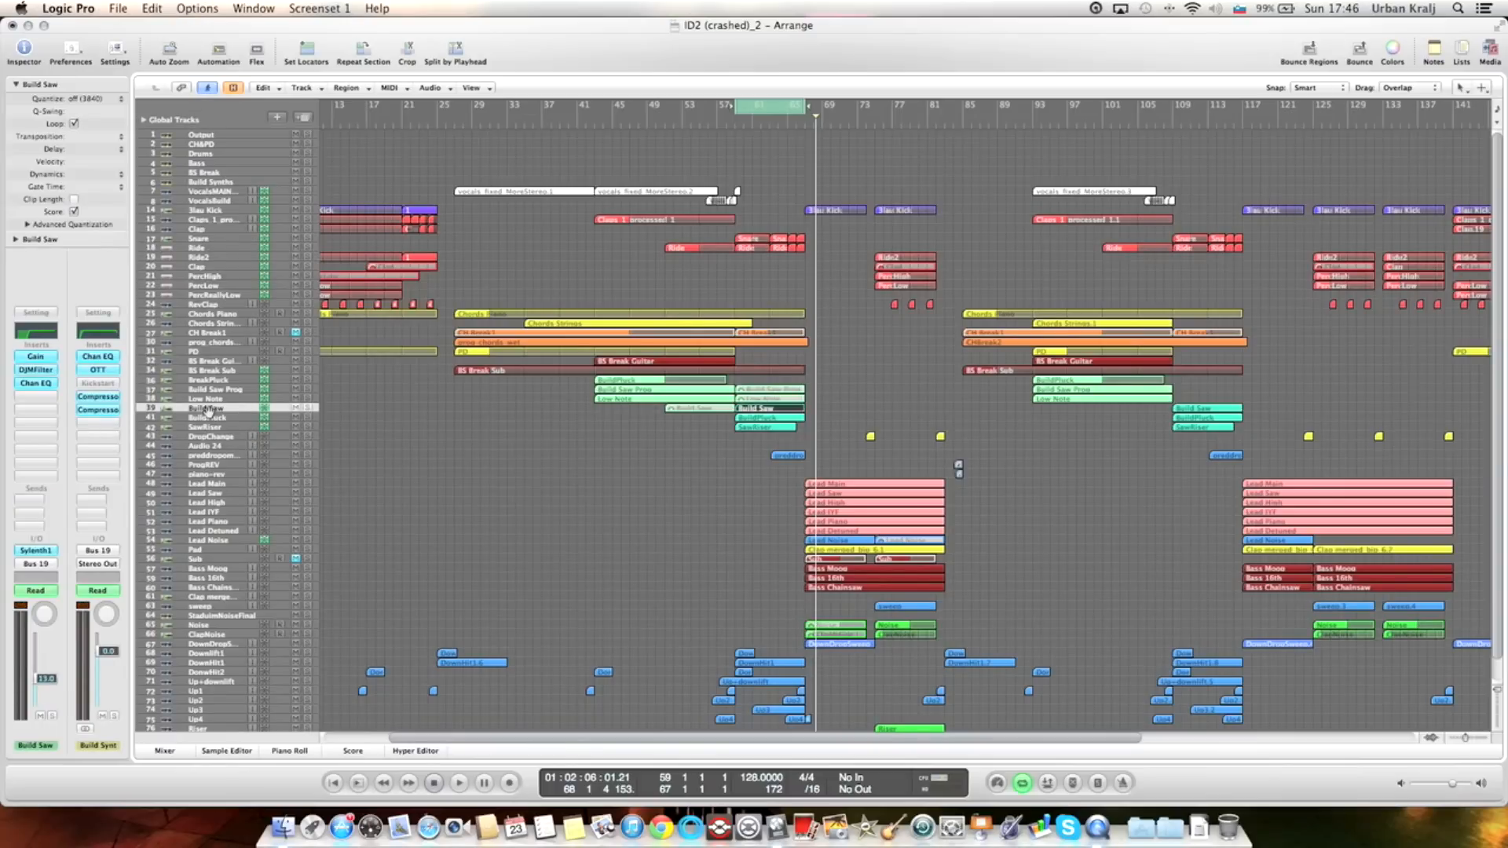
mouse_move(345, 412)
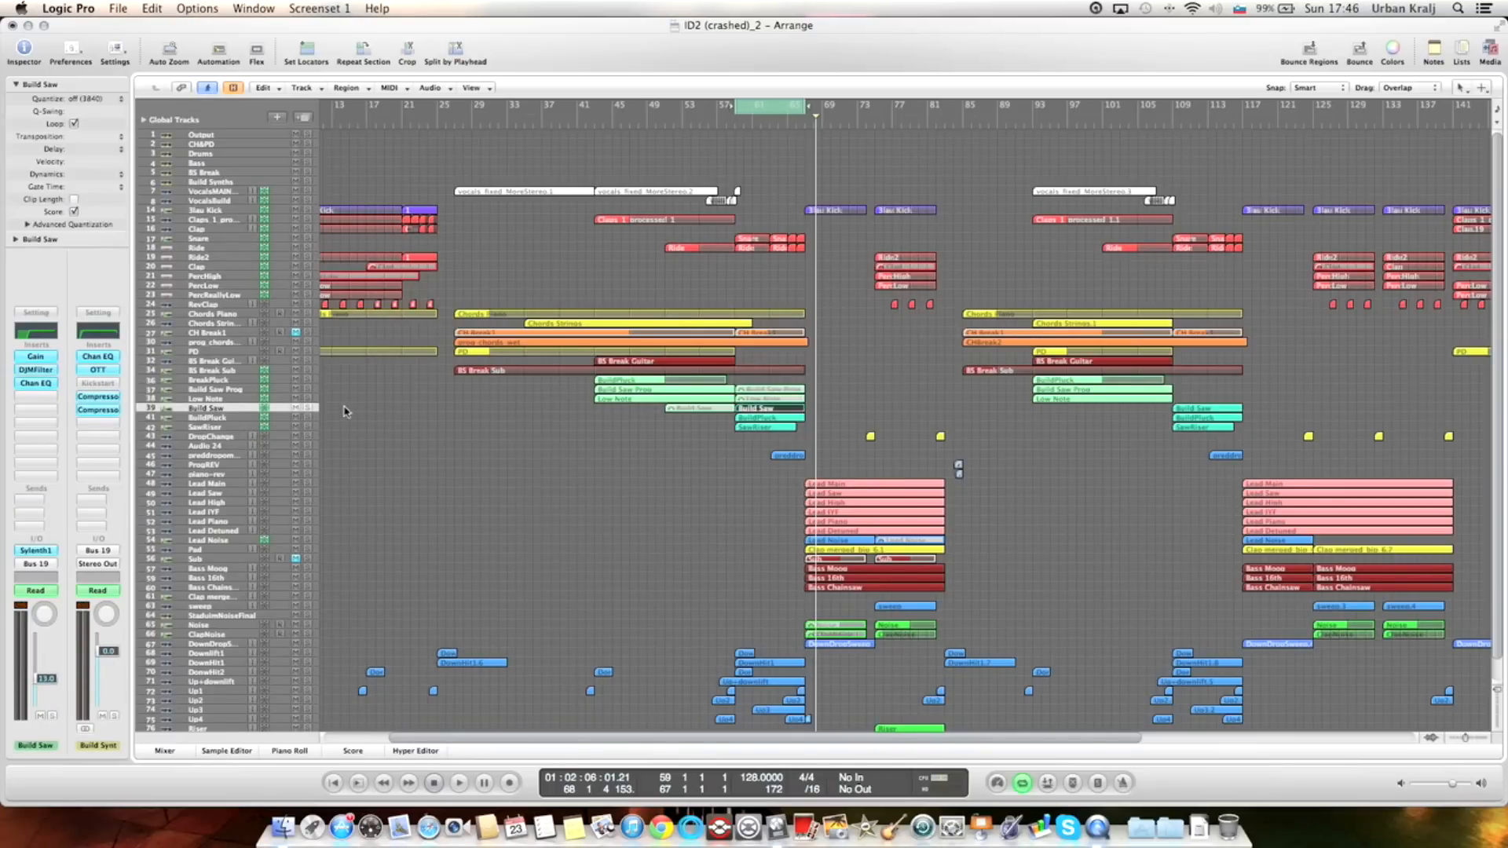
mouse_move(347, 412)
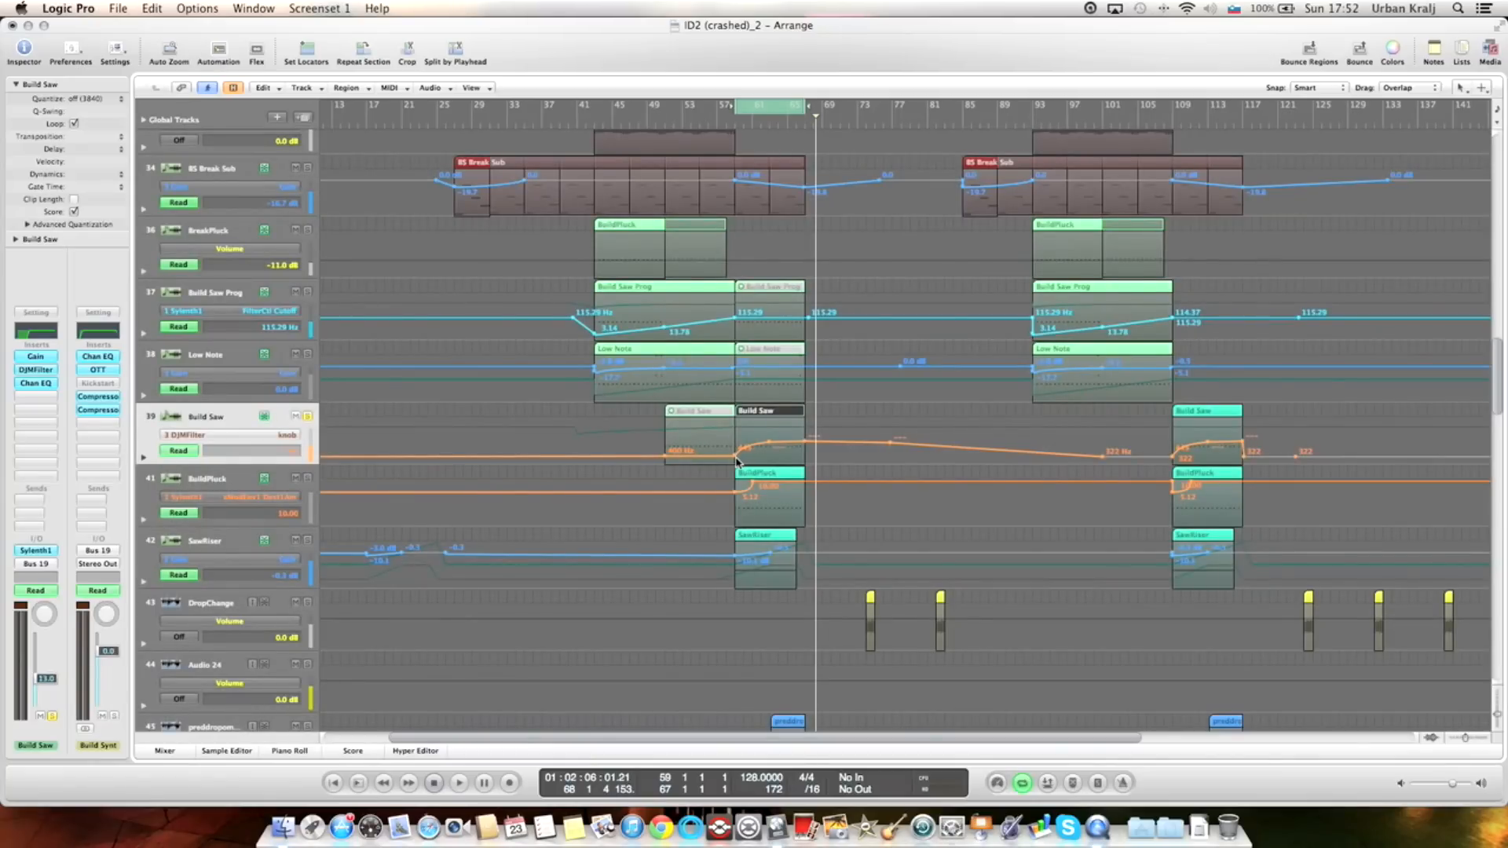
mouse_move(562, 467)
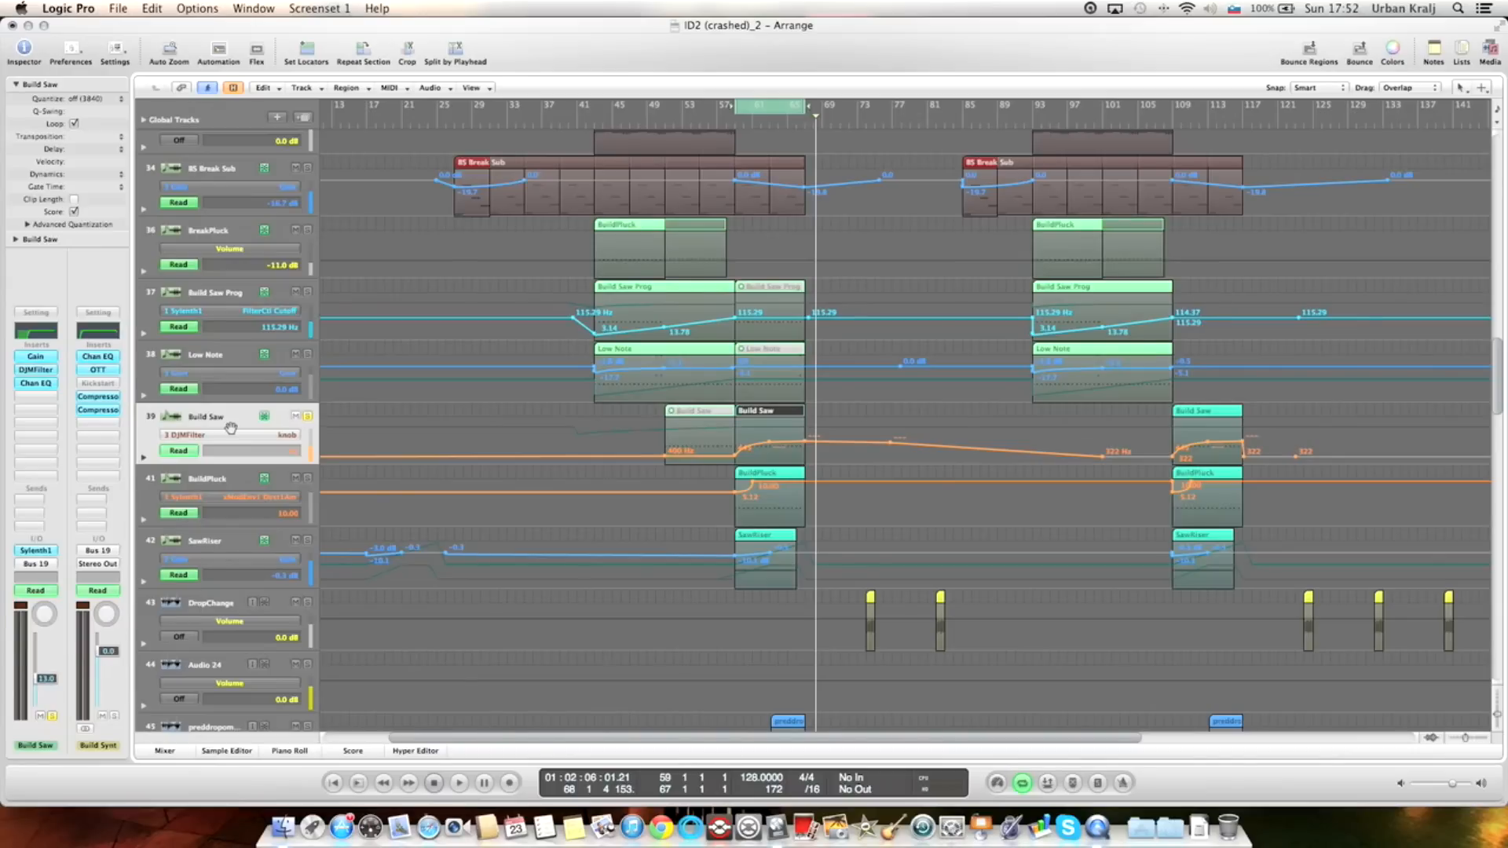
left_click(459, 783)
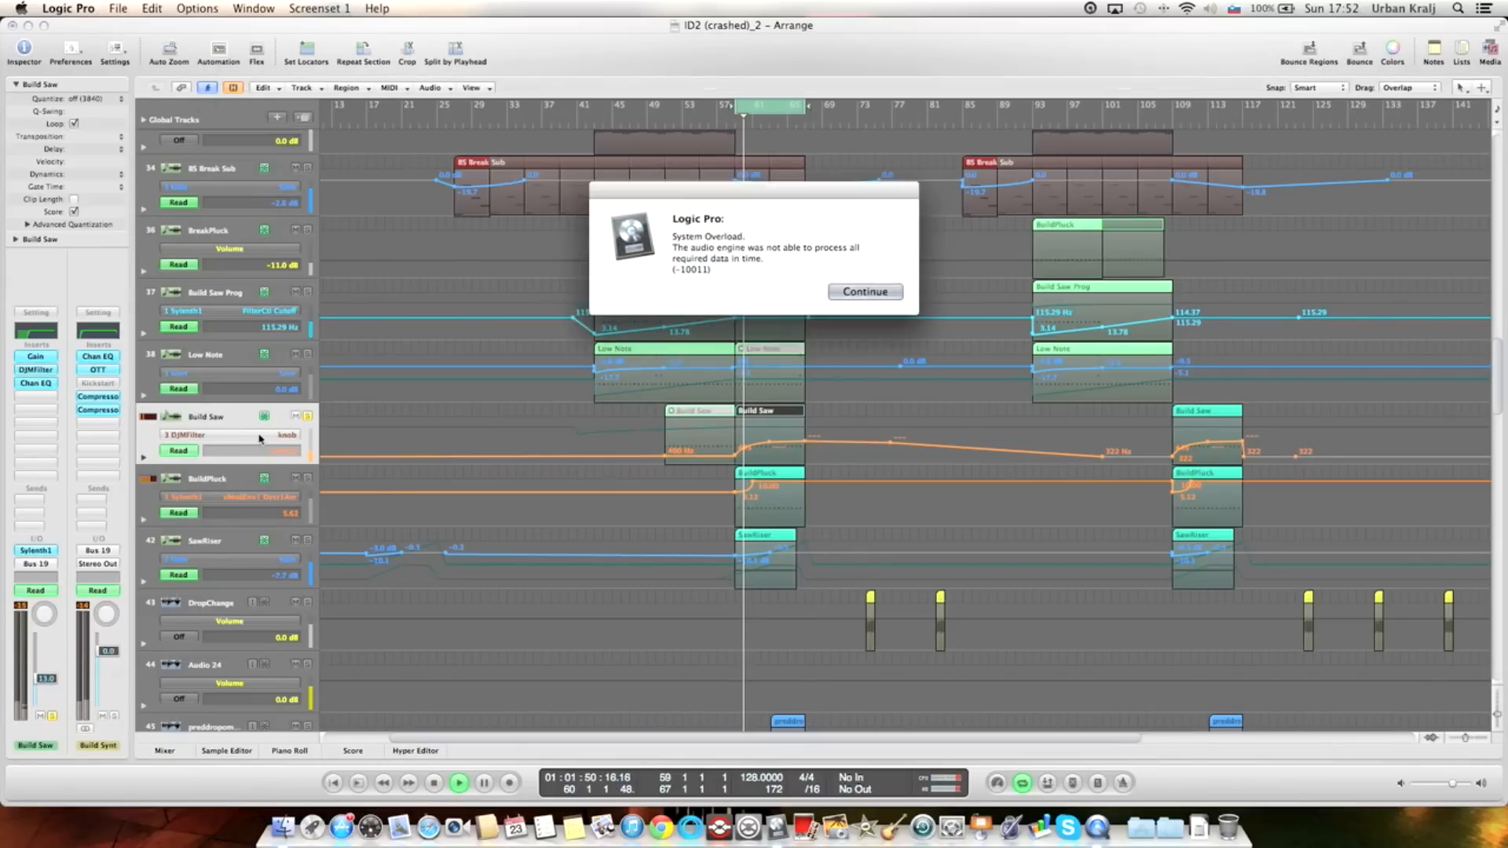
left_click(862, 292)
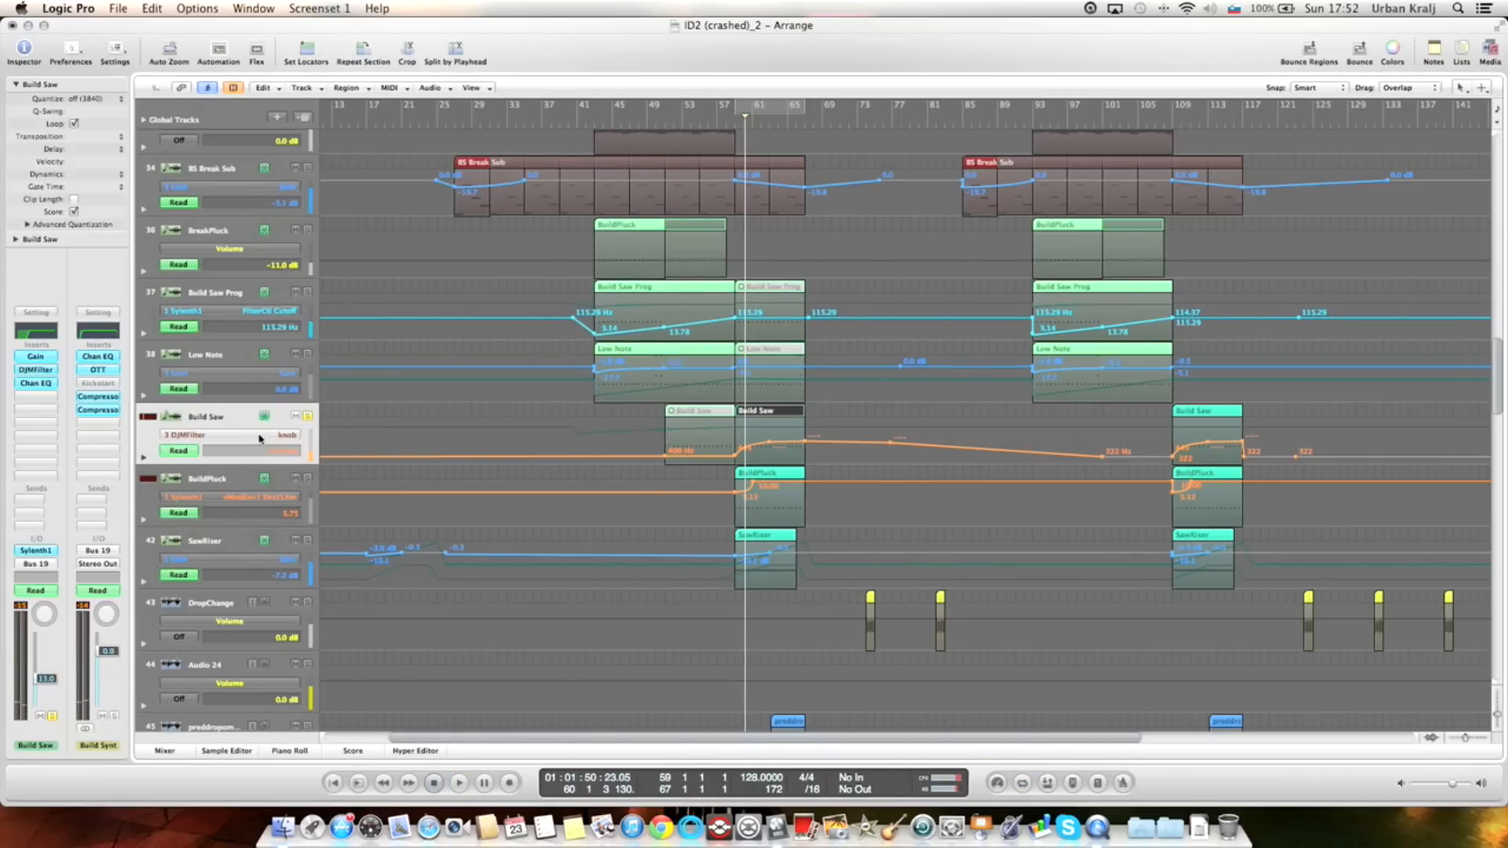
left_click(459, 782)
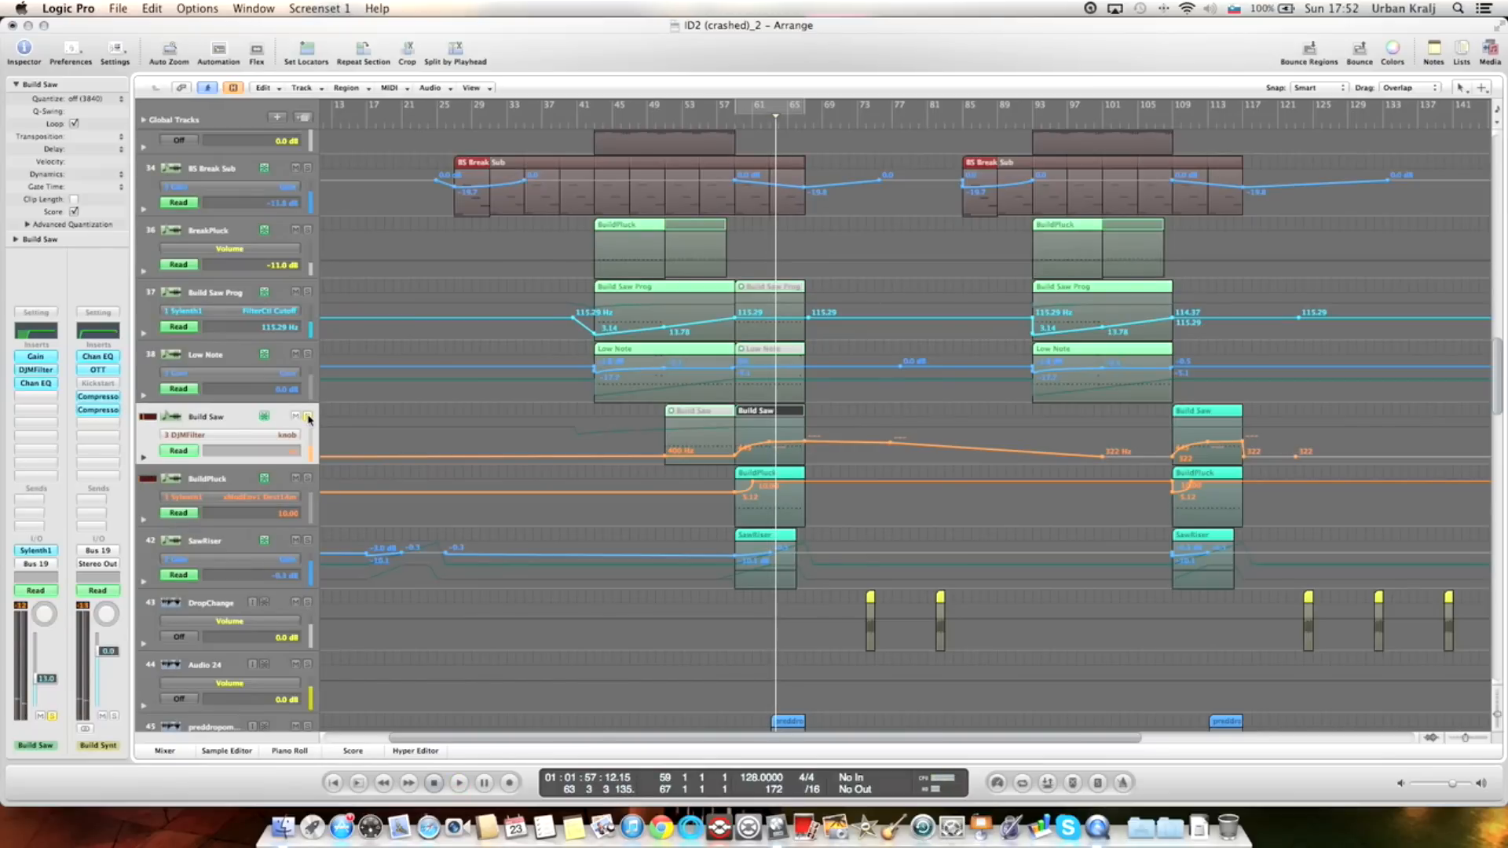
left_click(212, 480)
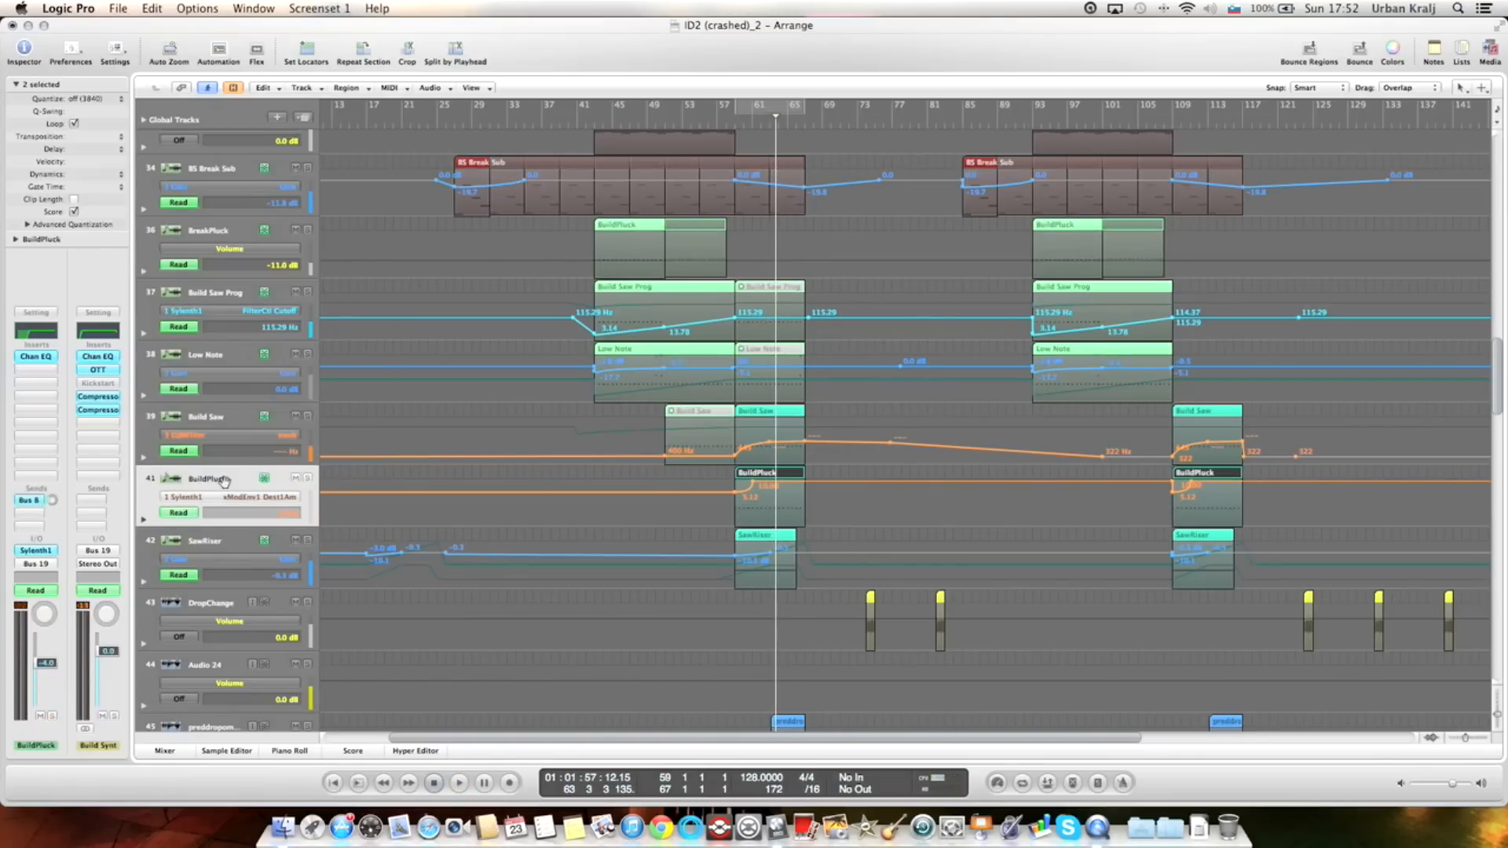
mouse_move(307, 478)
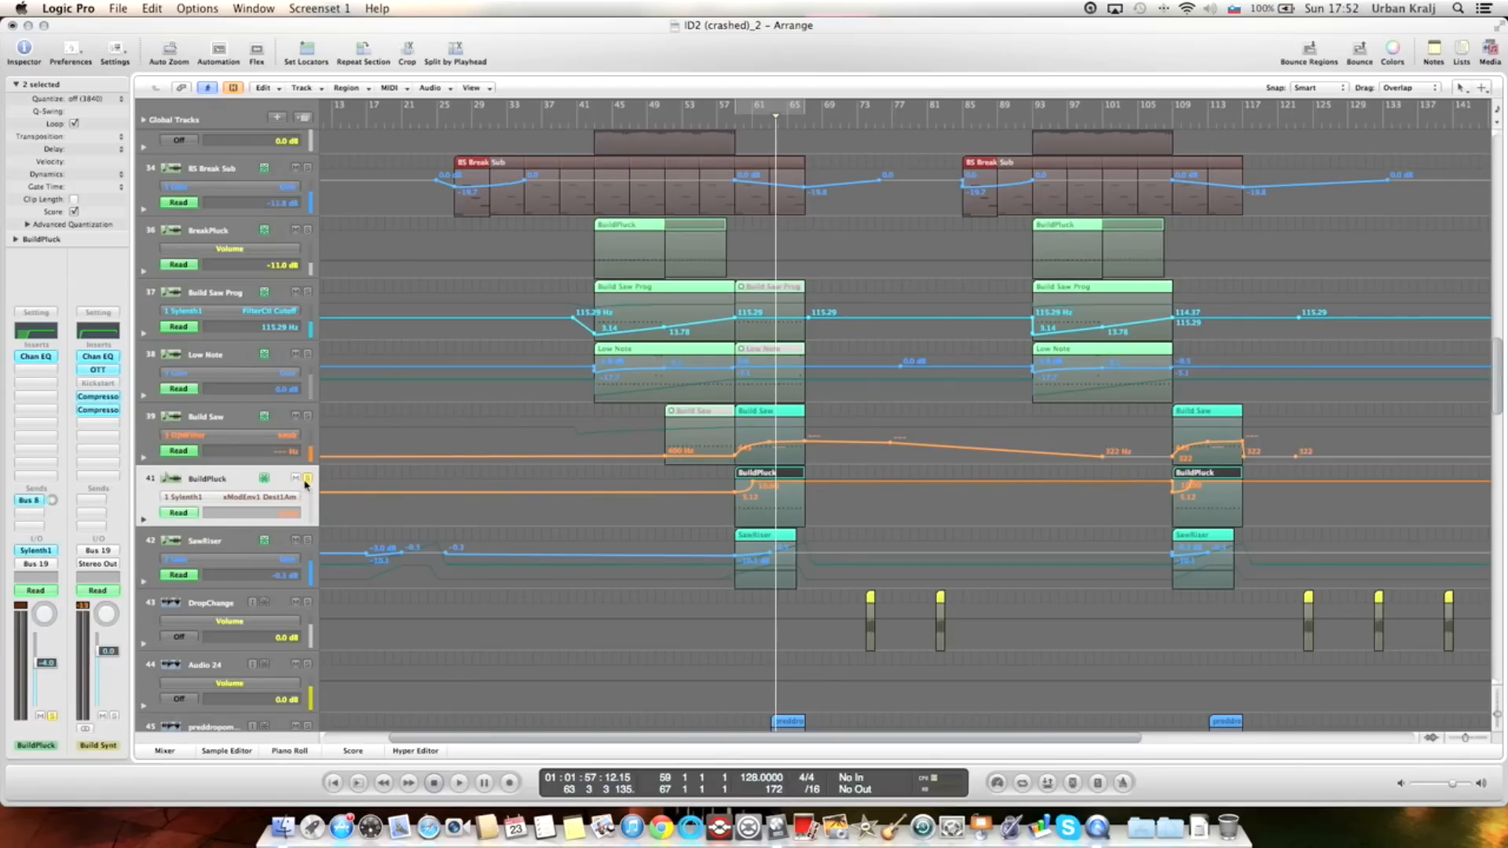
mouse_move(308, 481)
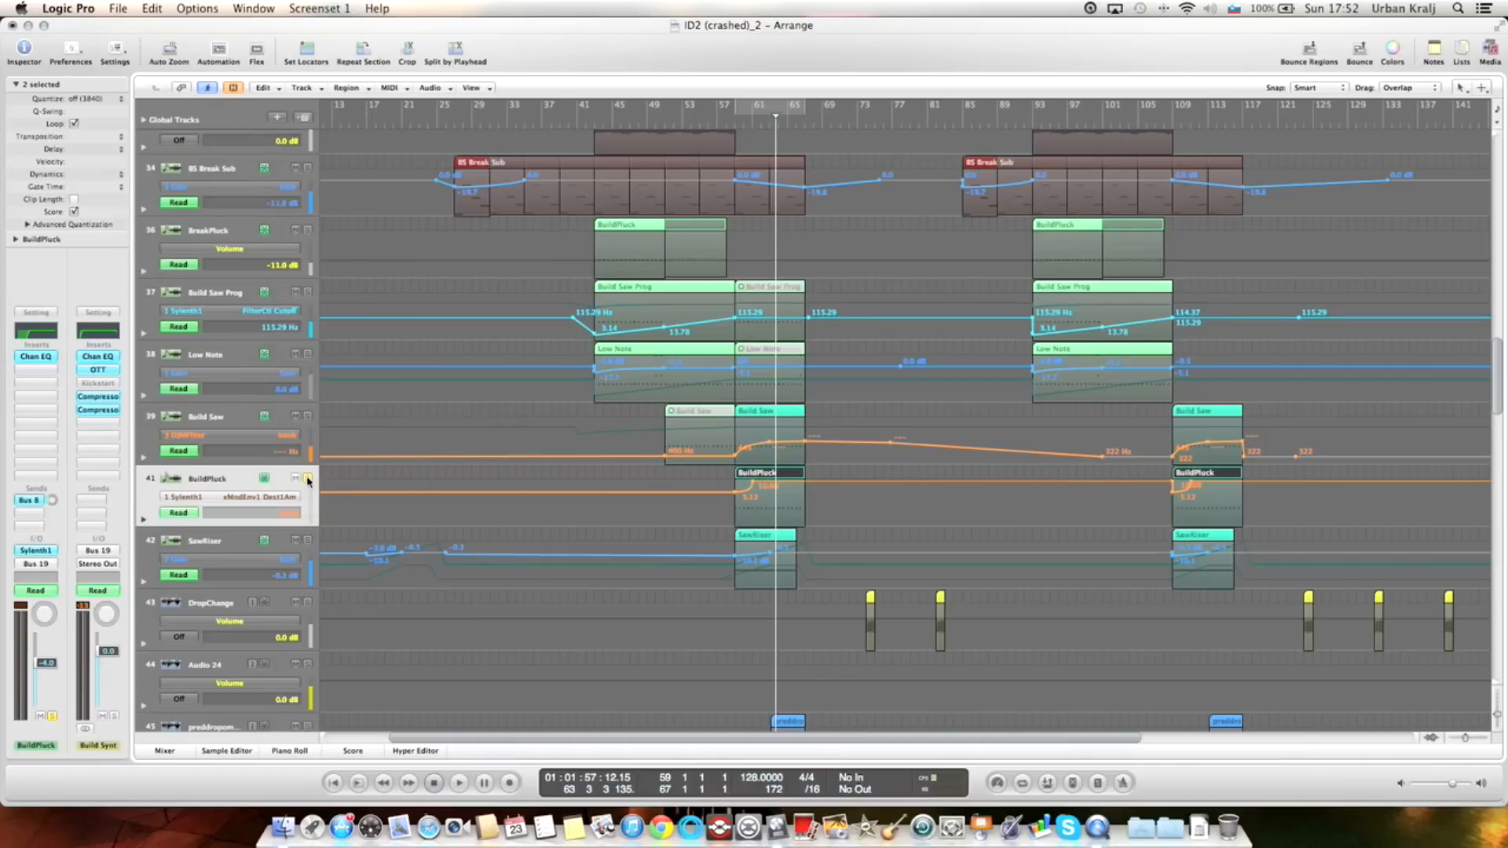
left_click(459, 782)
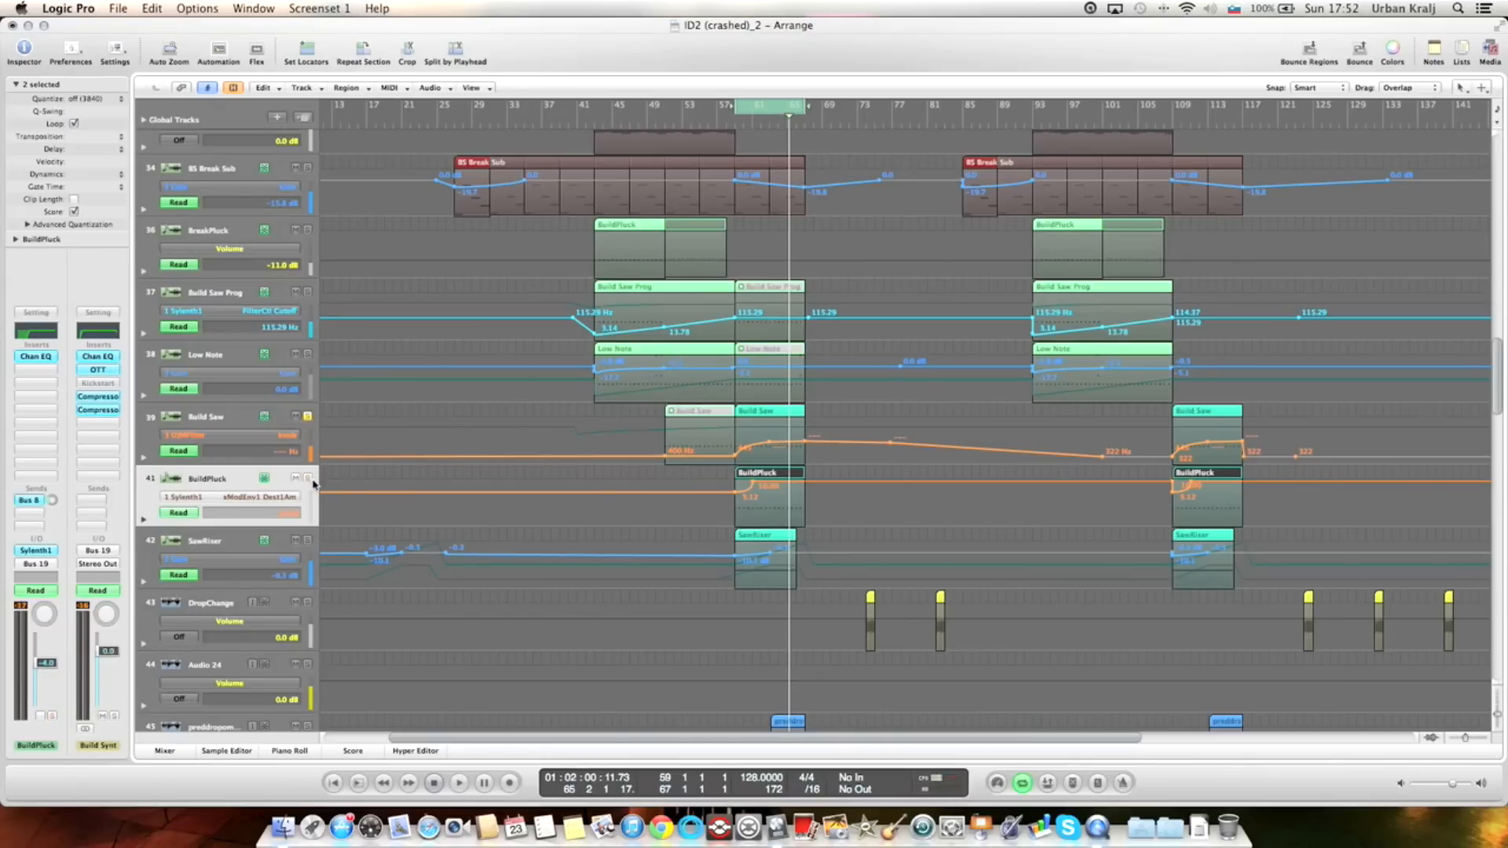
left_click(459, 782)
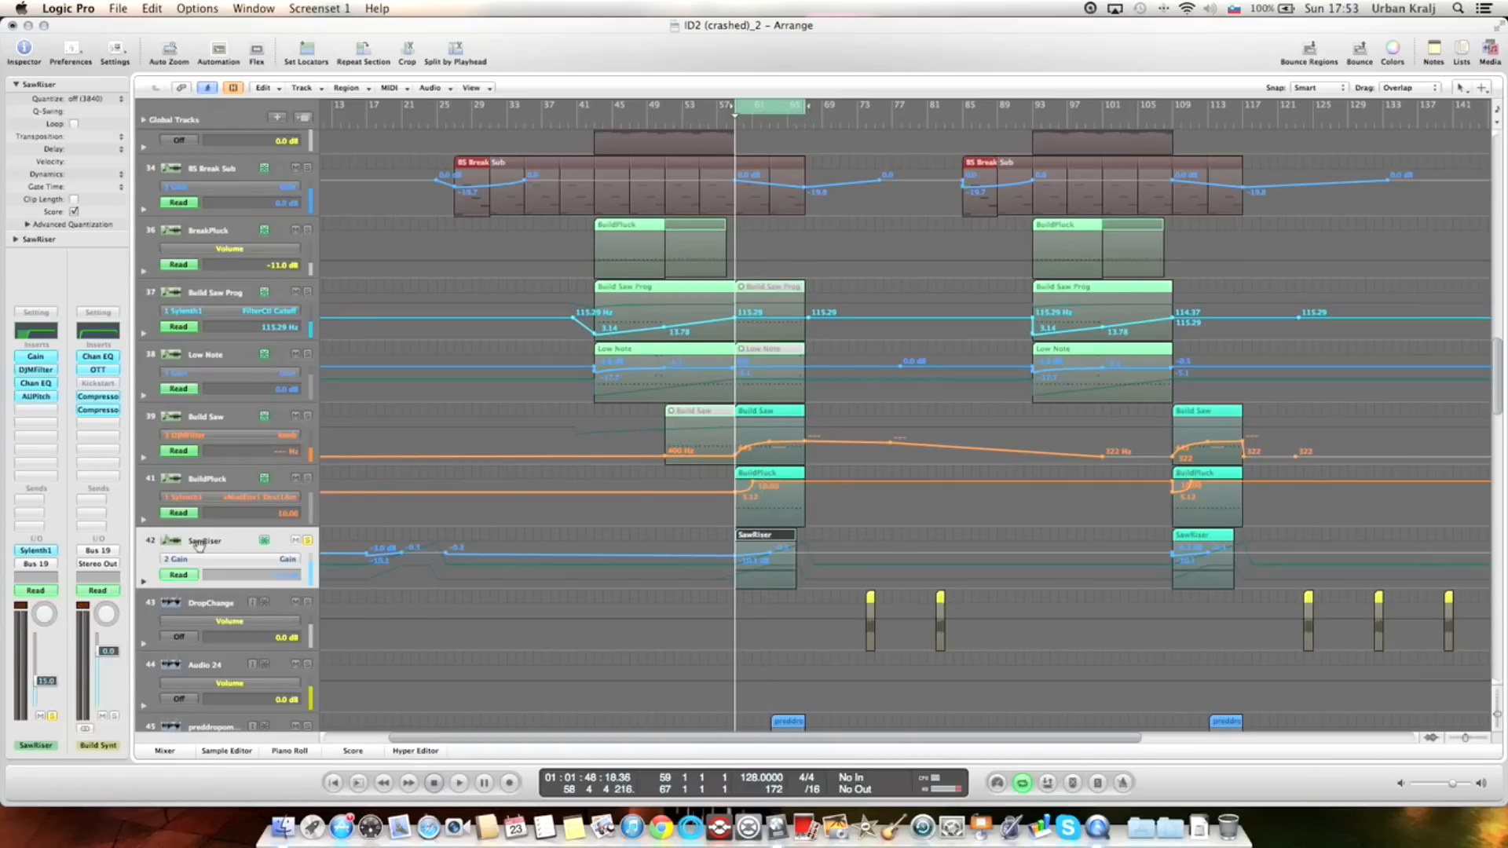
left_click(192, 560)
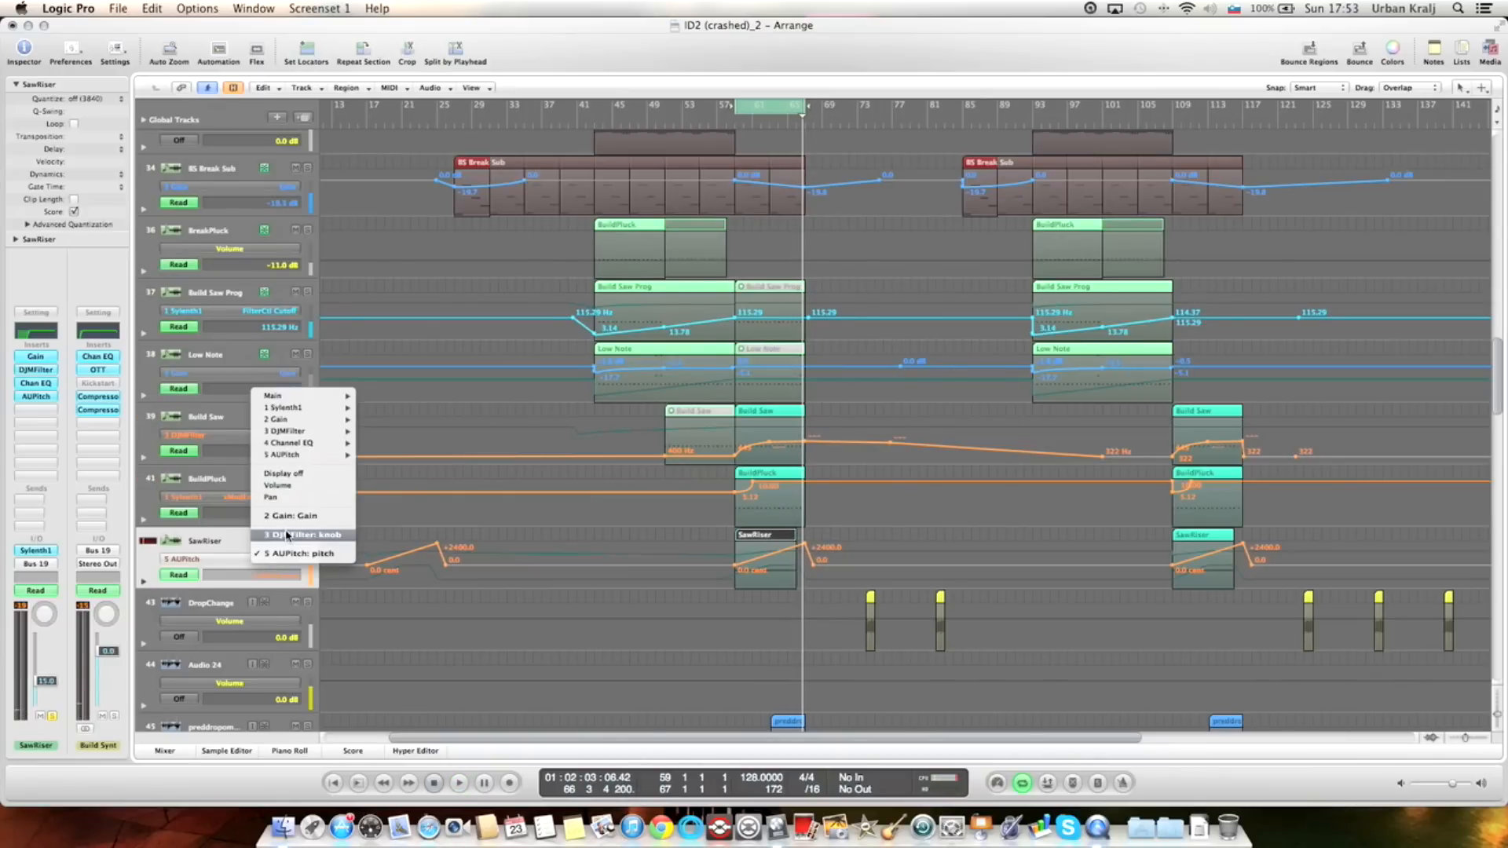
left_click(304, 535)
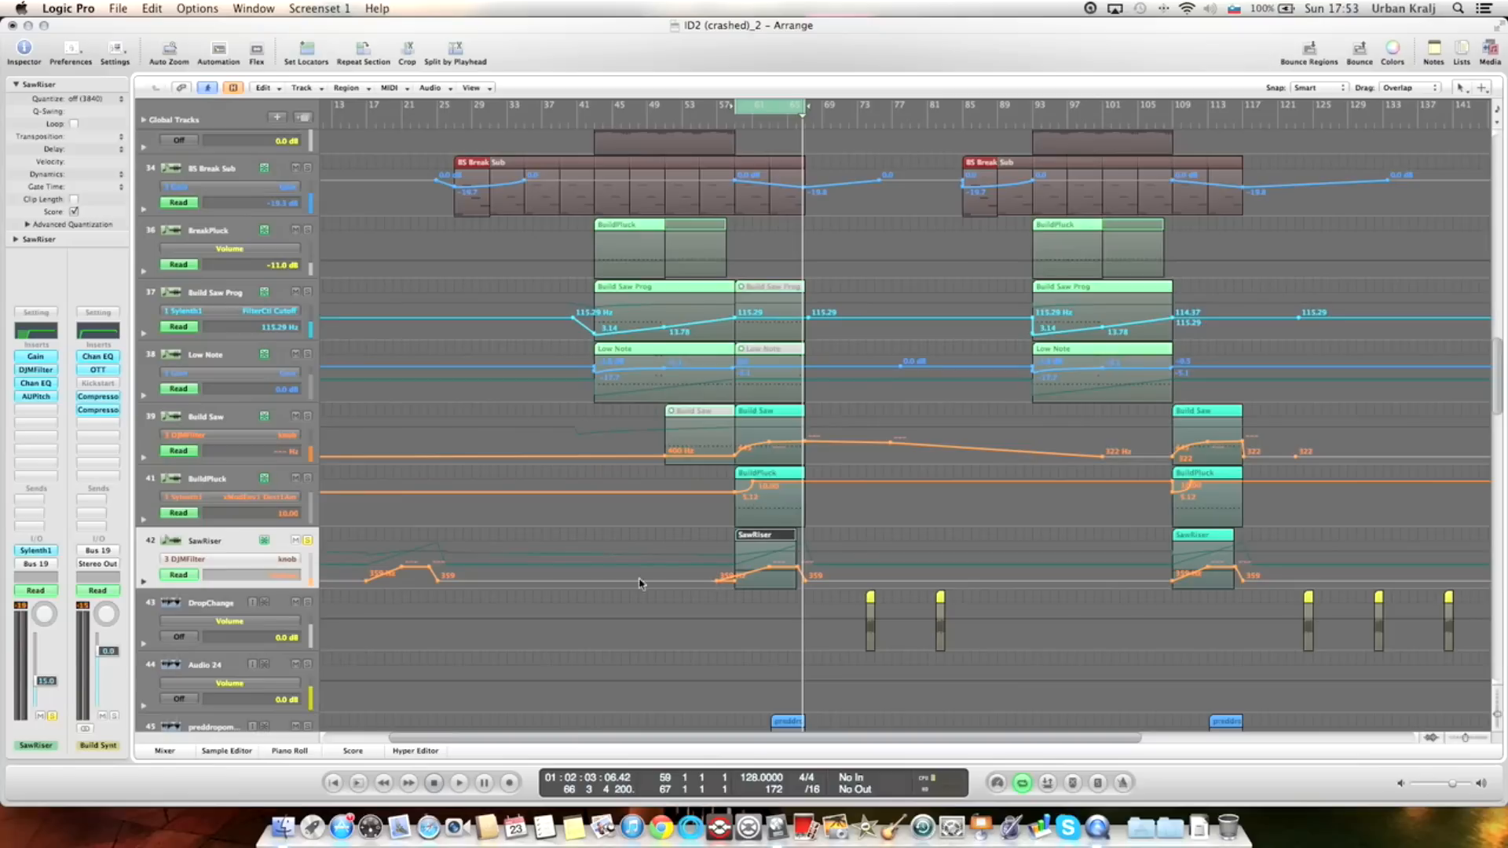
left_click(192, 559)
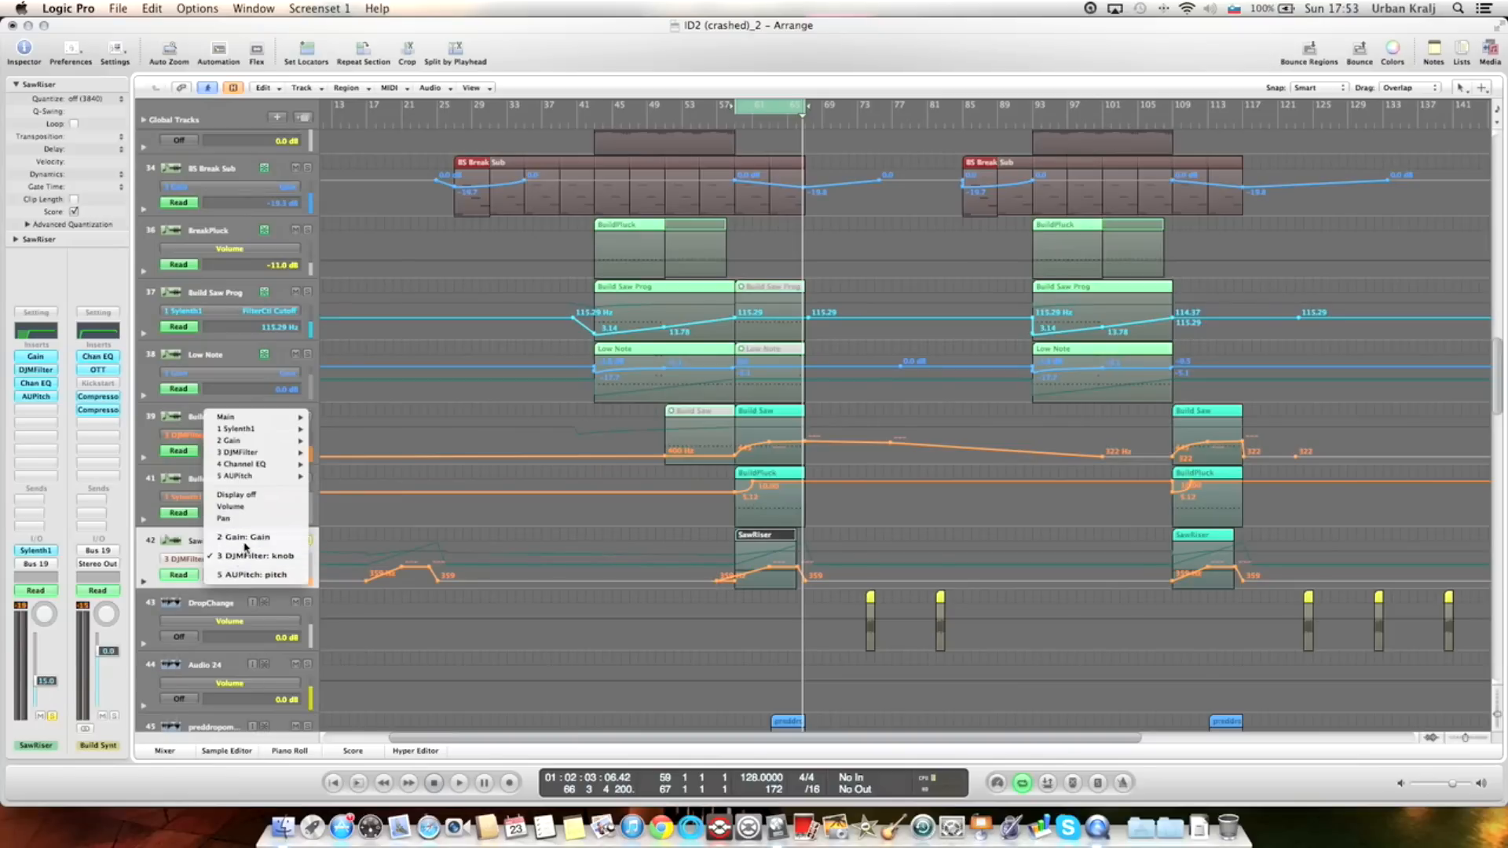
left_click(246, 537)
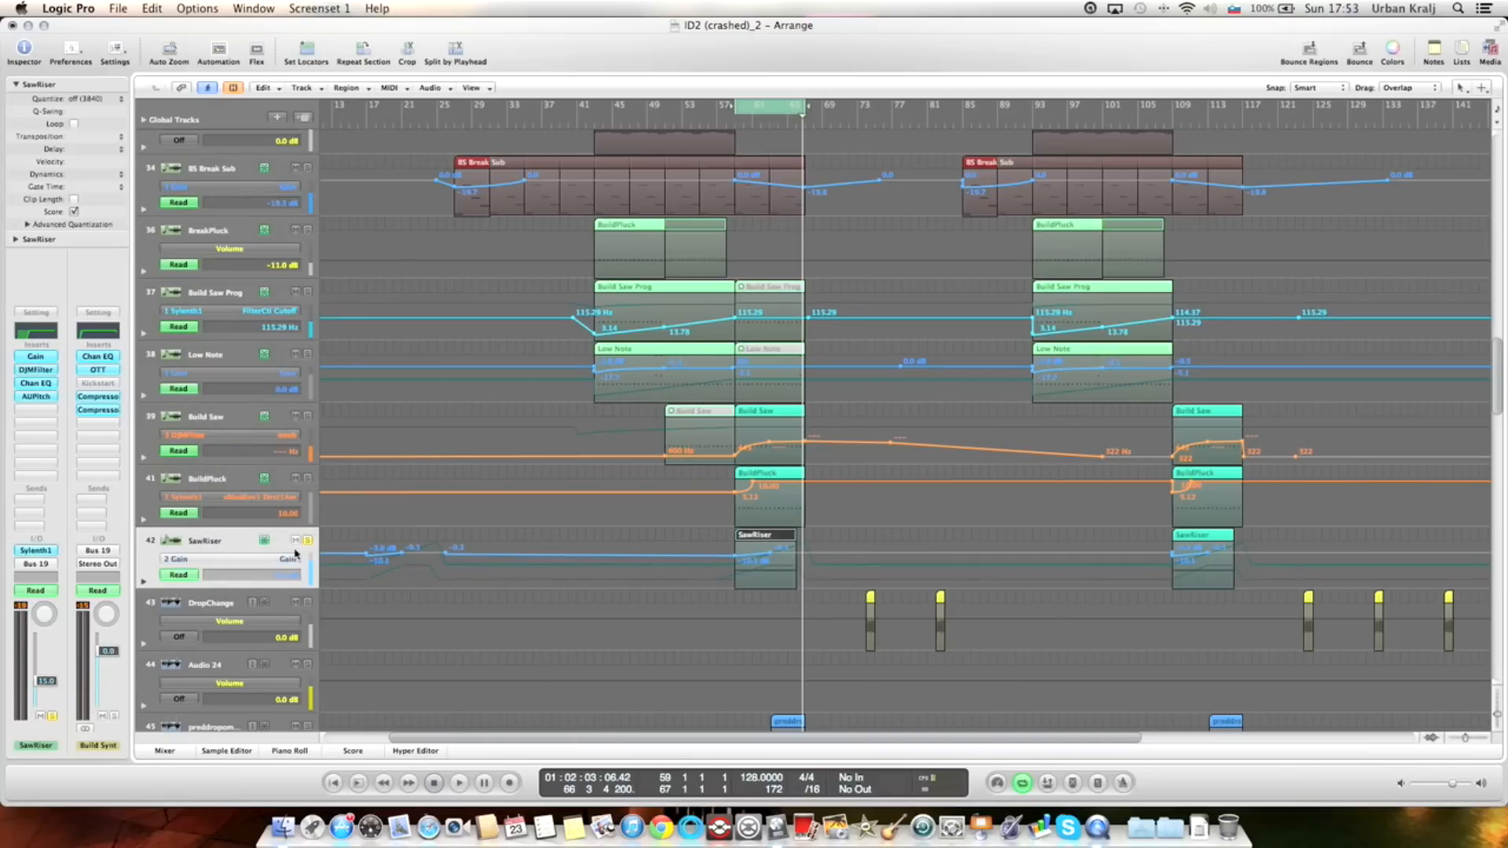
left_click(182, 559)
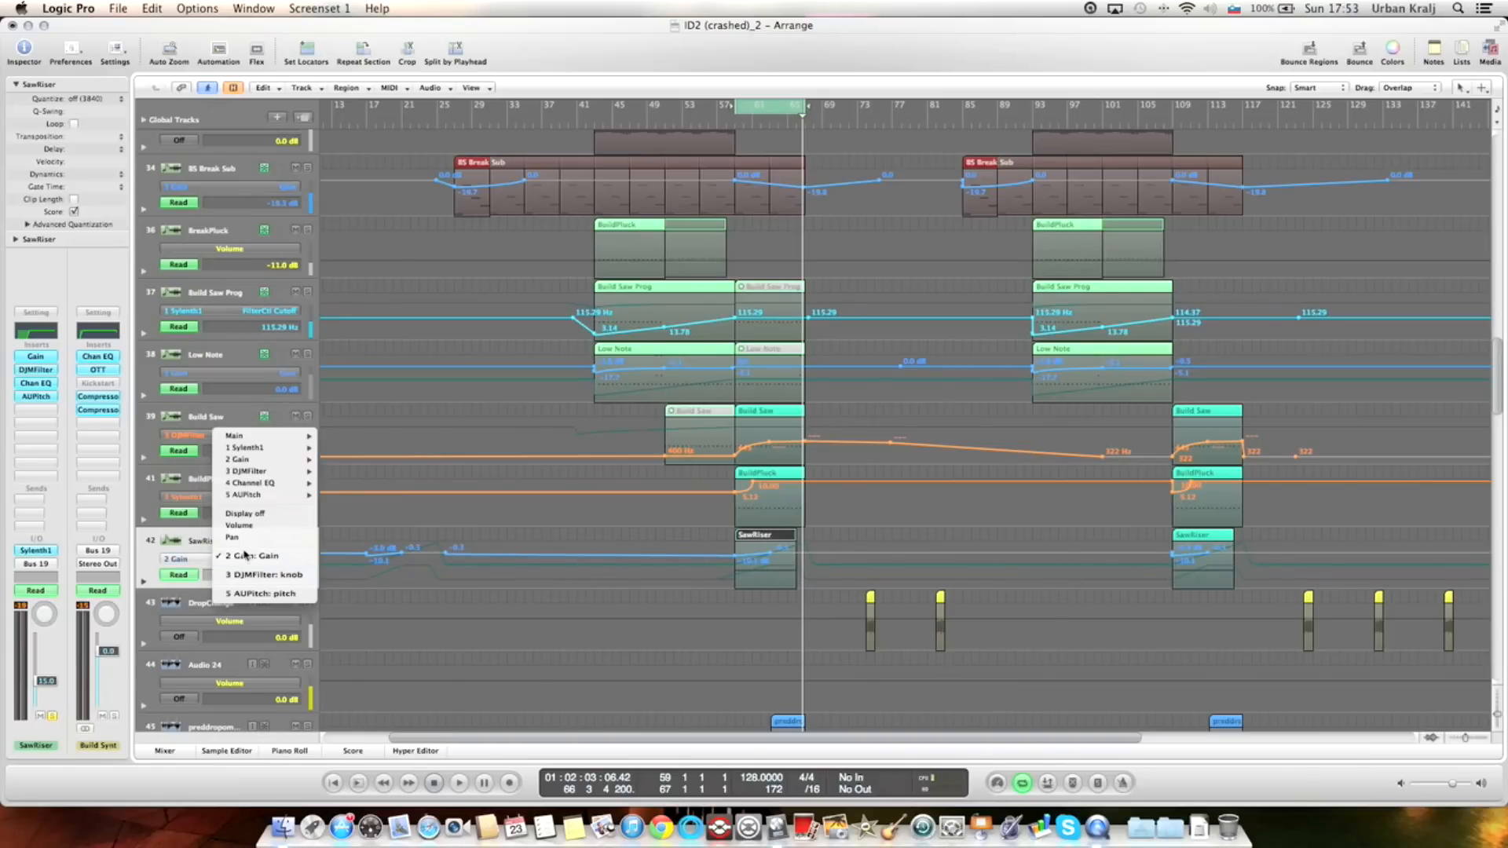
left_click(253, 556)
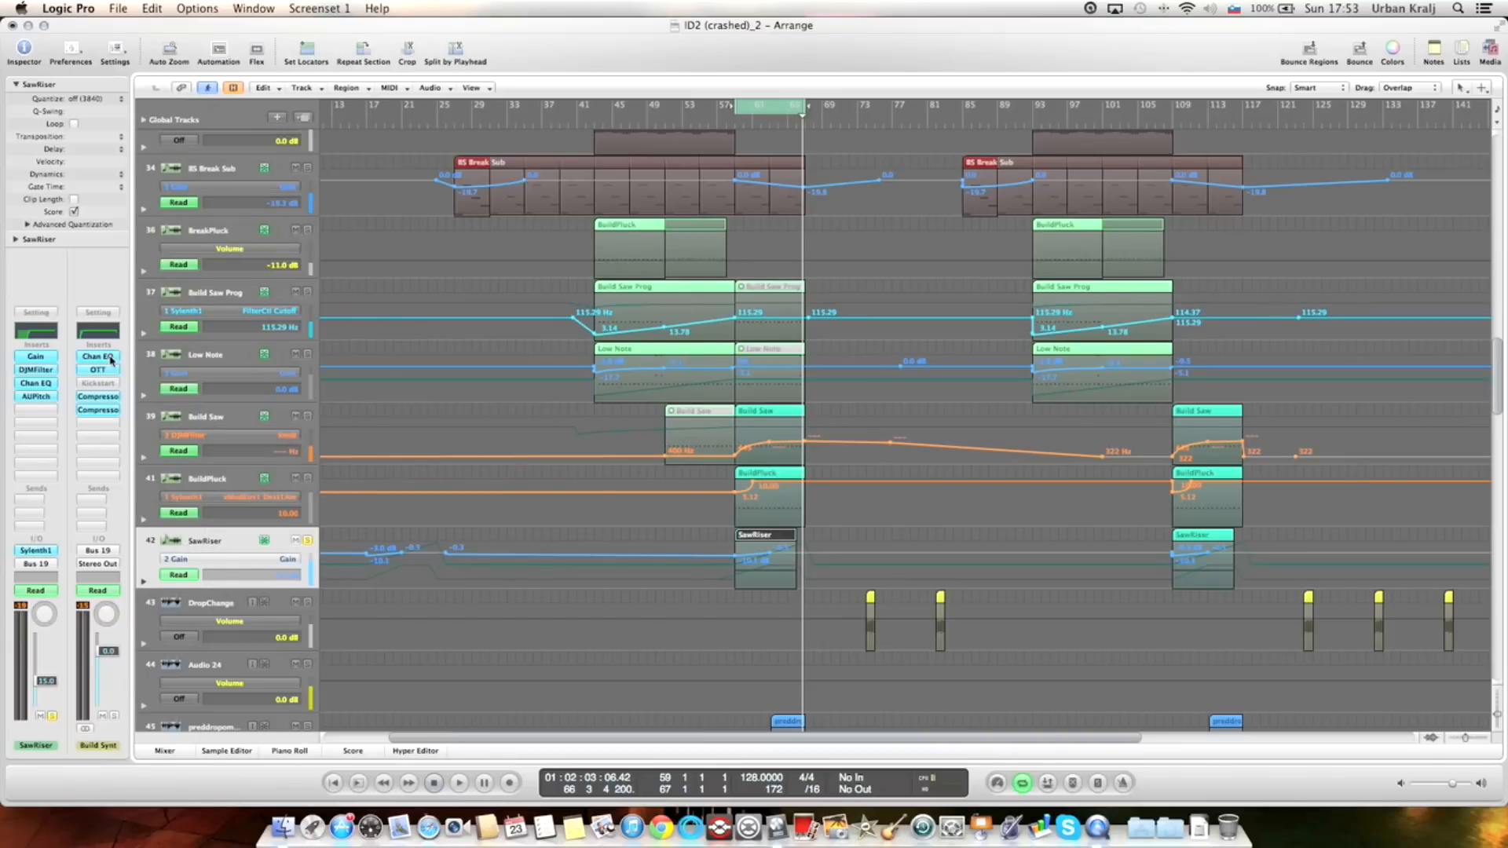
left_click(96, 370)
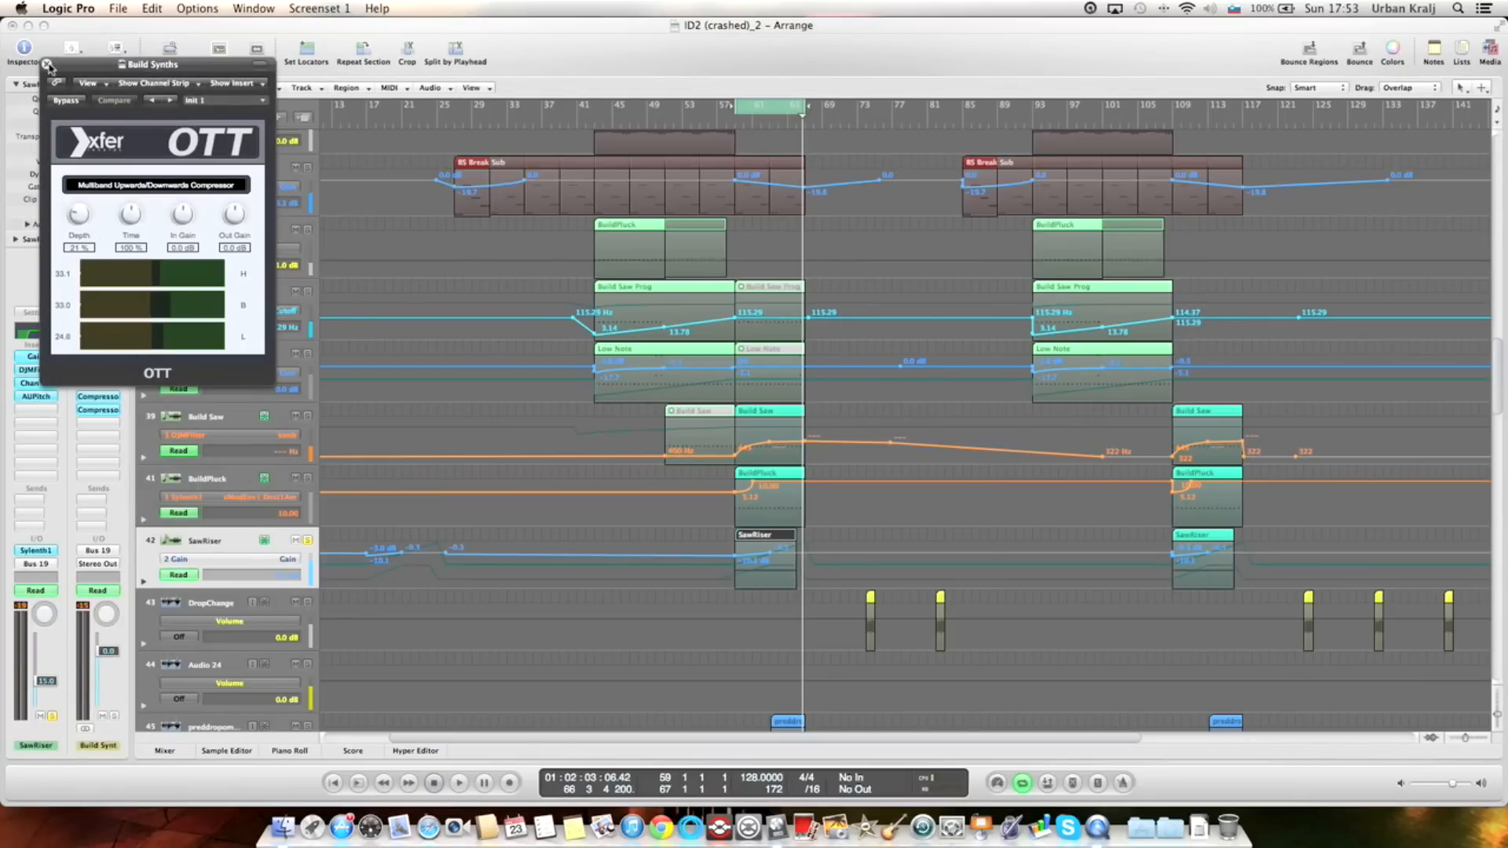
left_click(47, 65)
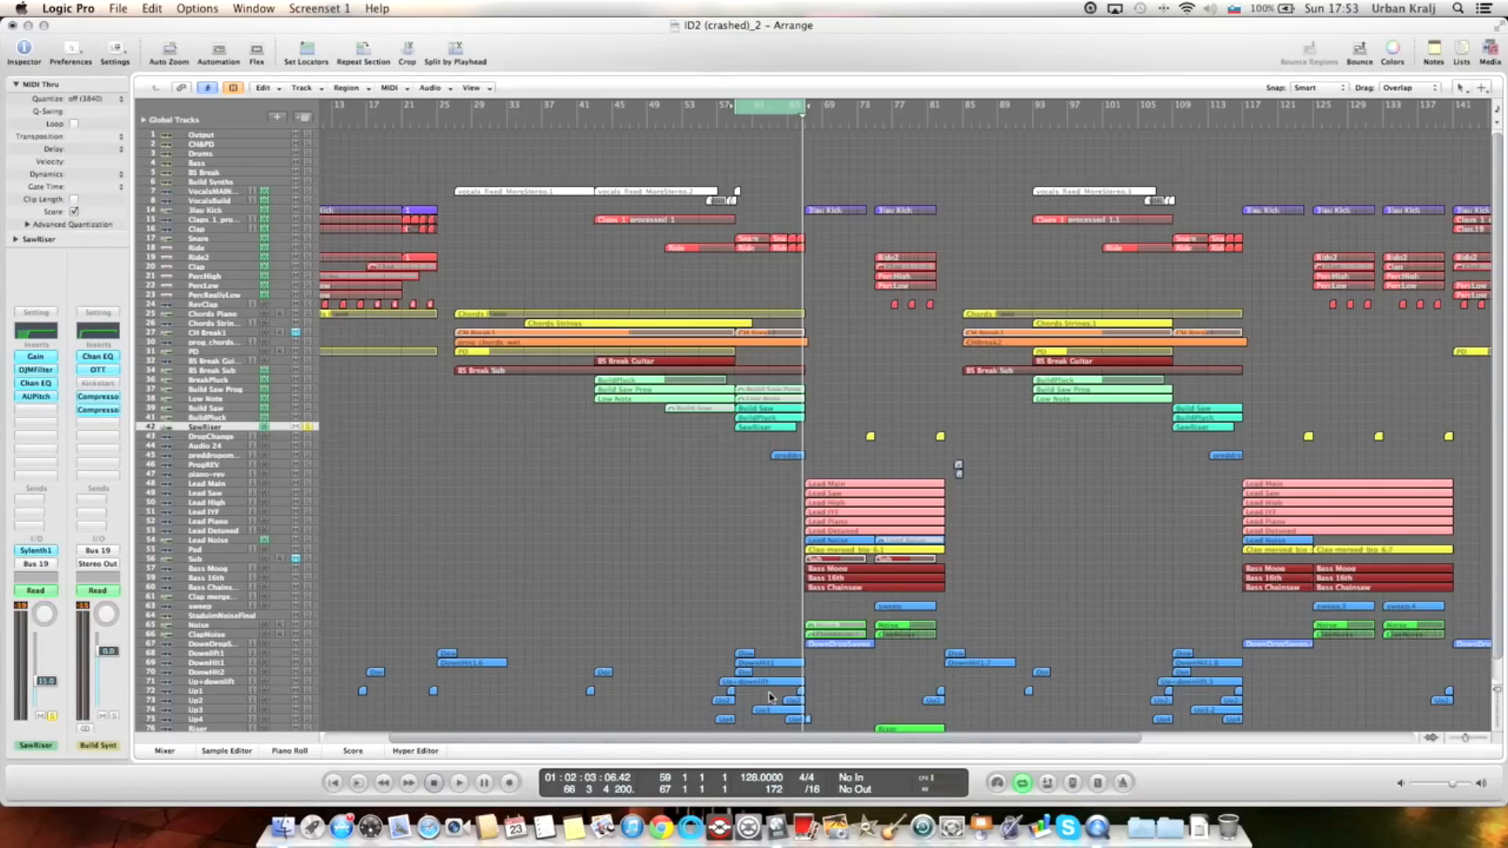
scroll("down", 3)
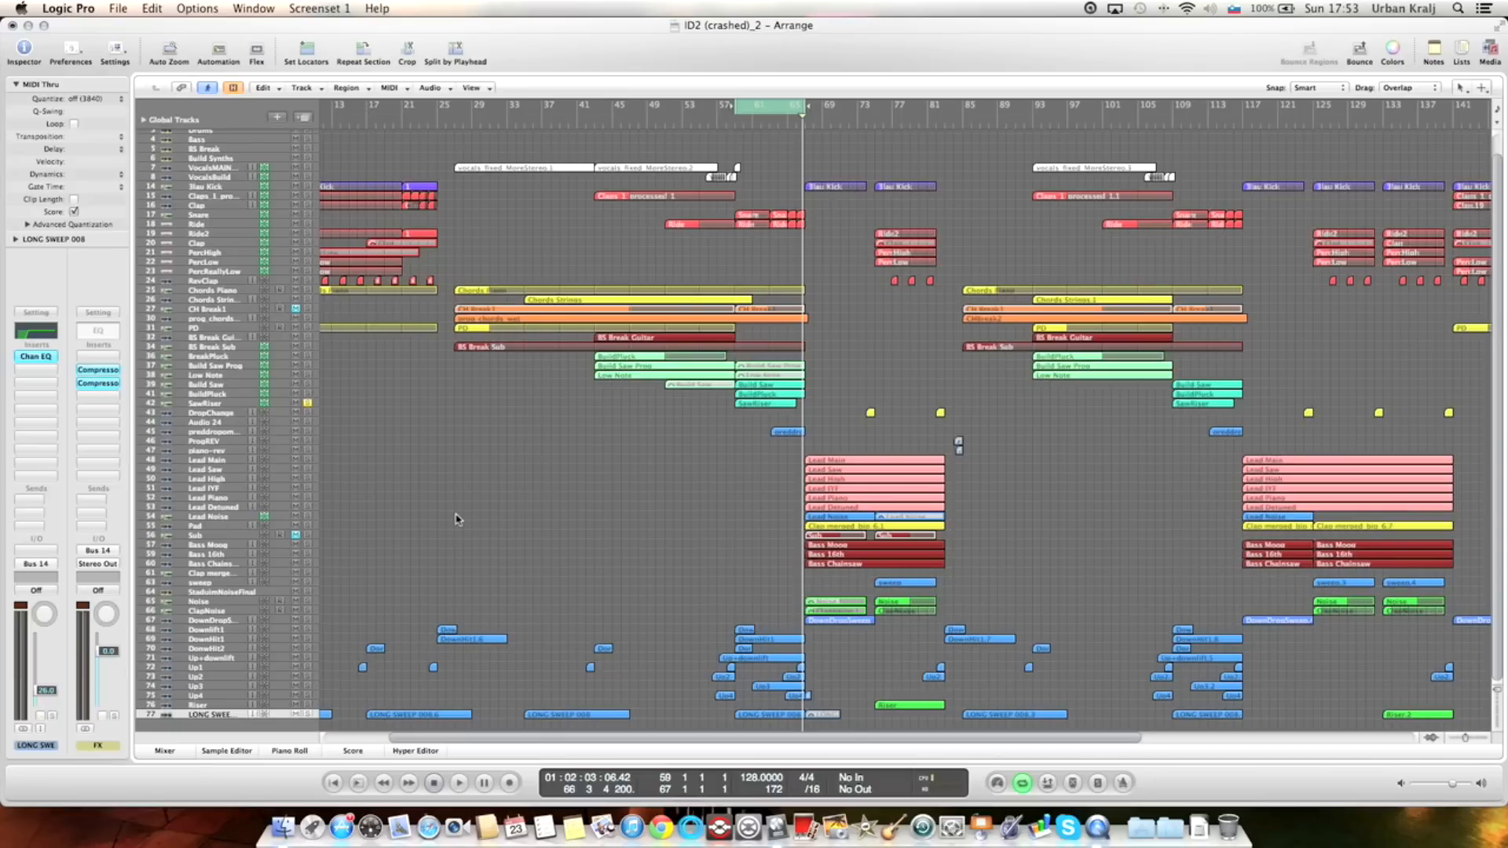
mouse_move(323, 601)
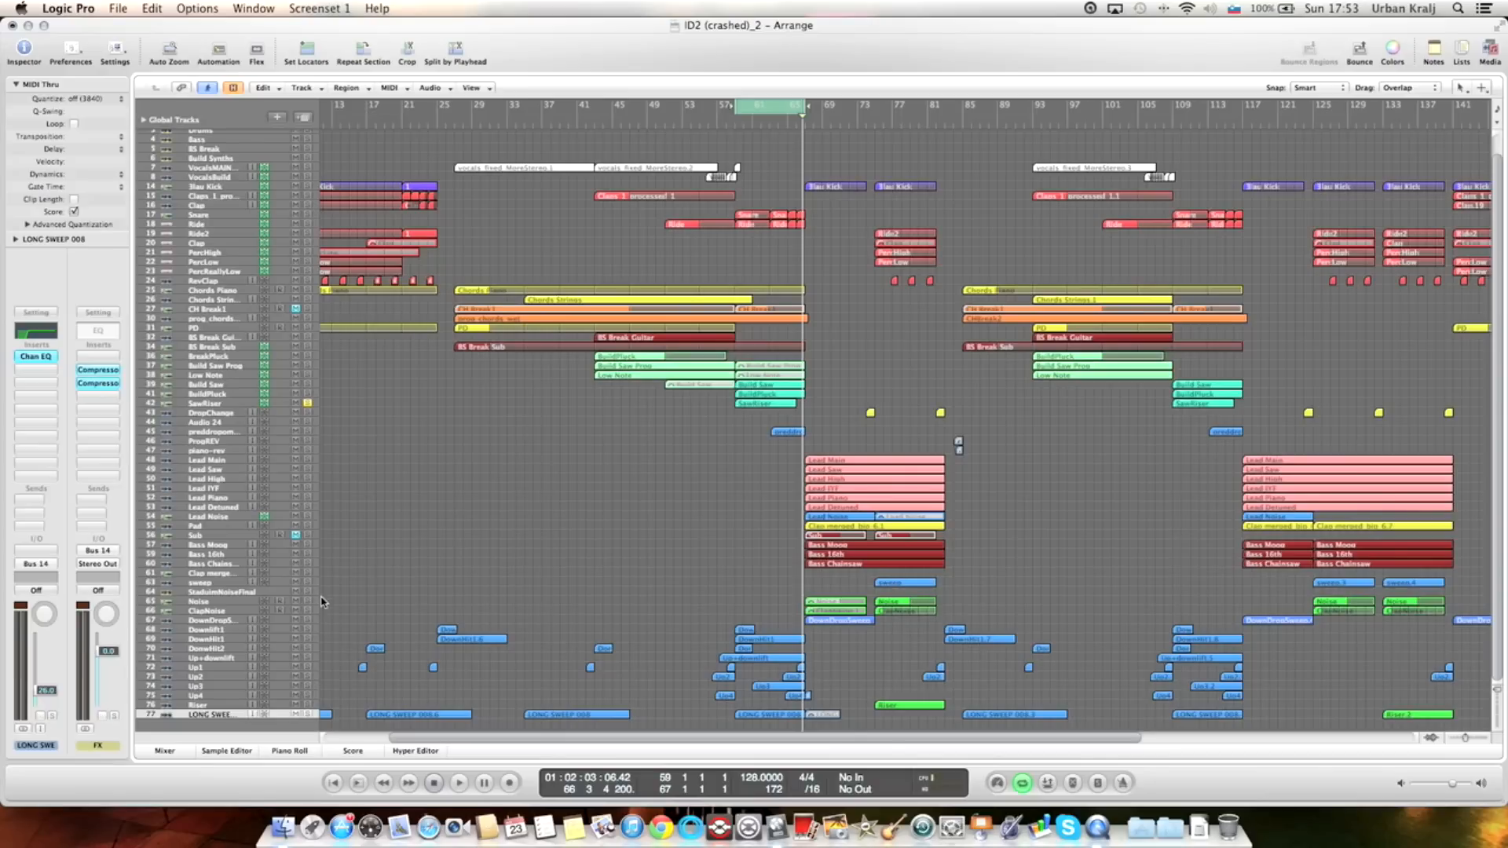
mouse_move(757, 718)
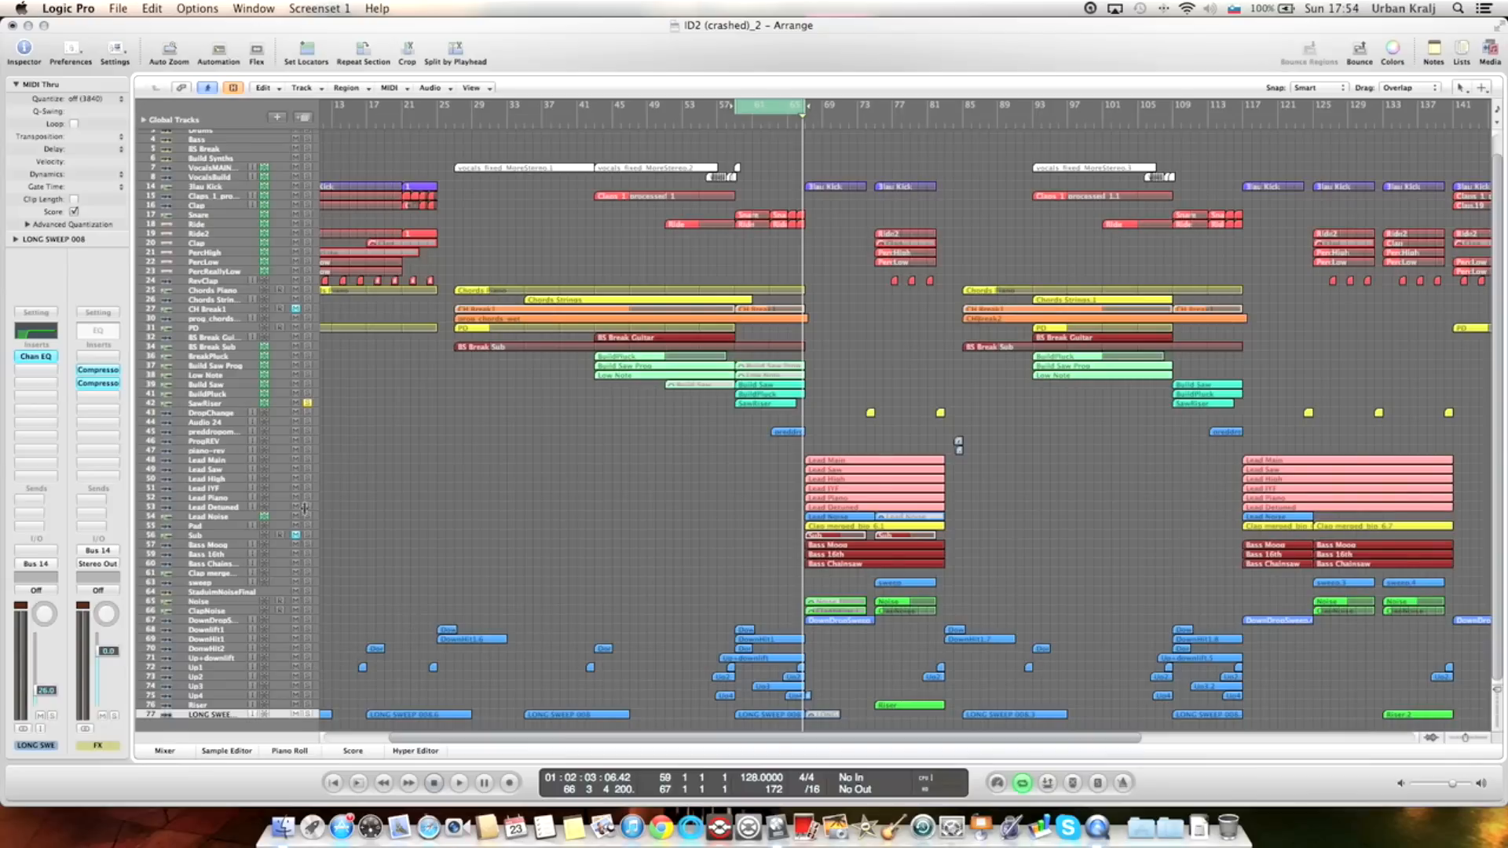
mouse_move(306, 403)
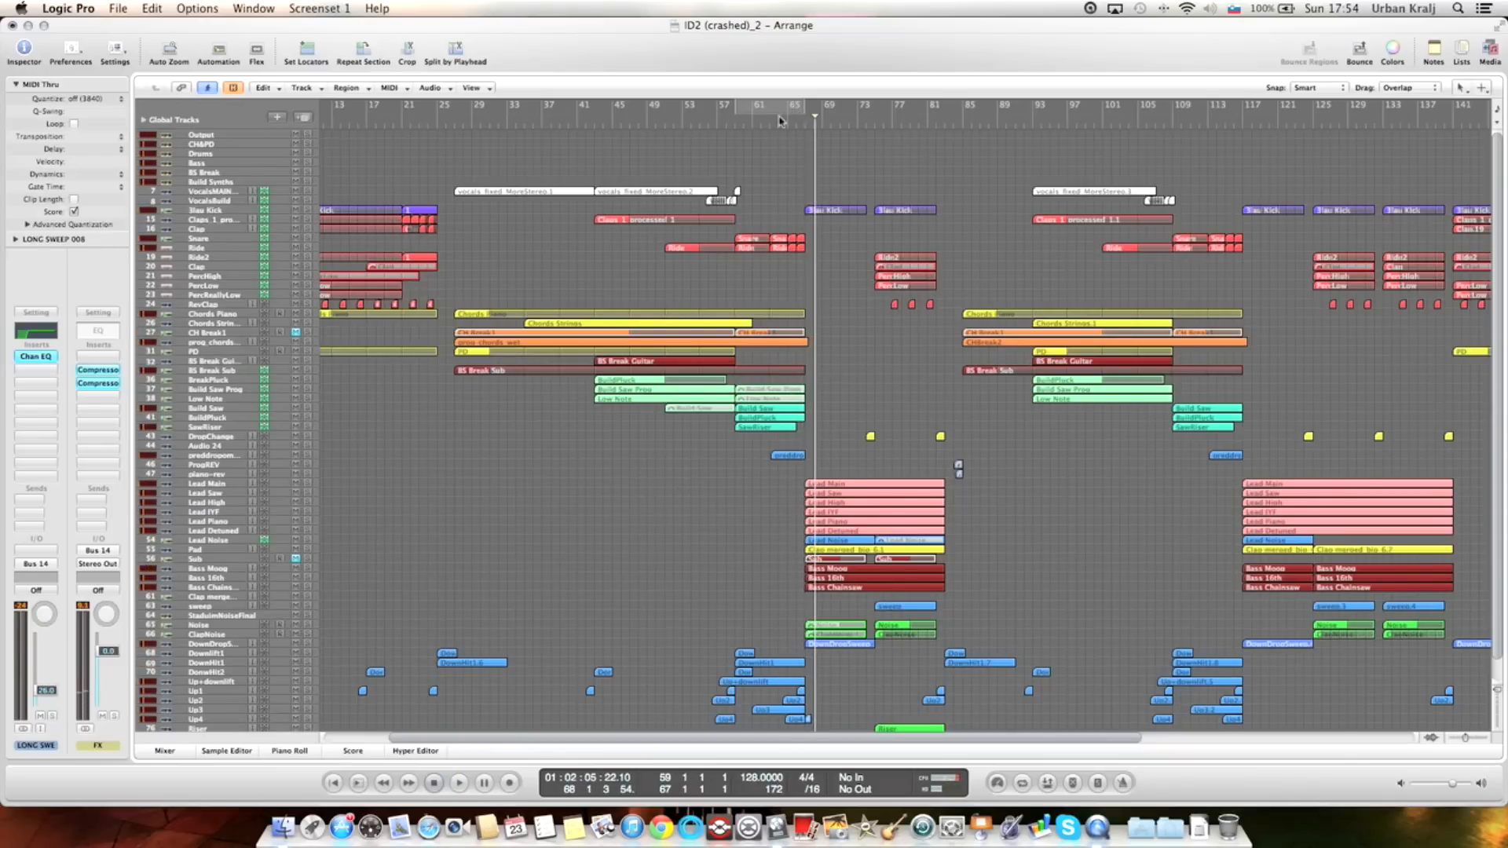
Play from the drop and zoom the Arrange area in around bar 67.
left_click(212, 456)
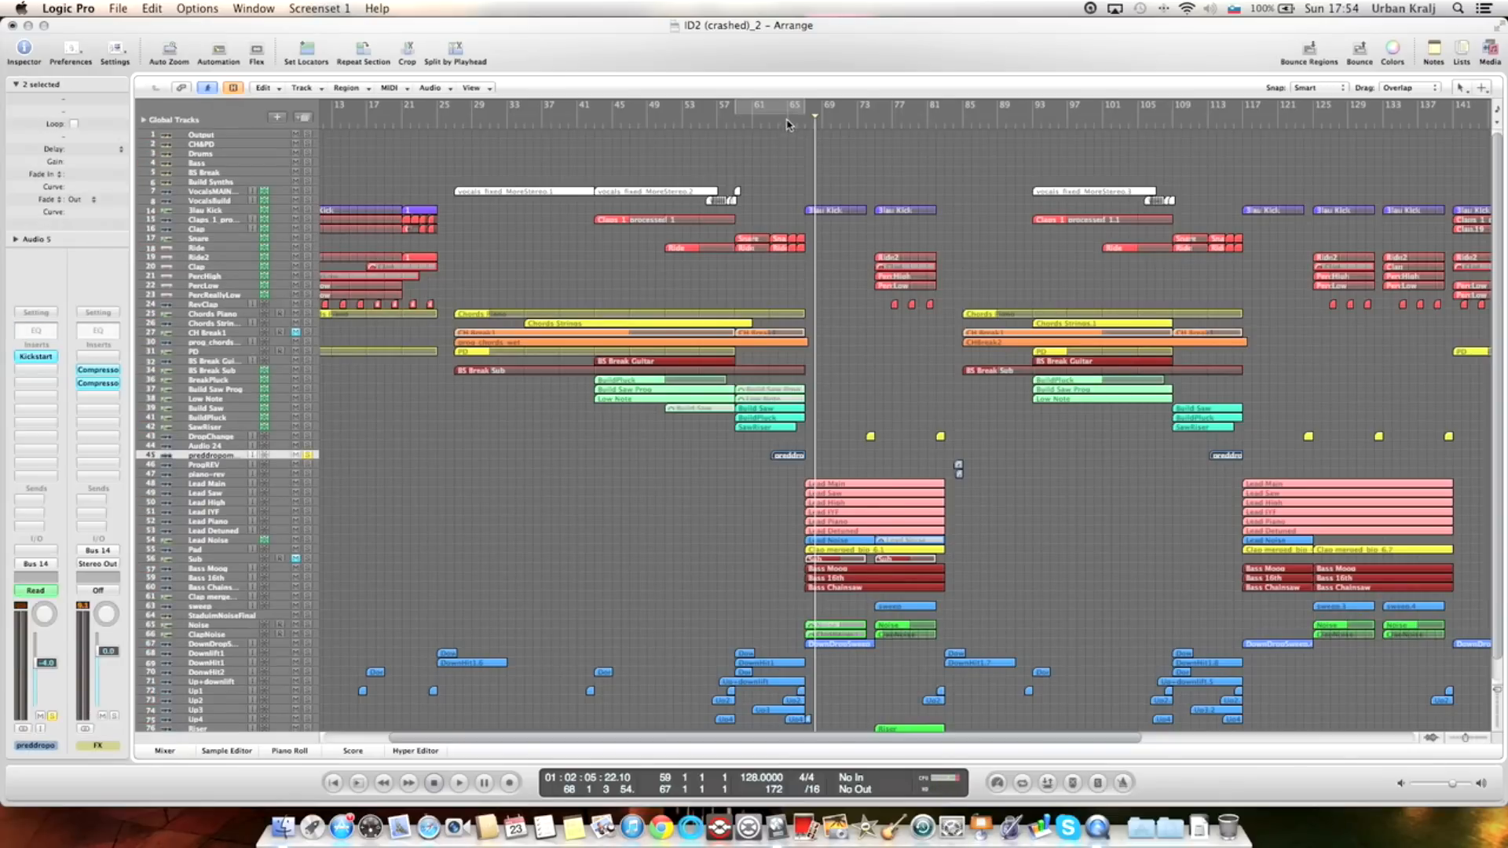
left_click(459, 782)
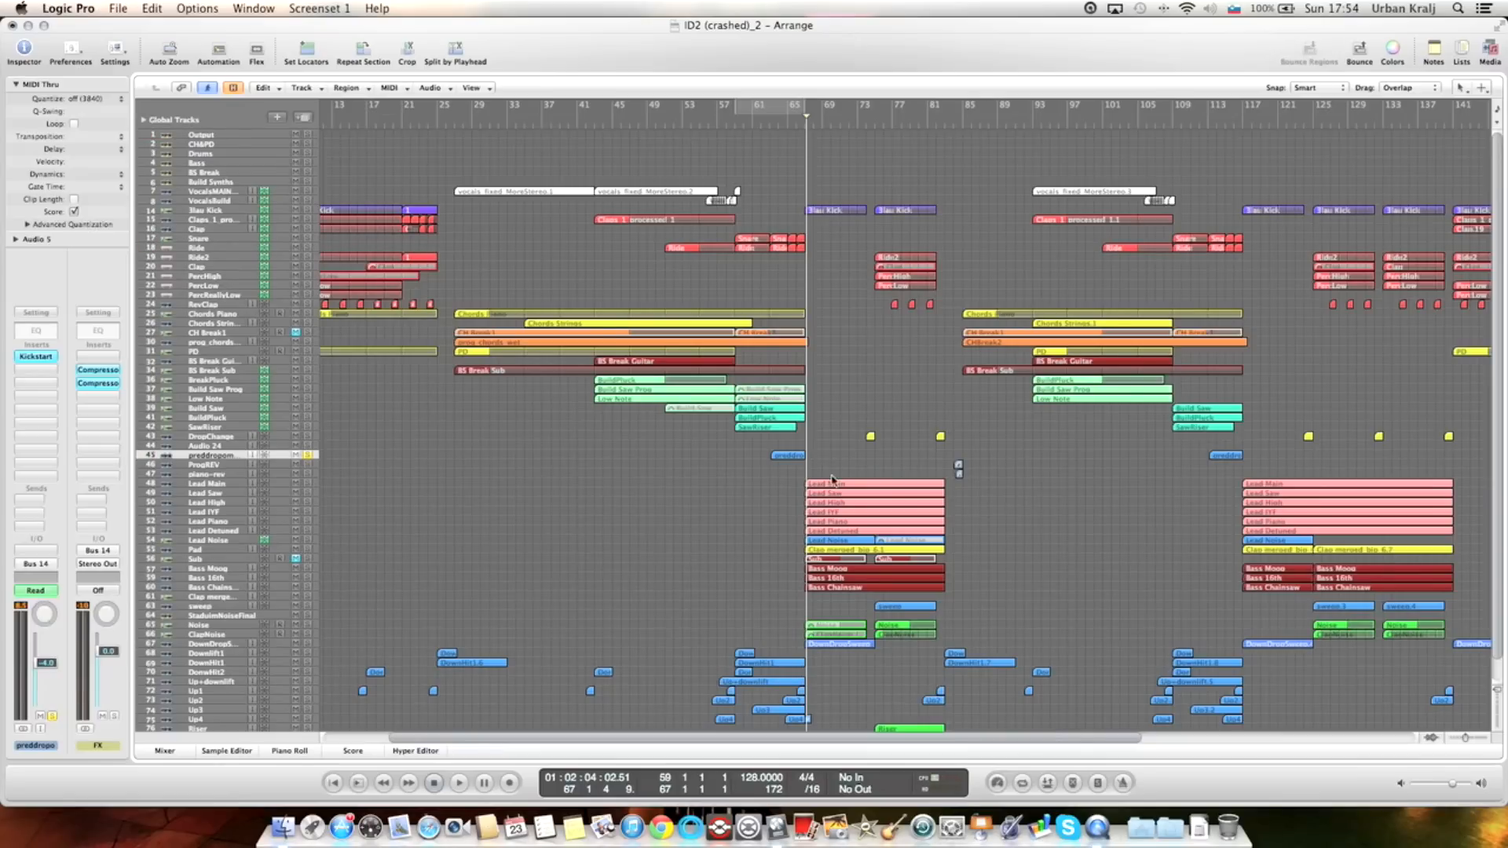
left_click(833, 482)
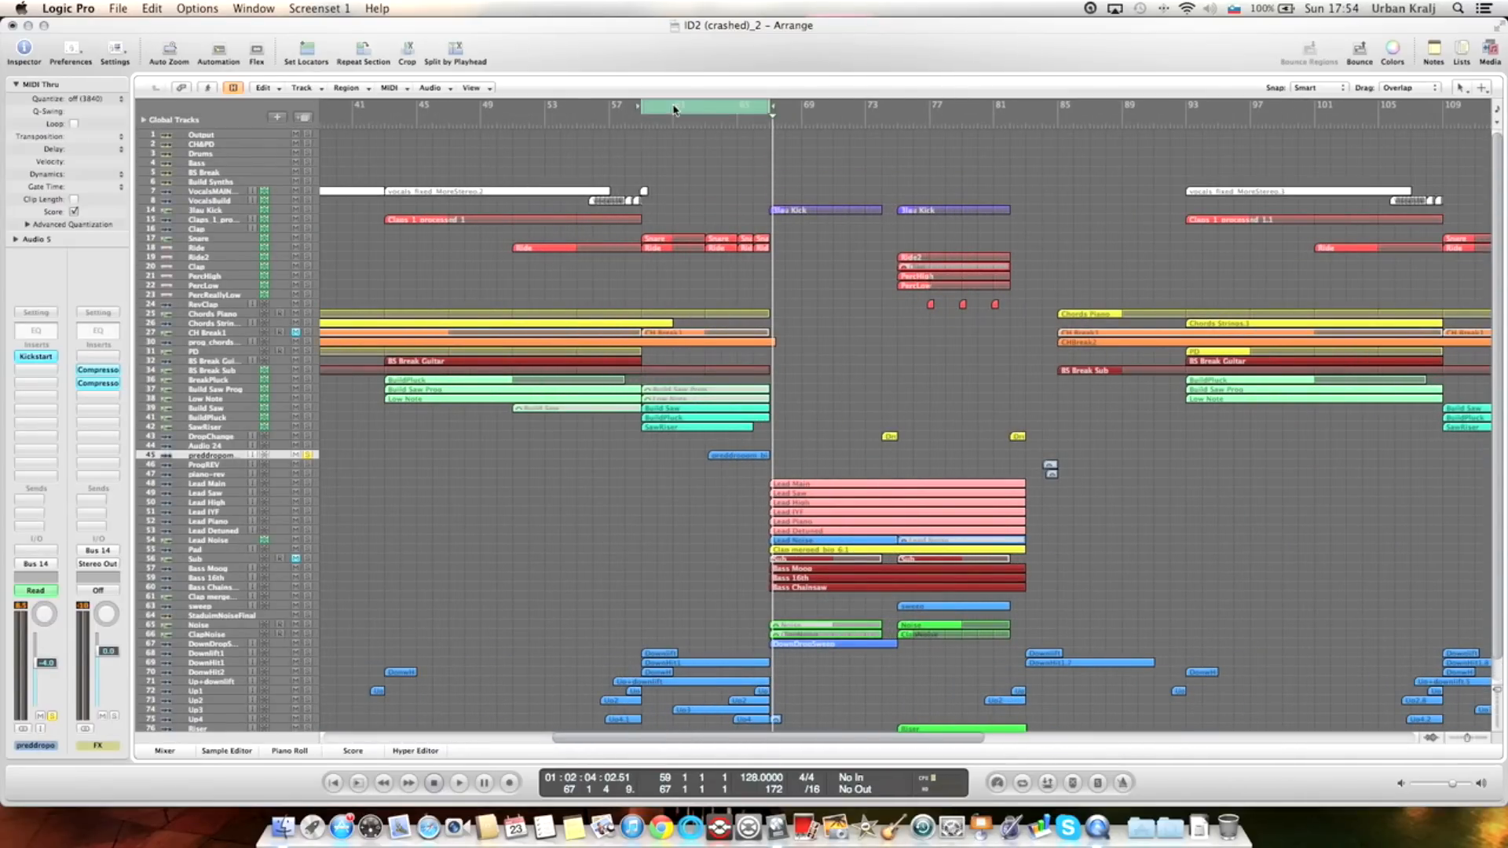
left_click_drag(774, 107, 910, 107)
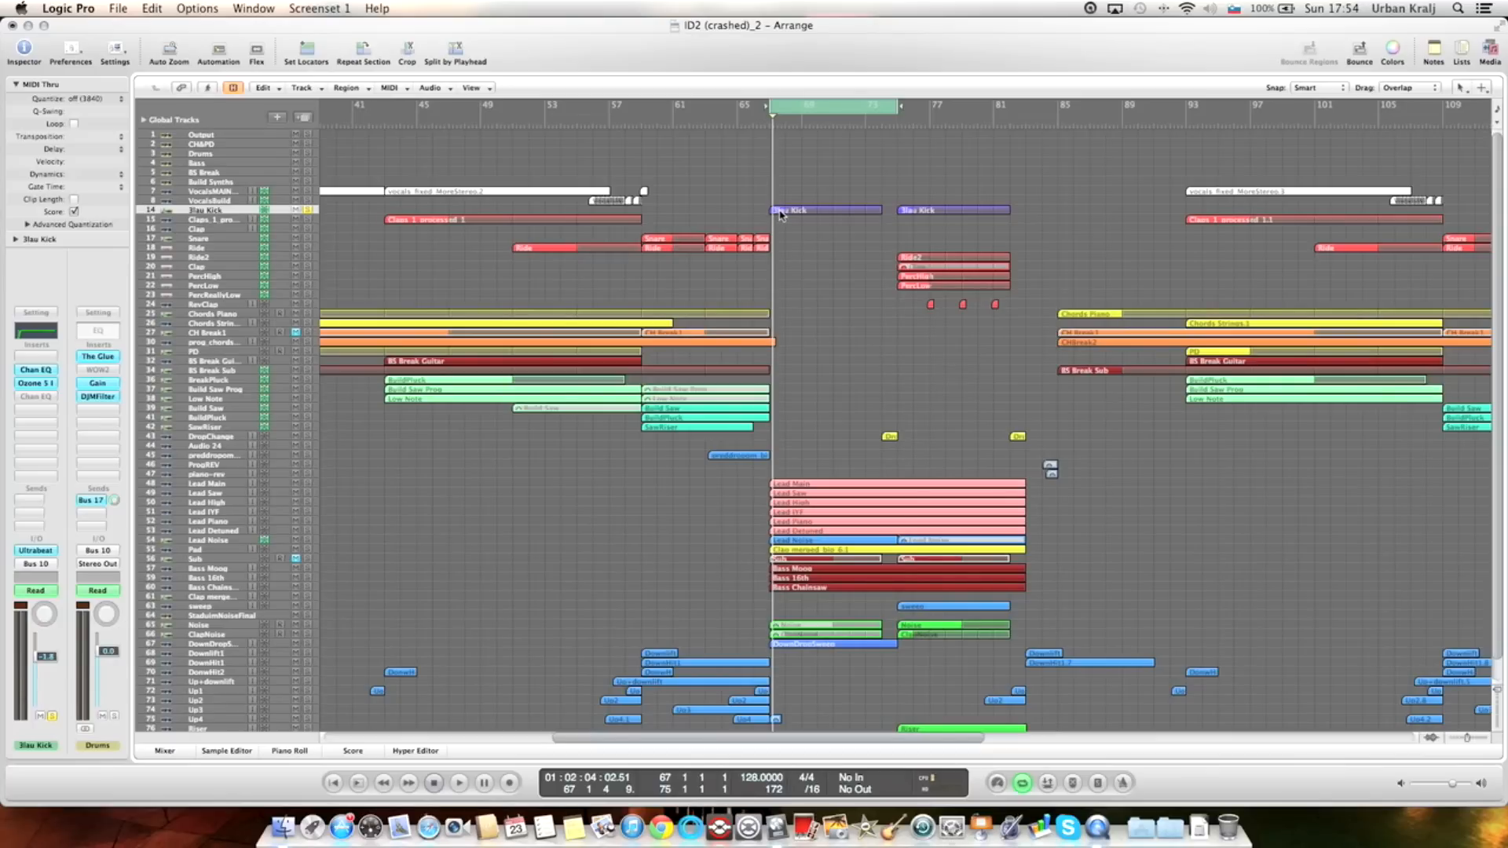
mouse_move(797, 252)
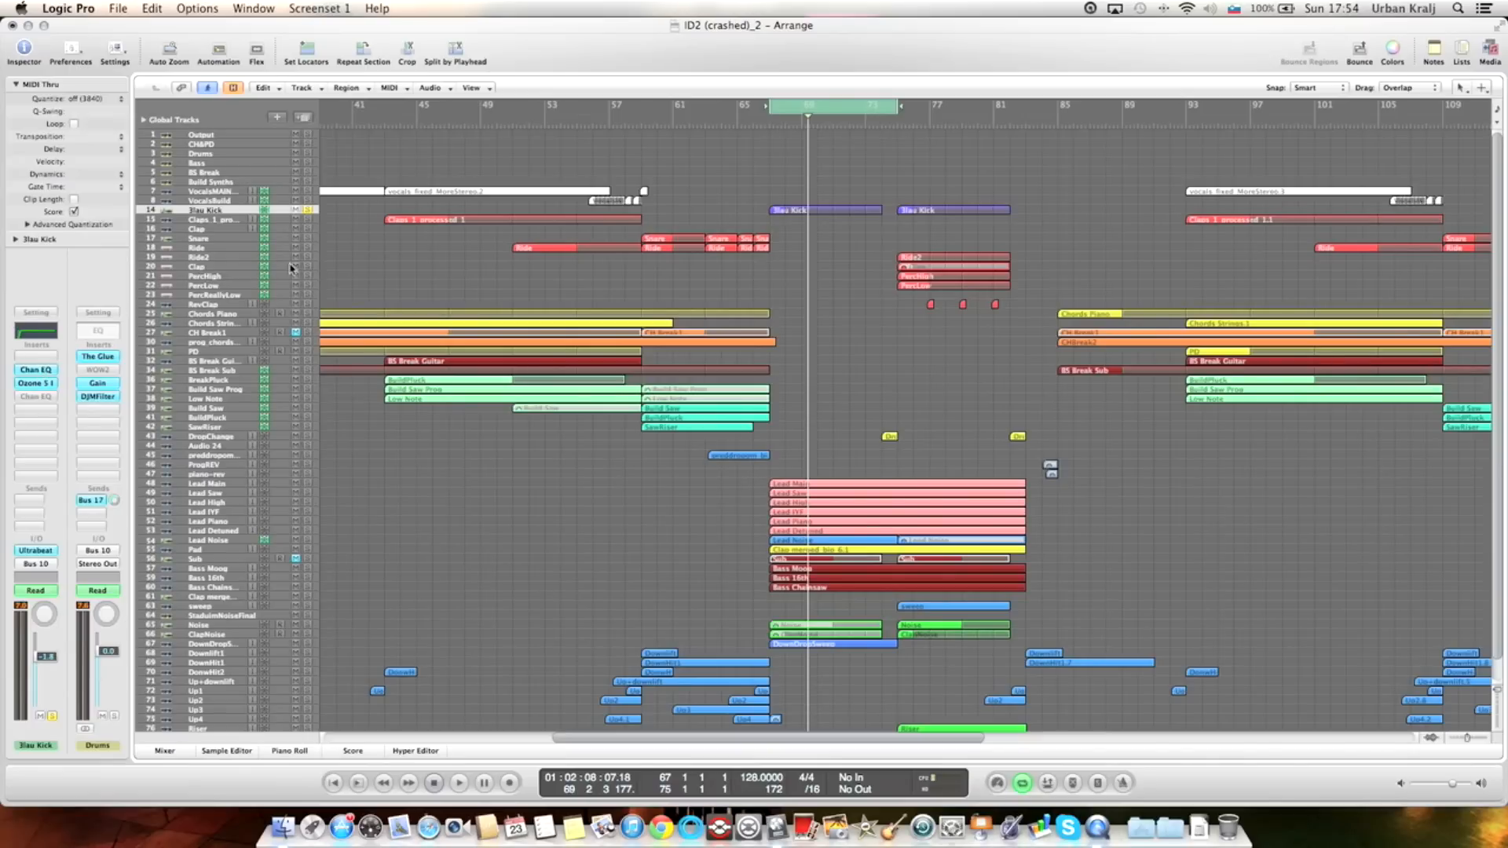
mouse_move(194, 460)
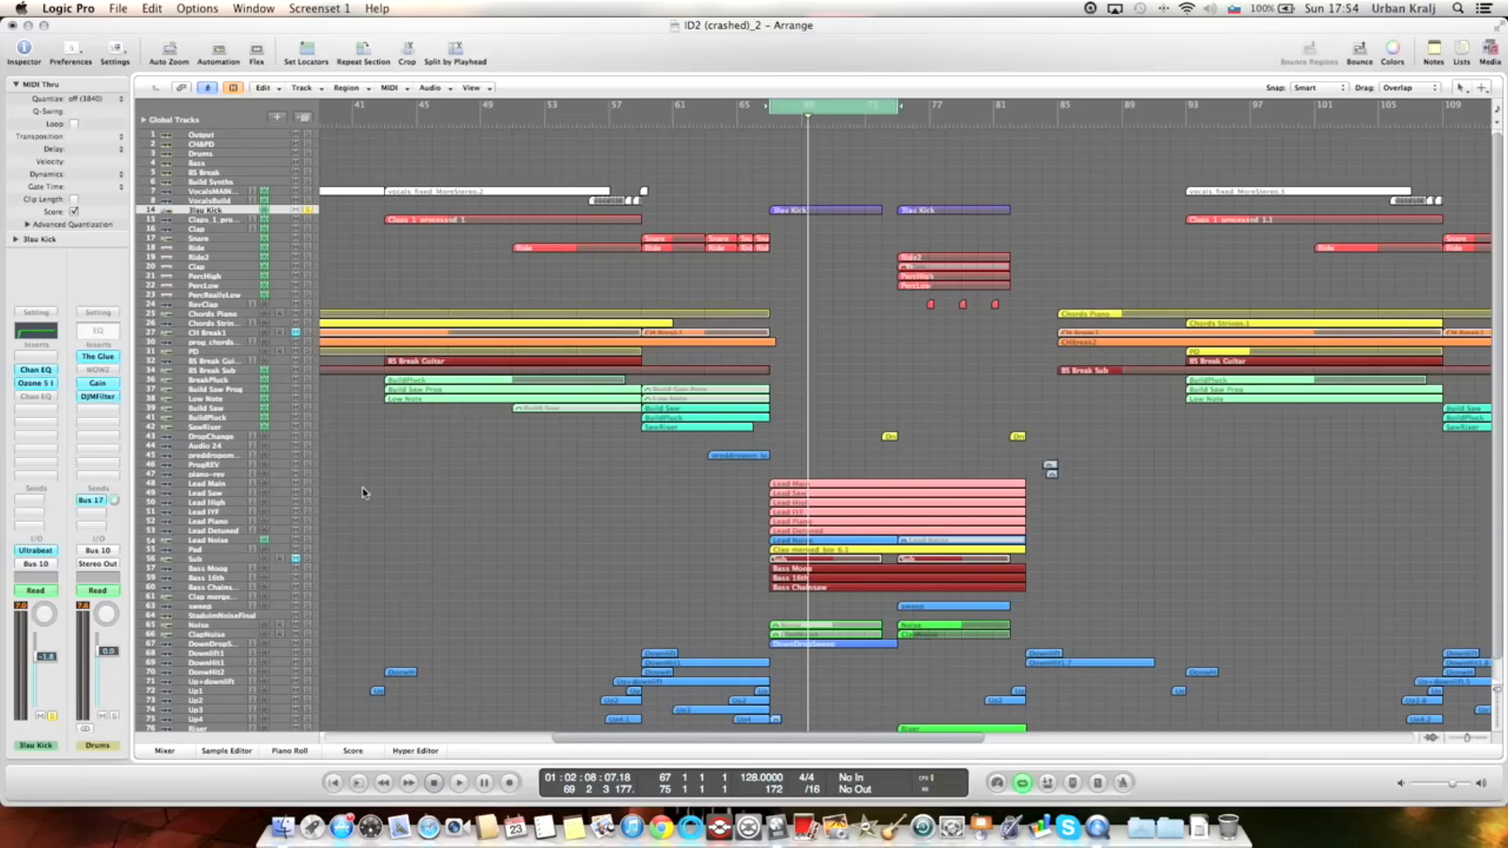
mouse_move(674, 498)
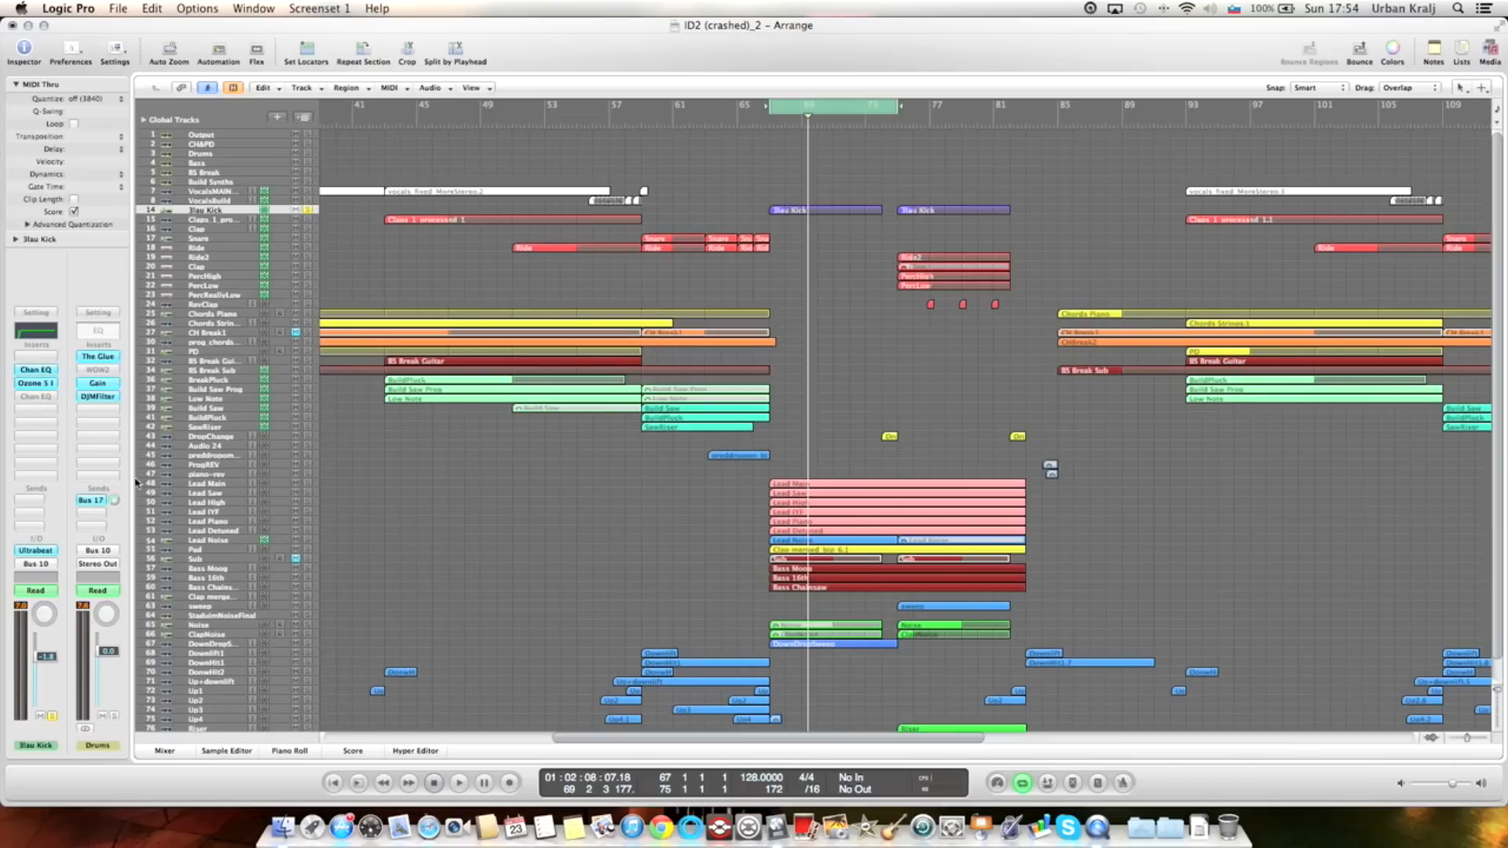
mouse_move(221, 577)
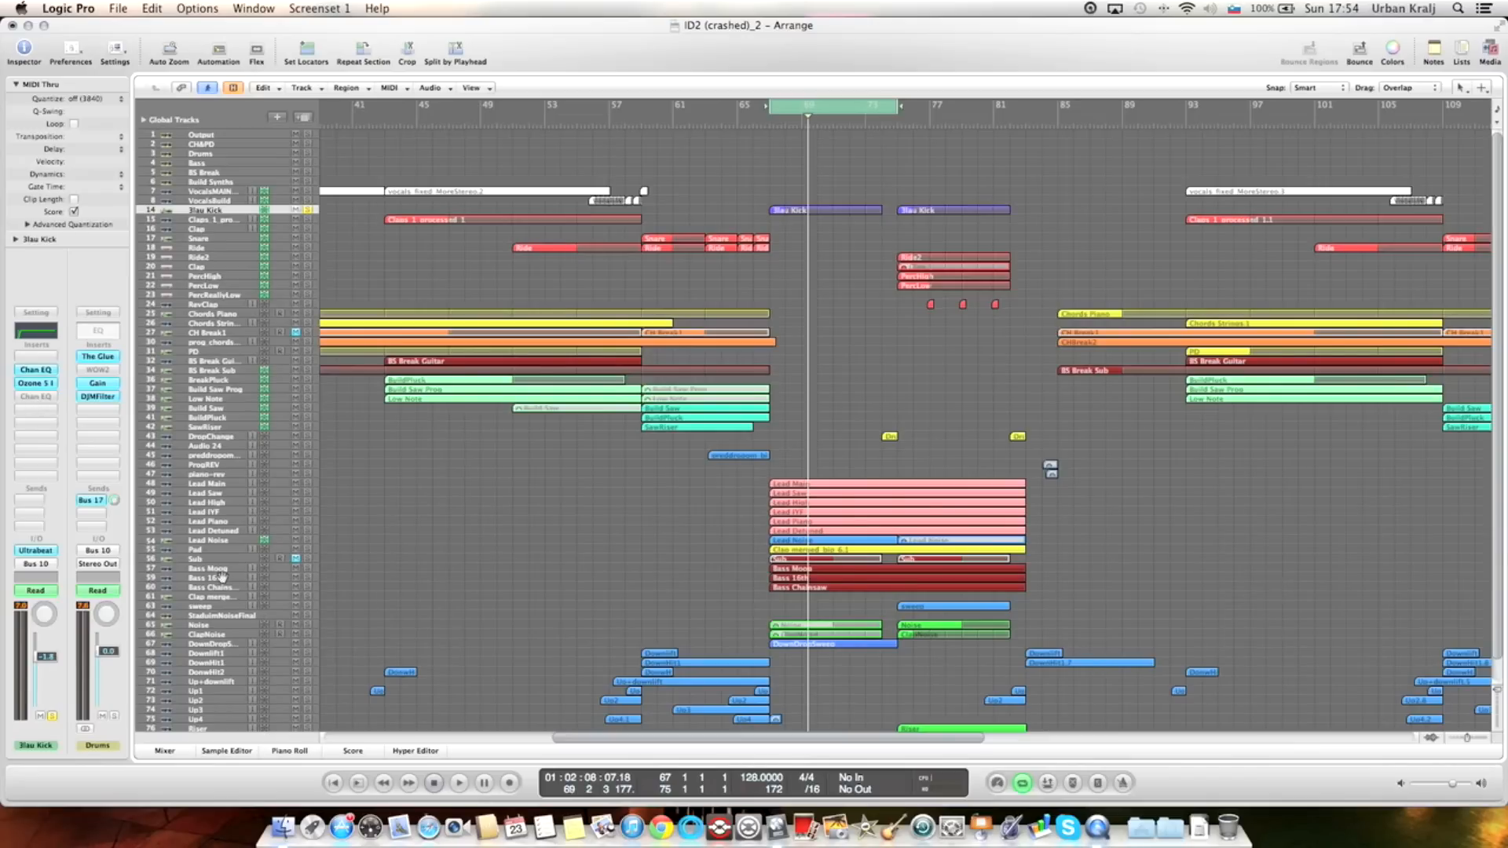
left_click(209, 569)
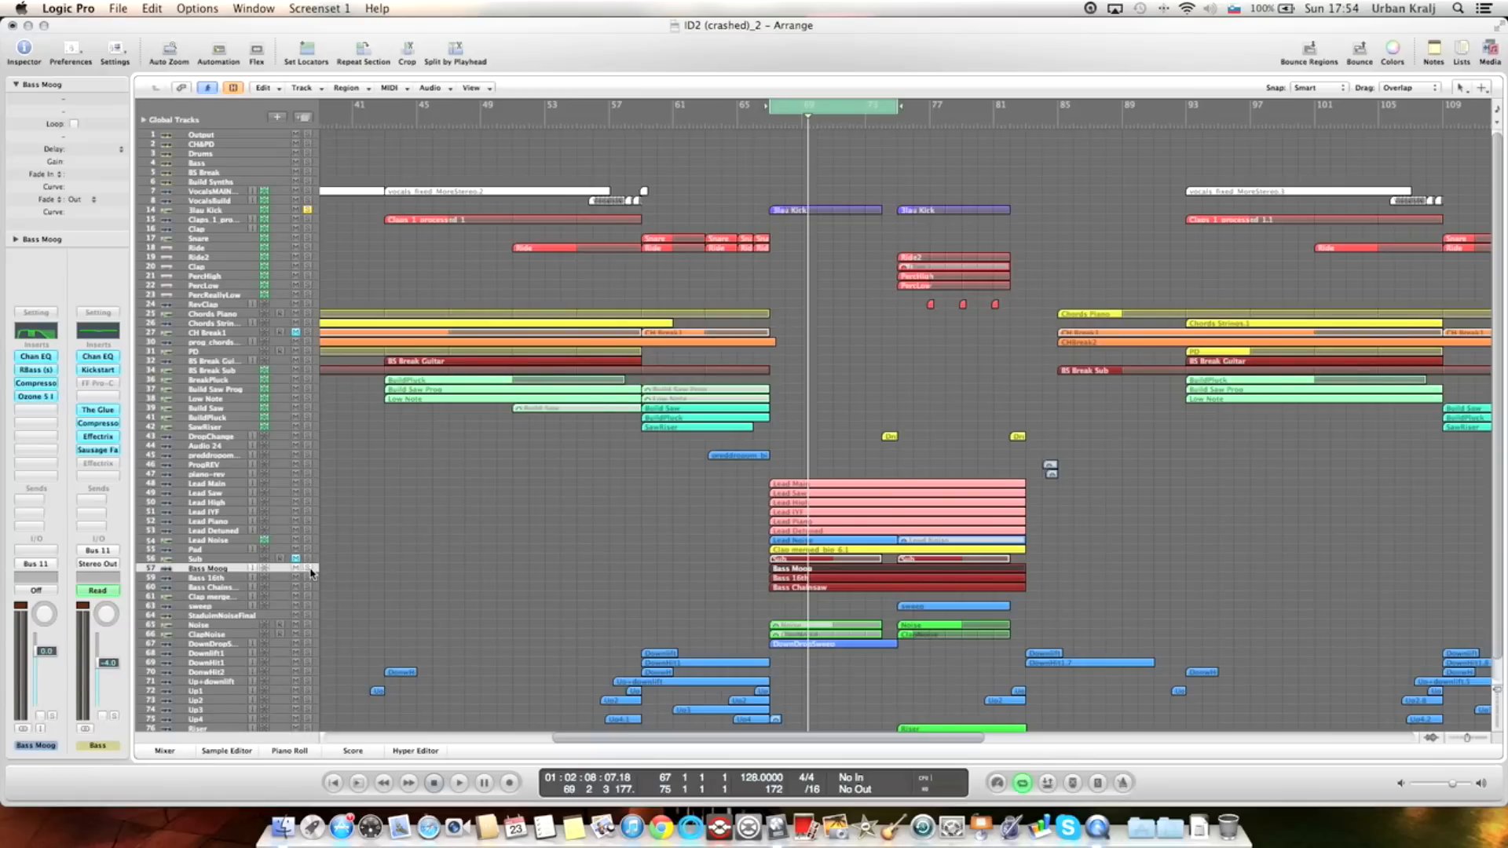
left_click(308, 568)
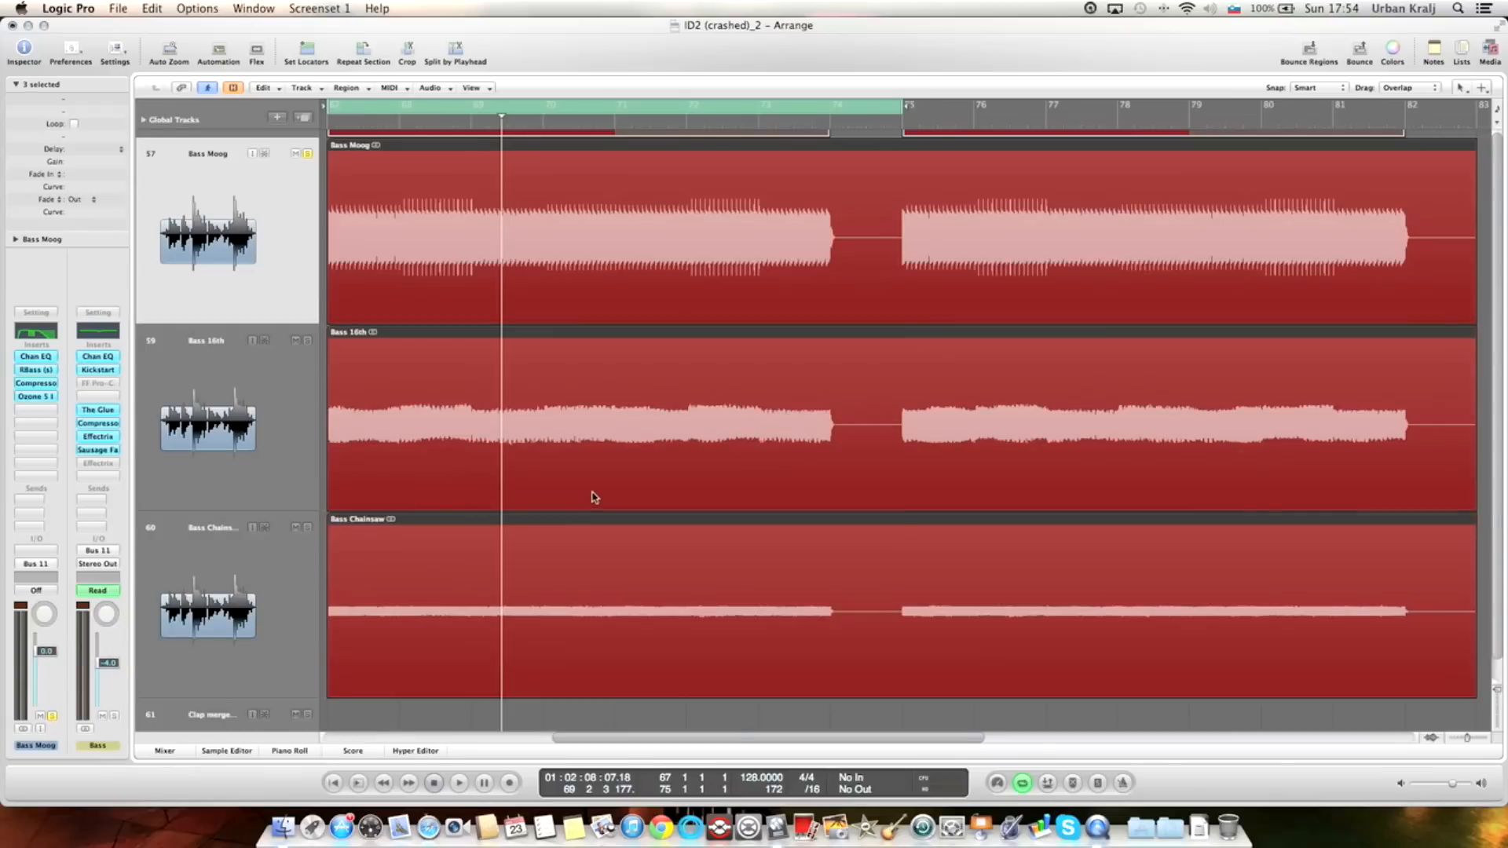
mouse_move(654, 350)
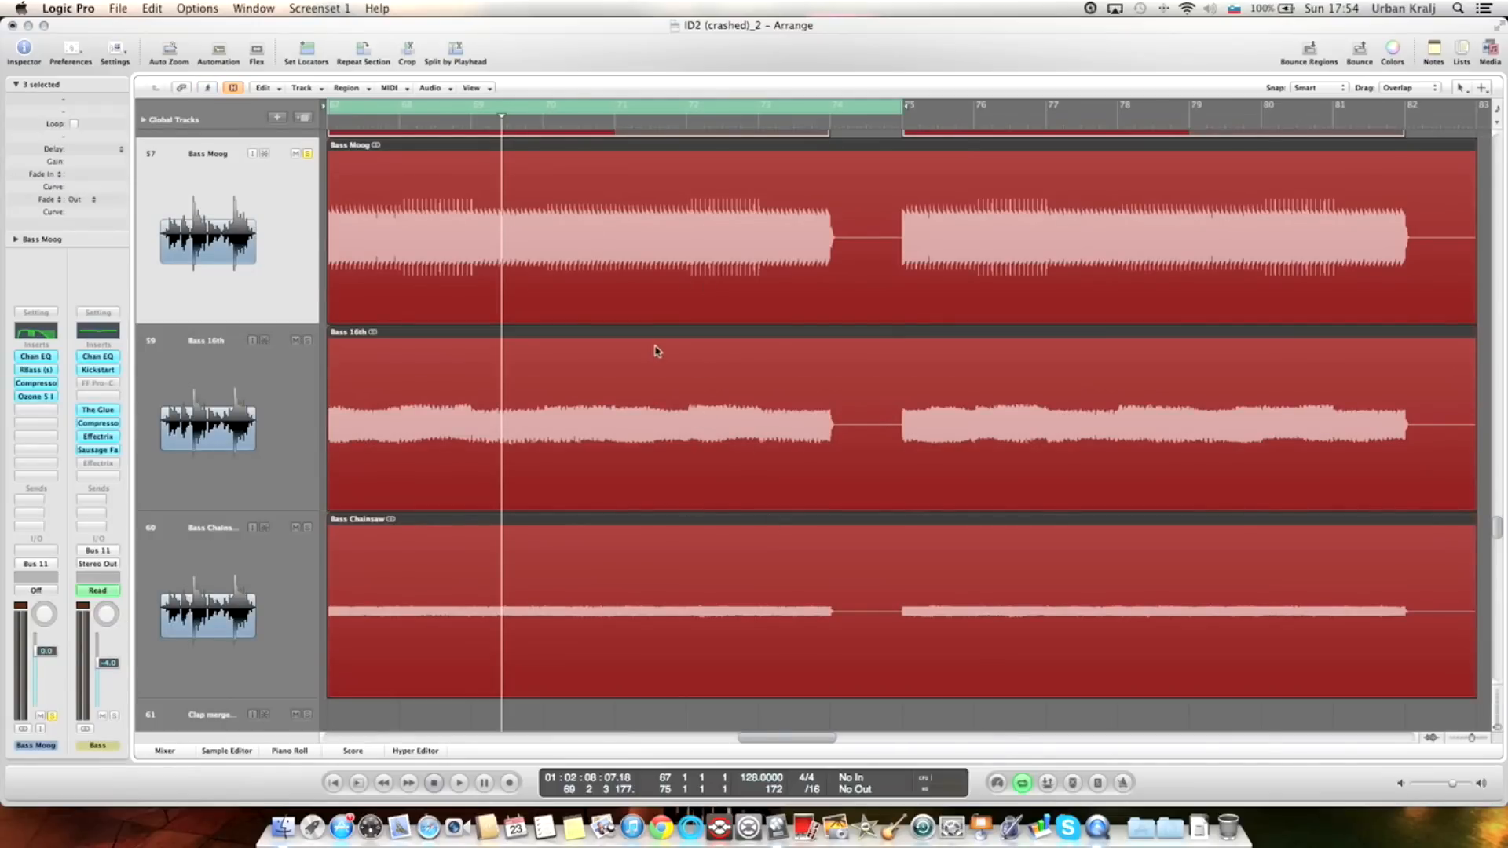
mouse_move(435, 410)
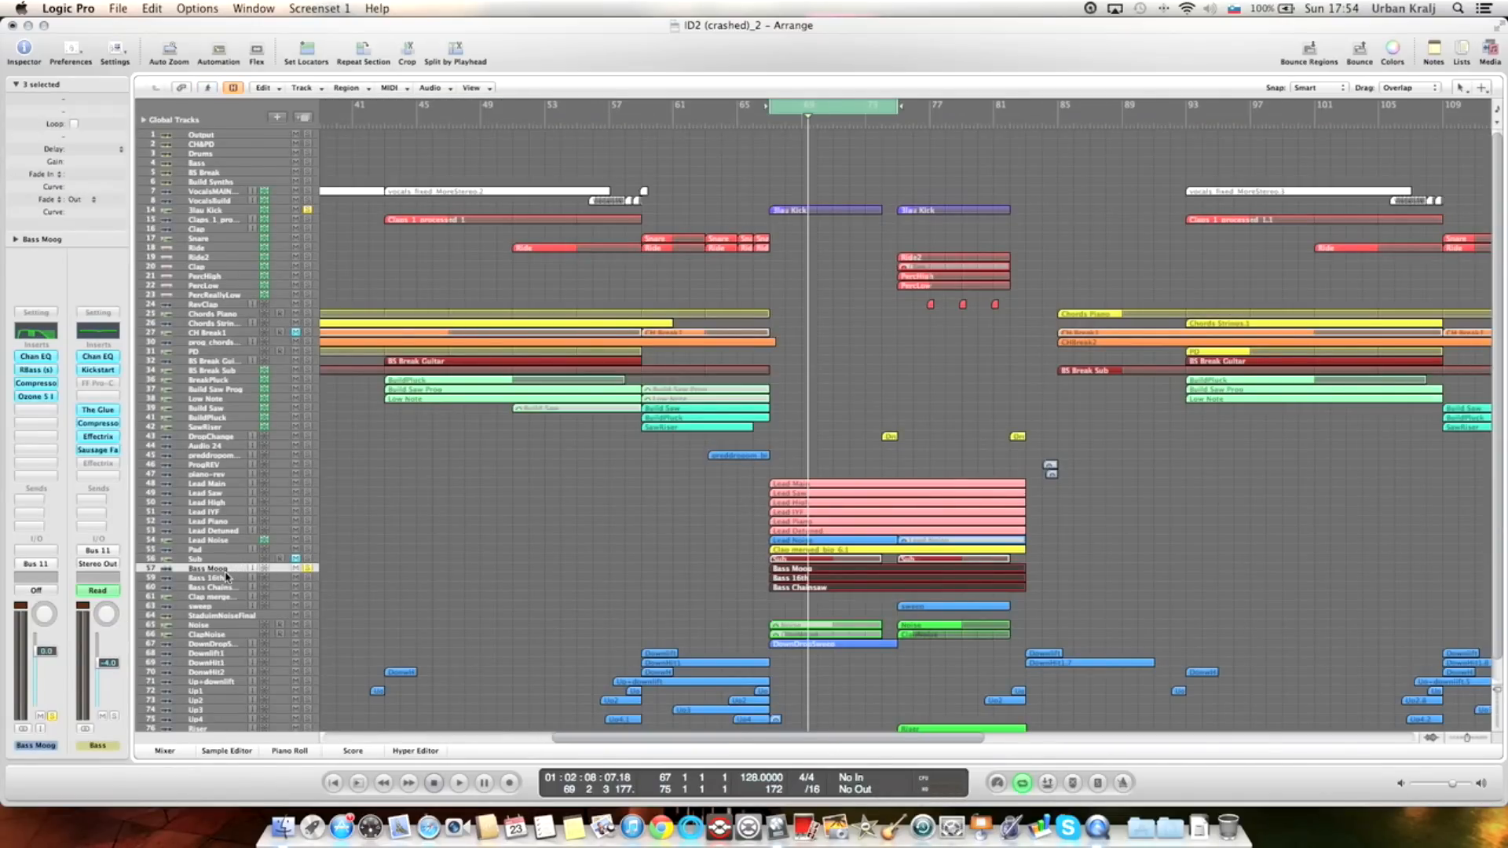
left_click(208, 578)
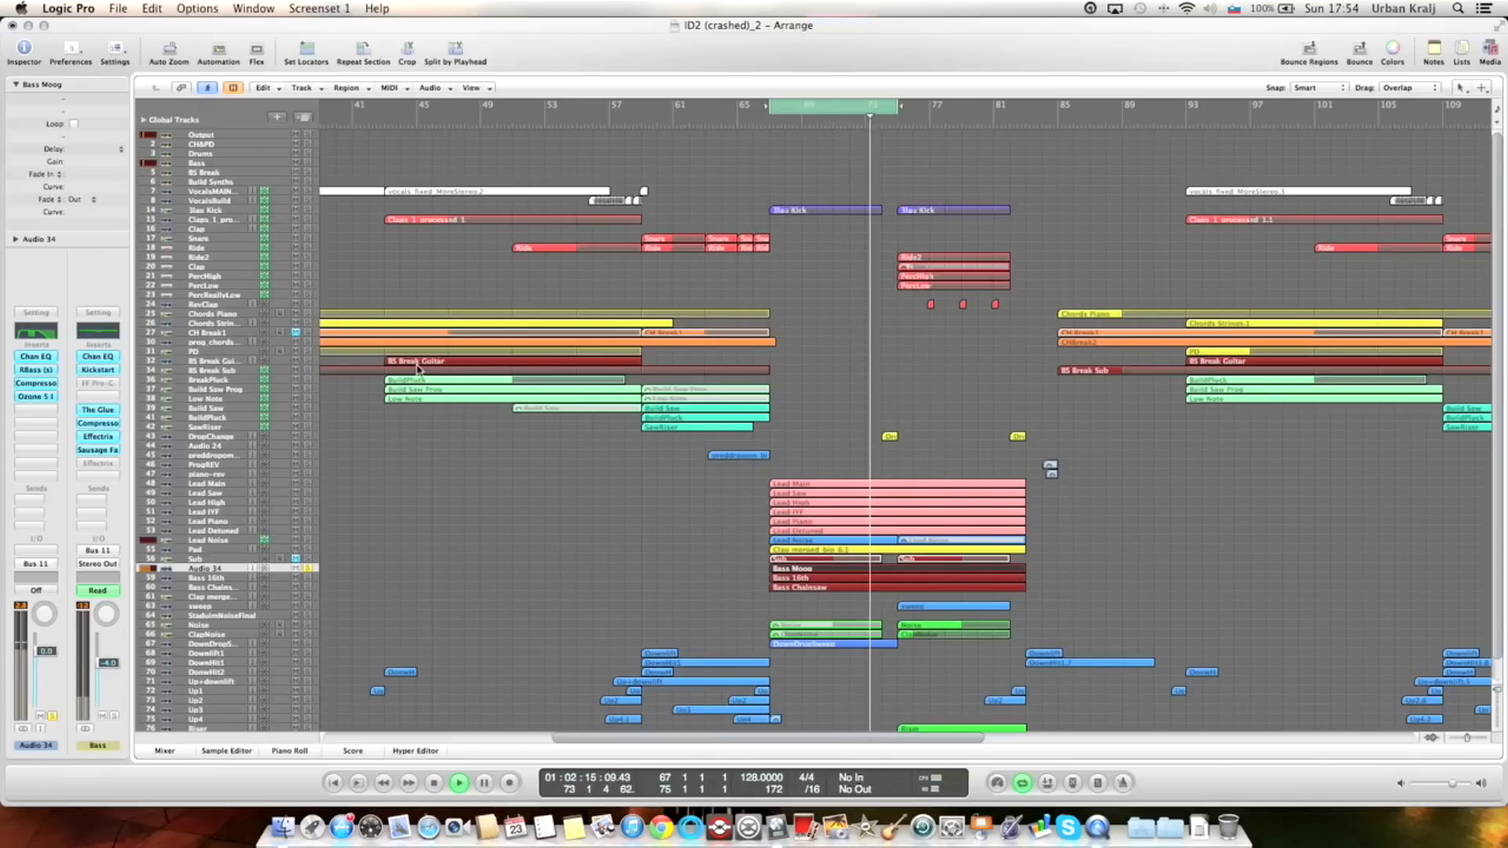
left_click(484, 783)
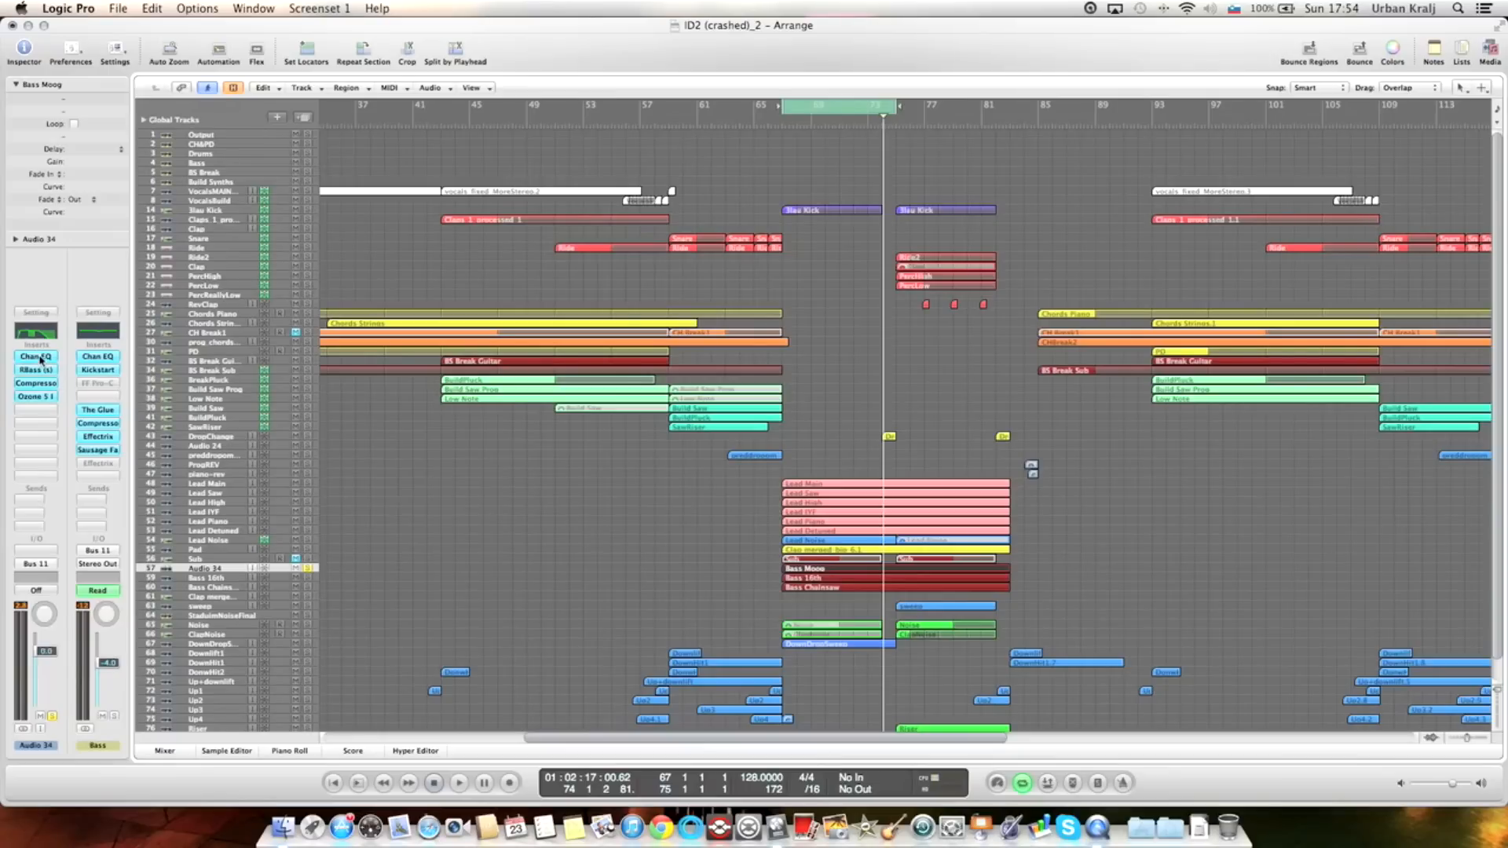
left_click(36, 356)
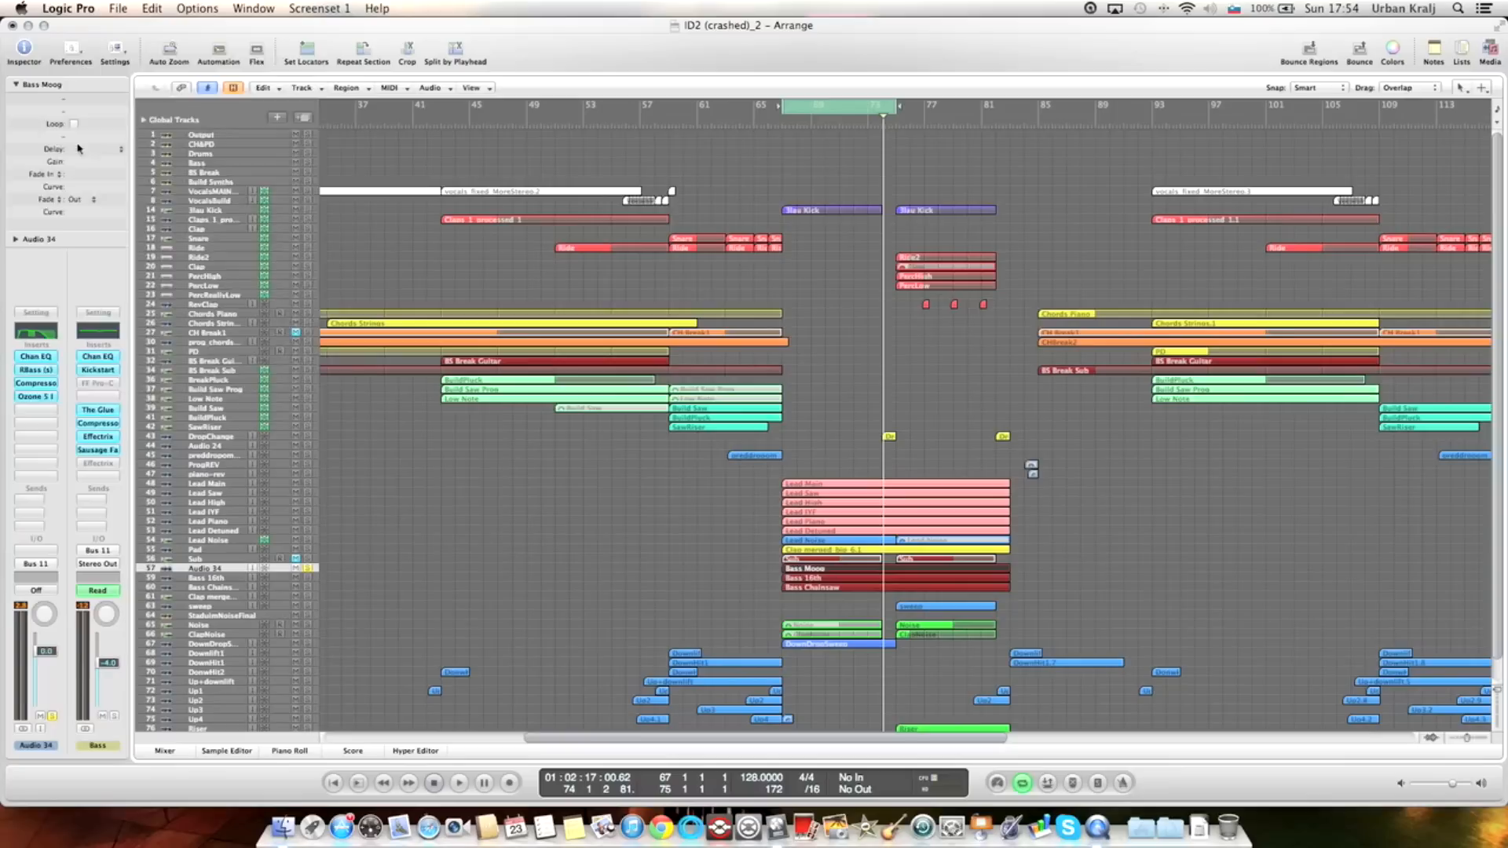
Briefly review the RBass and compressor inserts on the bass channel.
left_click(35, 371)
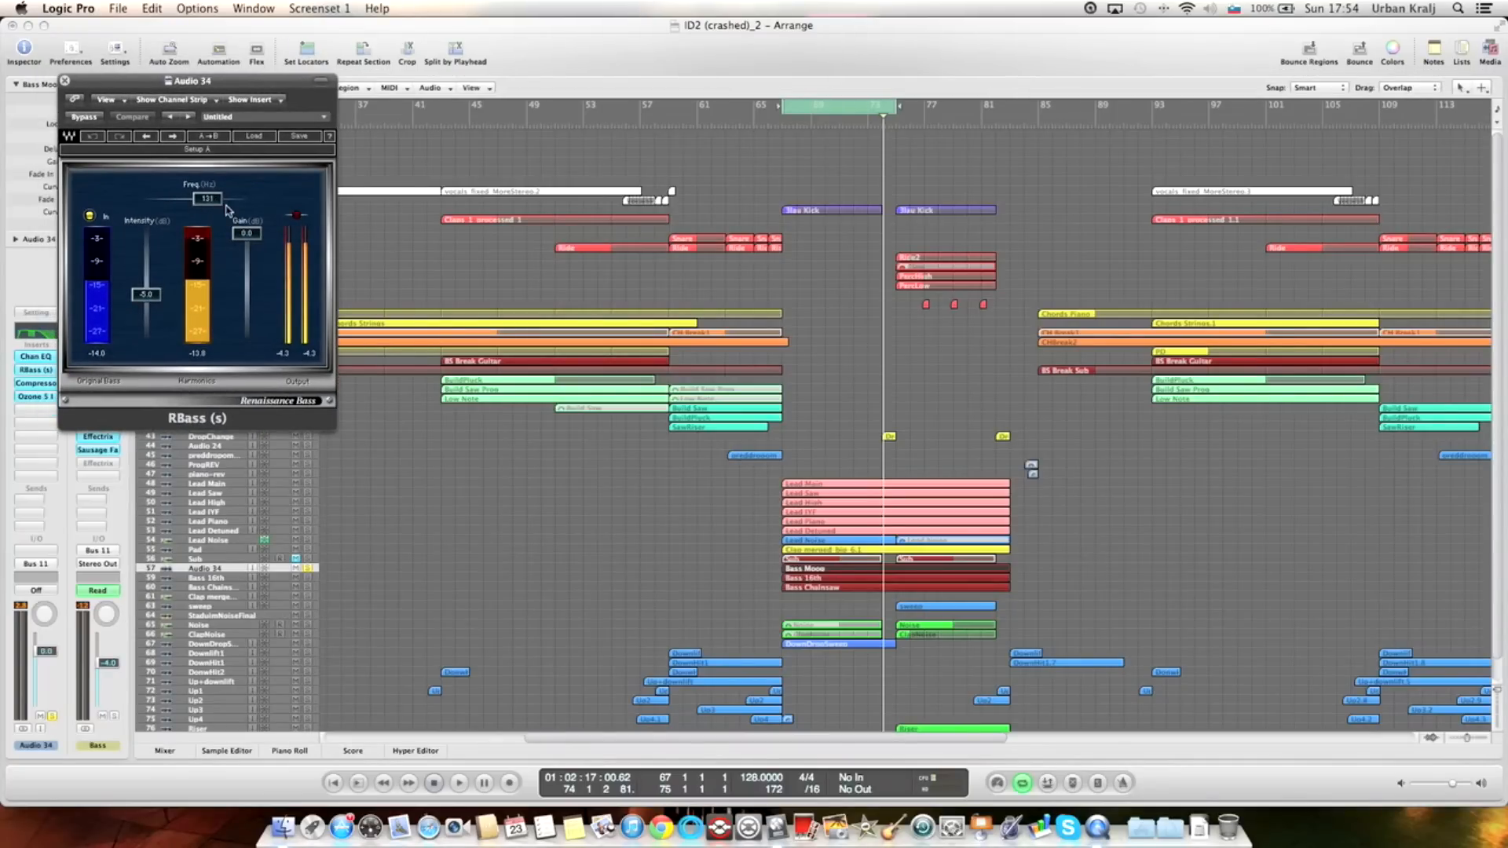
left_click(65, 80)
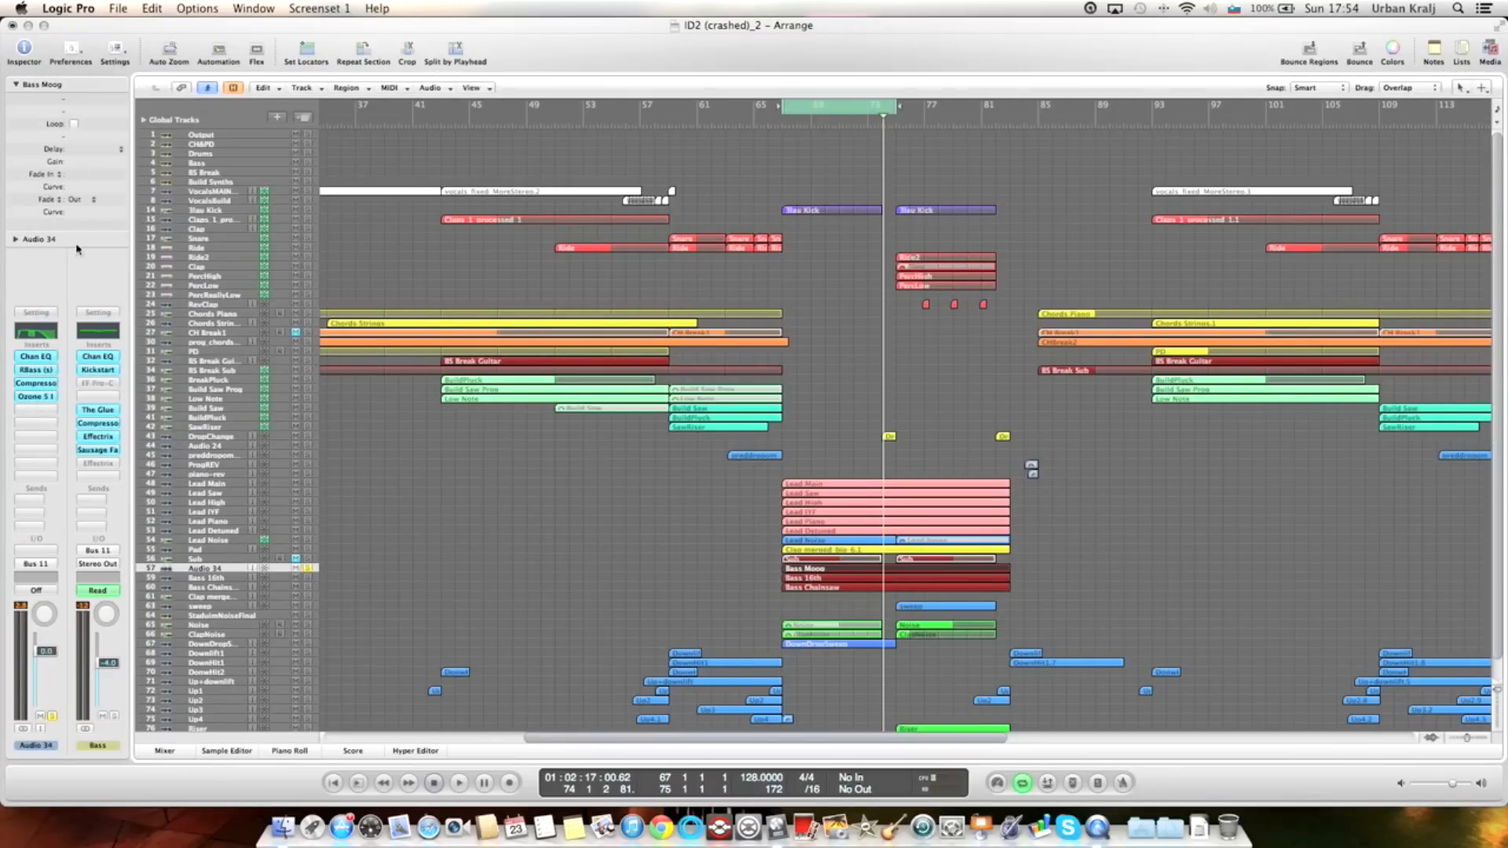
left_click(33, 383)
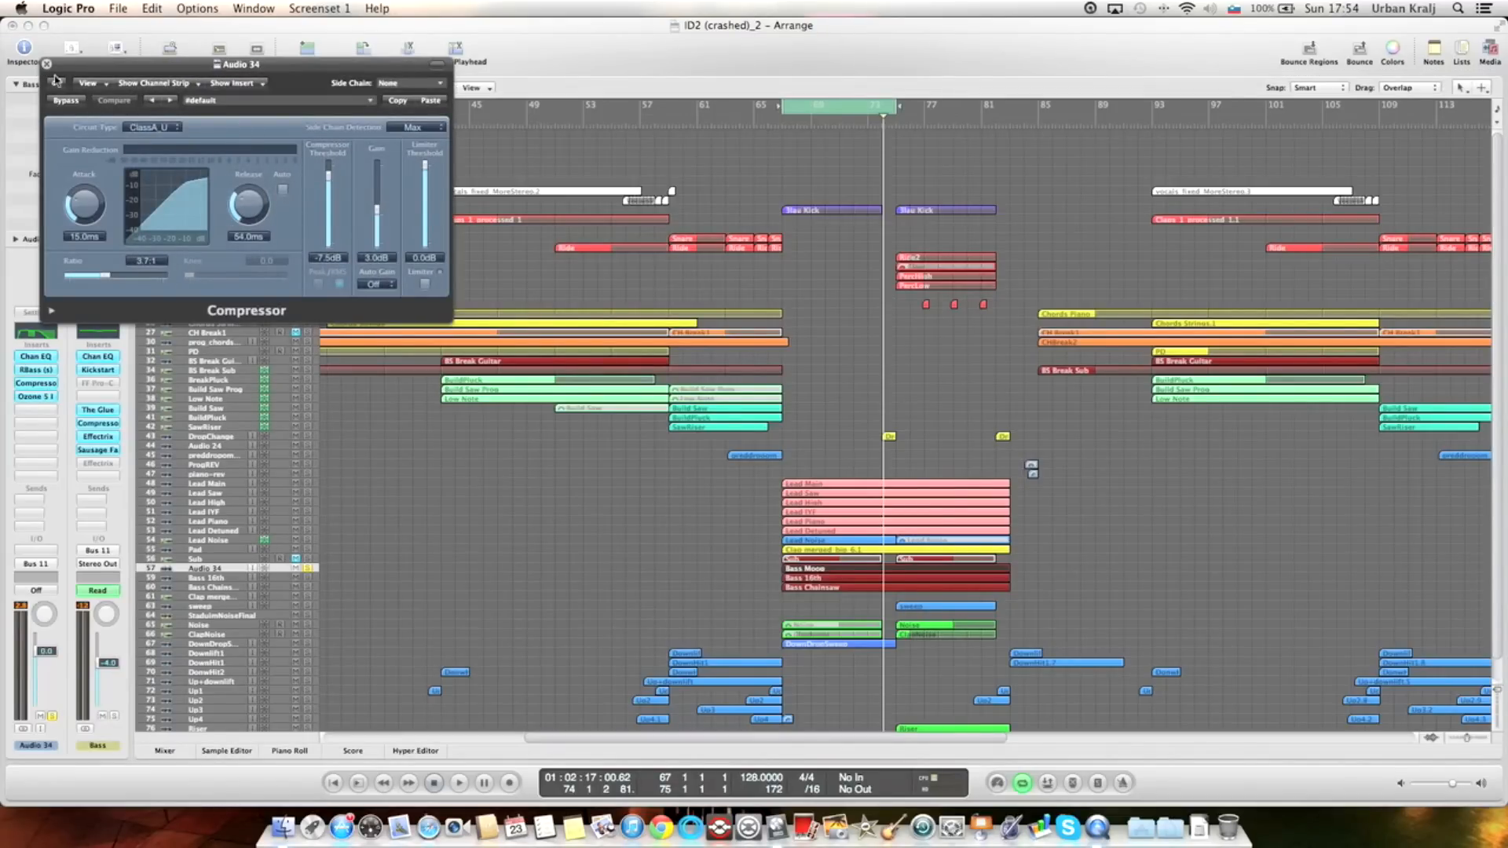
left_click(46, 64)
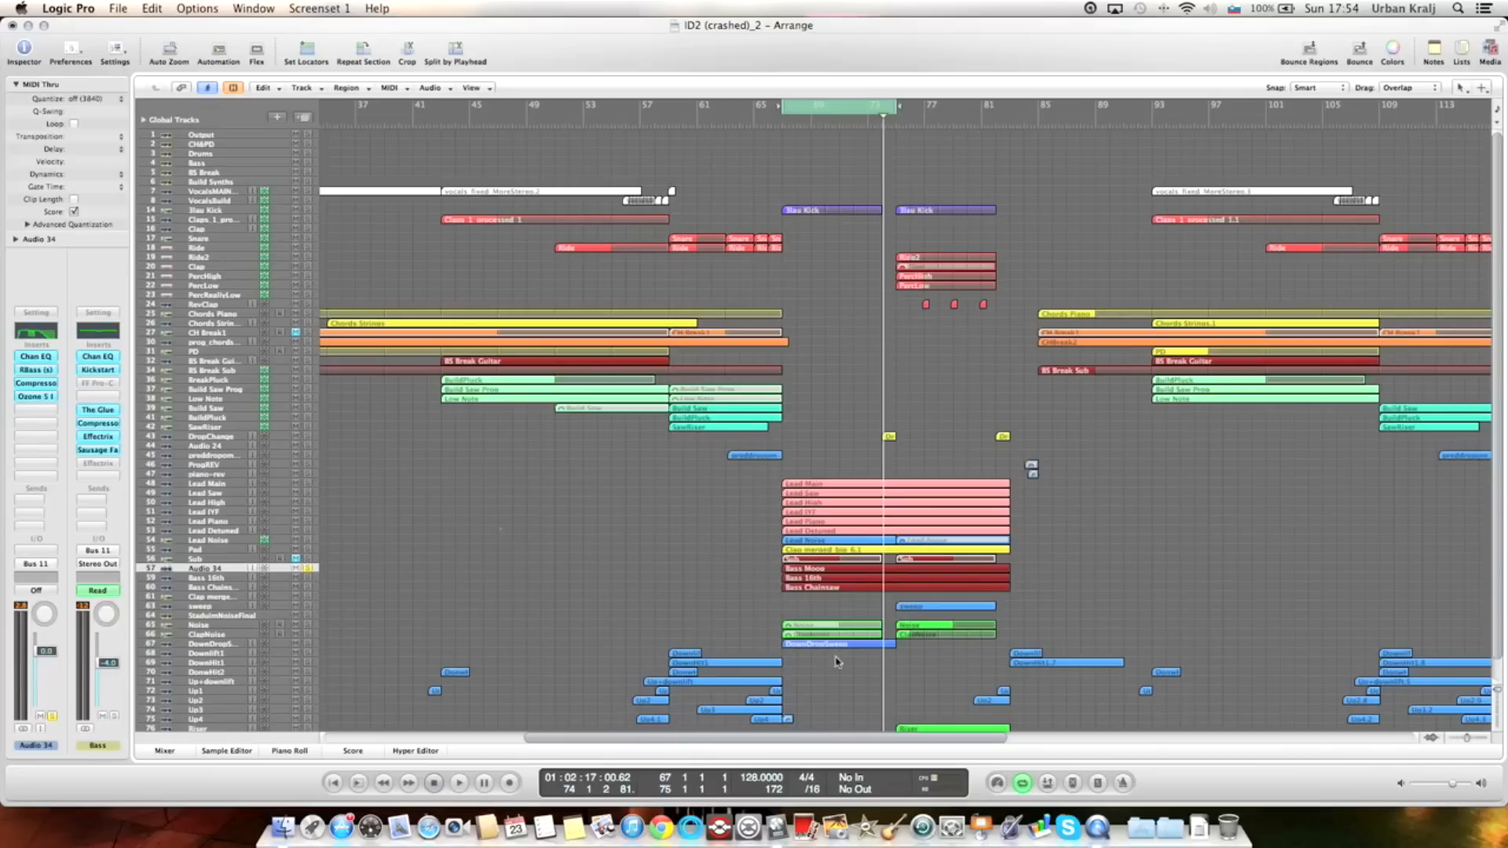
Zoom in on the stacked bass regions and reopen the Audio 34 compressor over them.
left_click(806, 568)
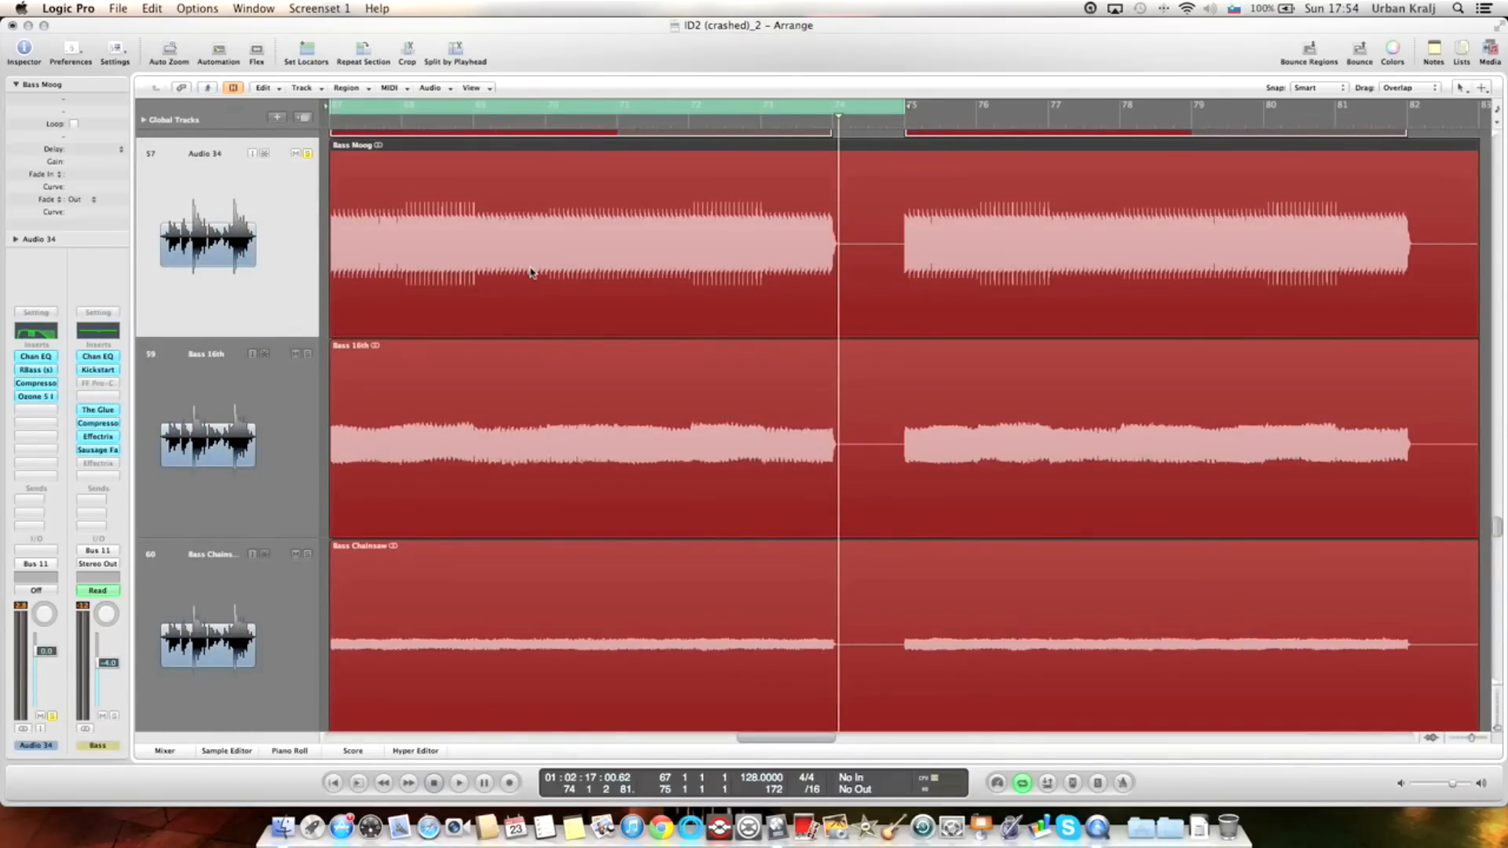
mouse_move(353, 213)
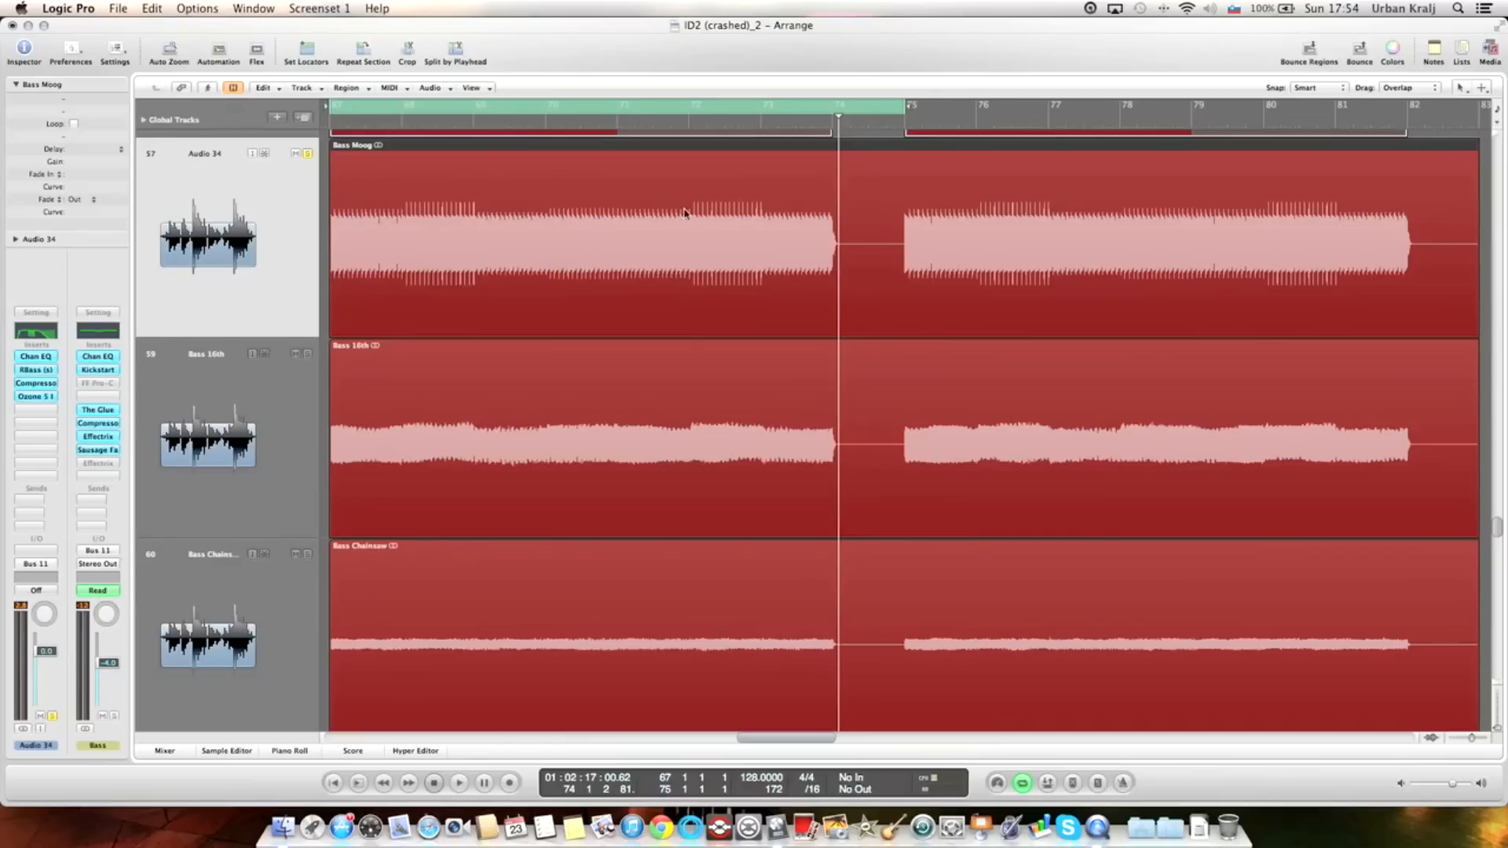
mouse_move(555, 248)
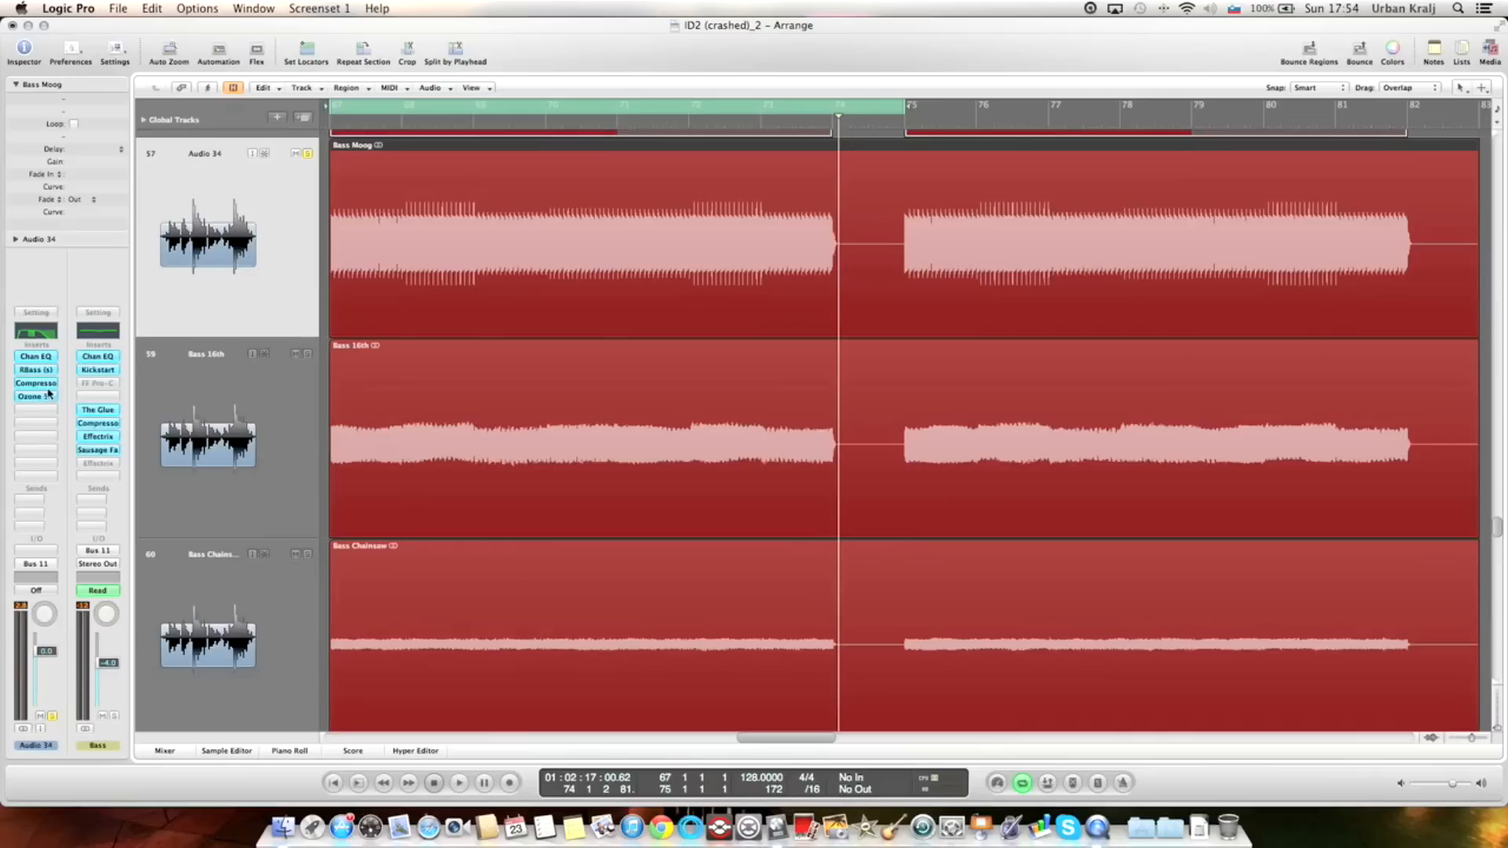
left_click(36, 383)
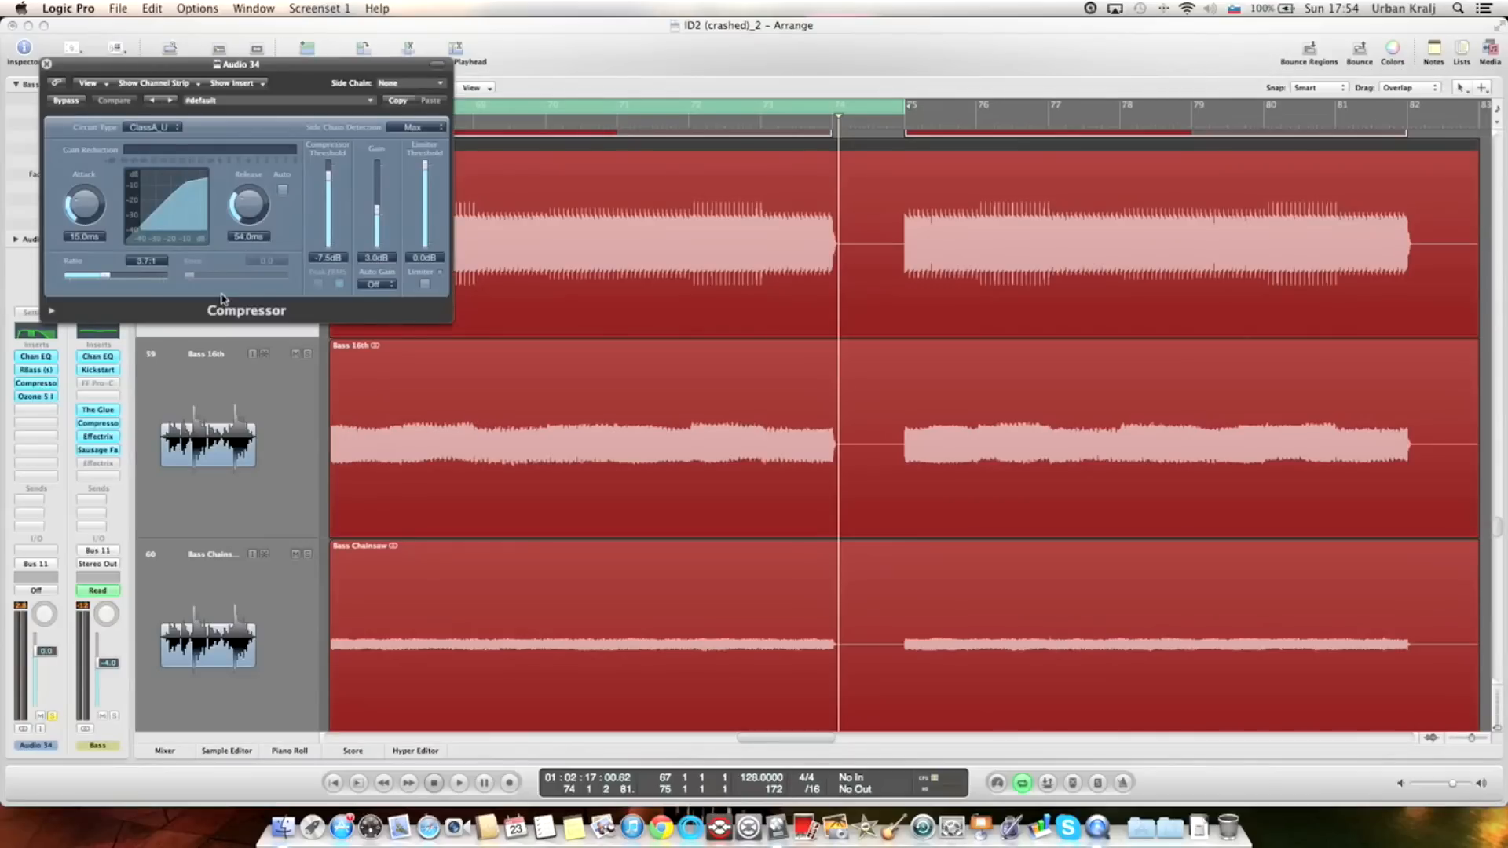
left_click(459, 783)
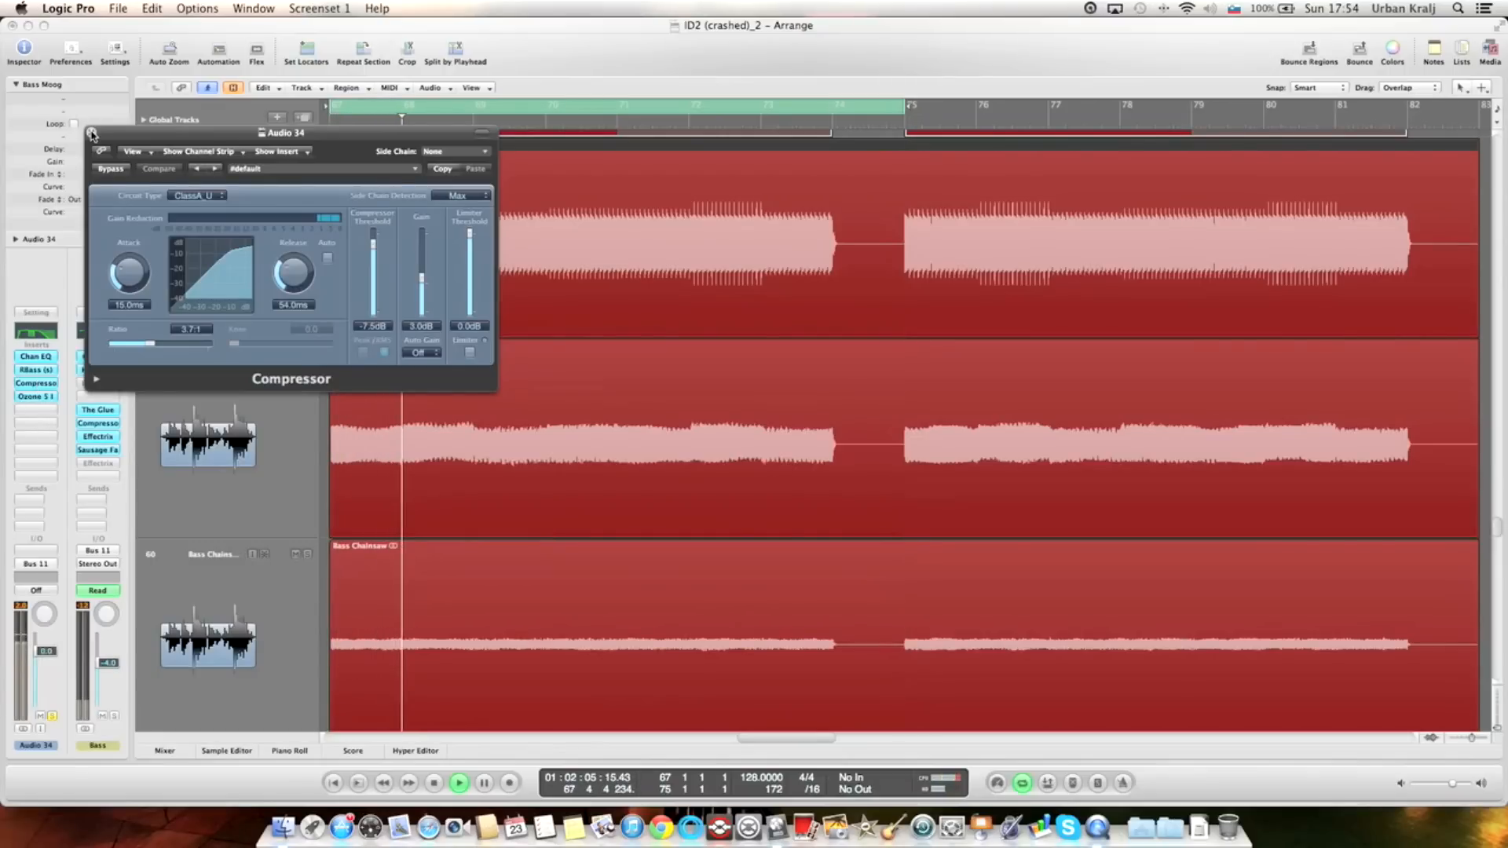
Close the compressor and return to the full arrangement overview.
left_click(483, 783)
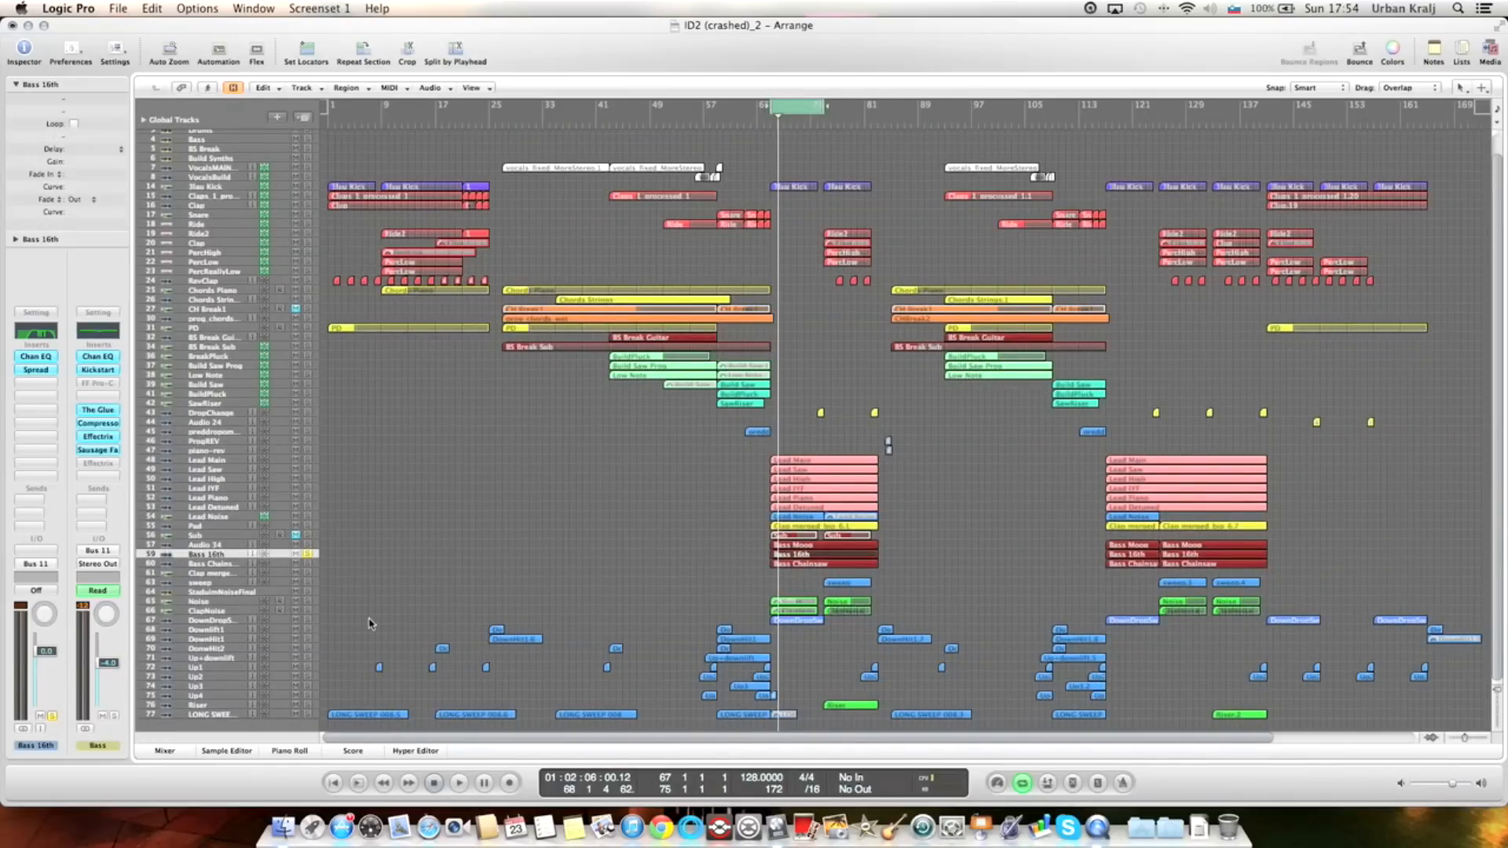
left_click(459, 783)
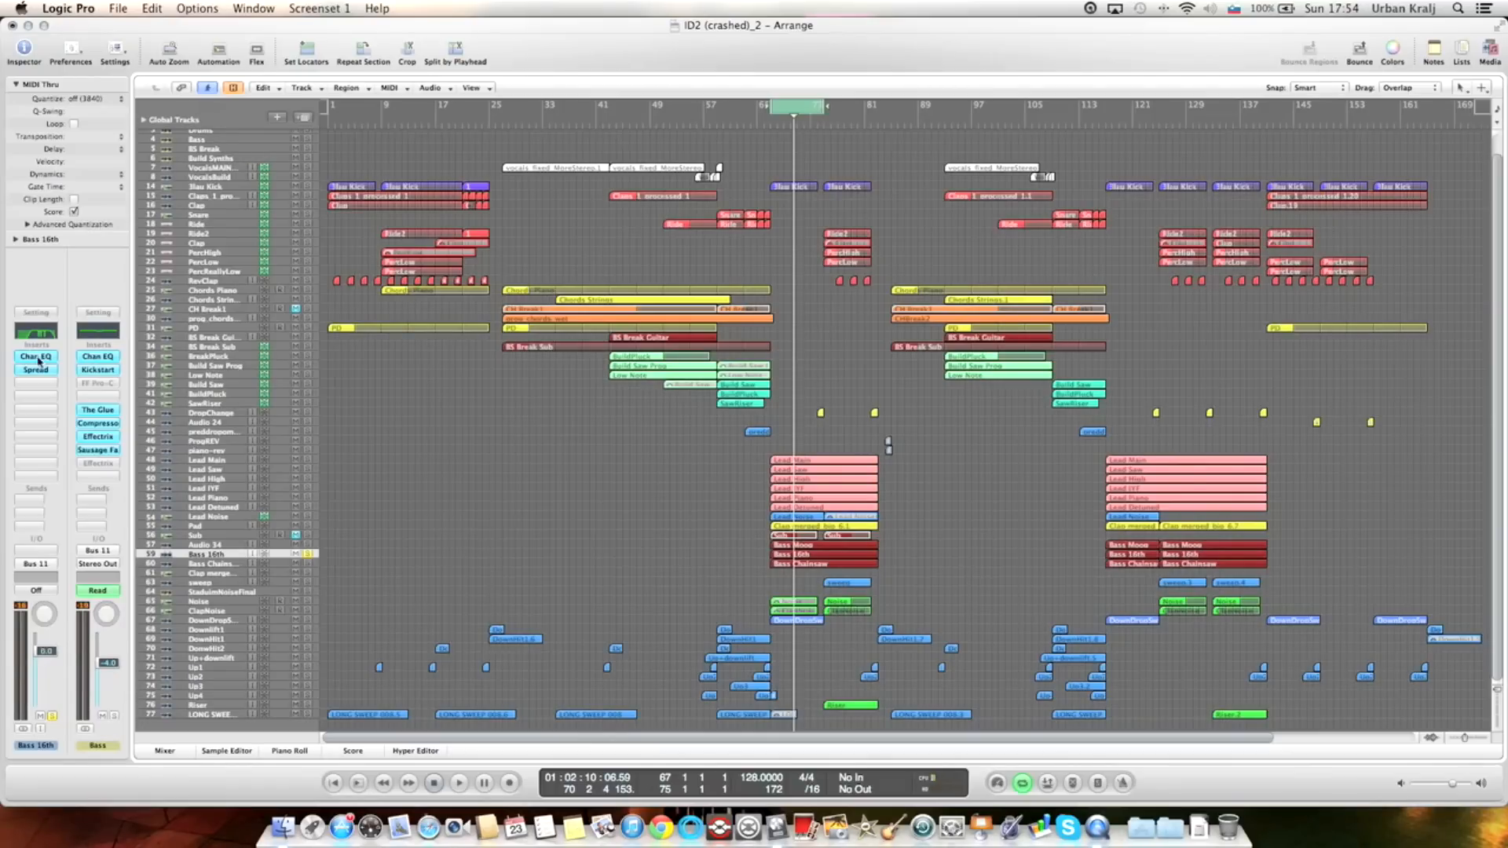
Review the Channel EQ and Stereo Spread inserts on the Bass 16th channel.
left_click(36, 356)
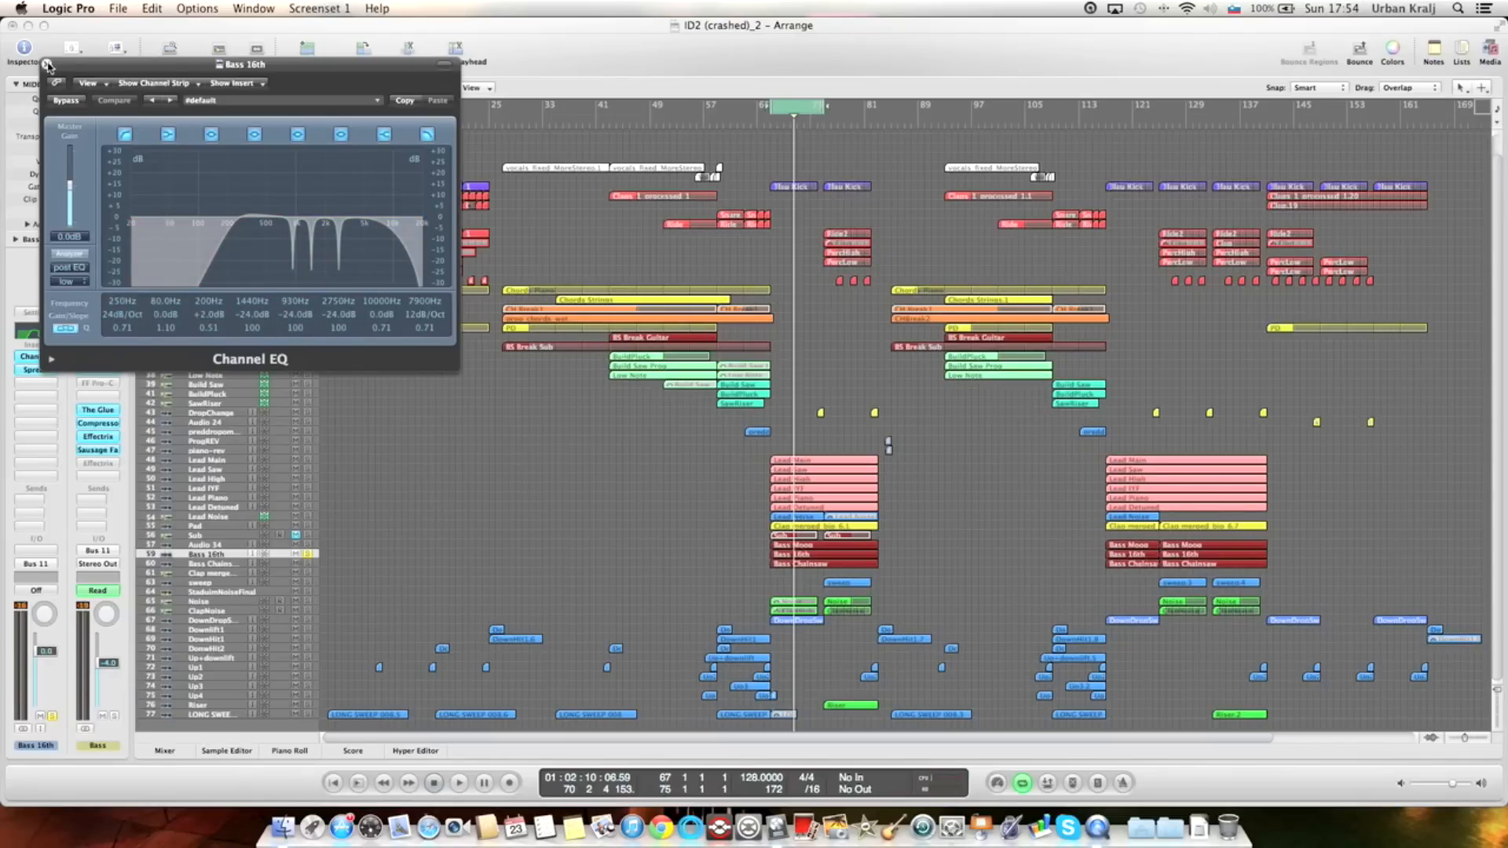
left_click(57, 64)
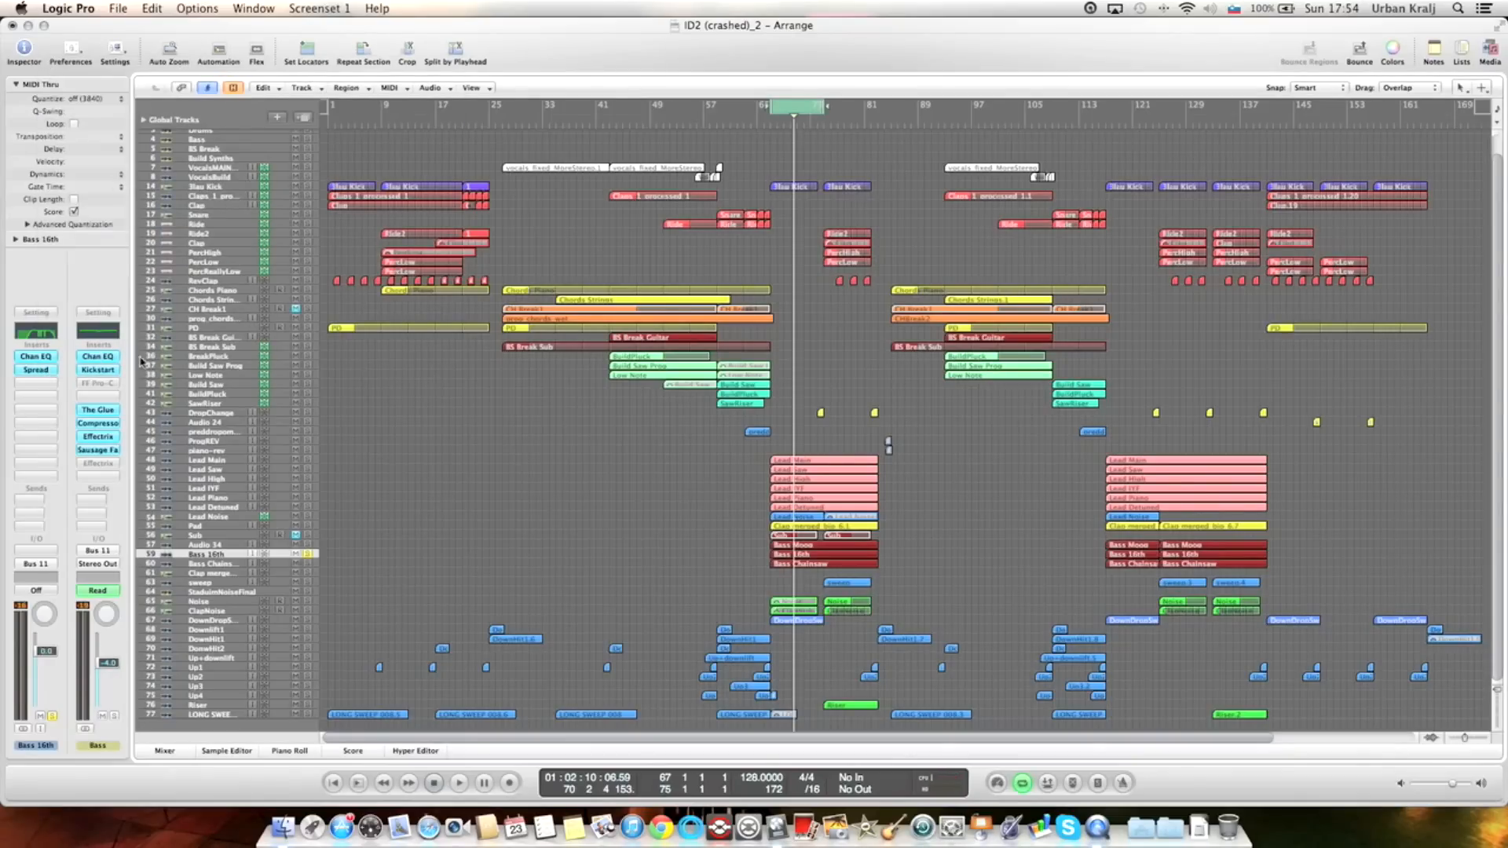
left_click(33, 371)
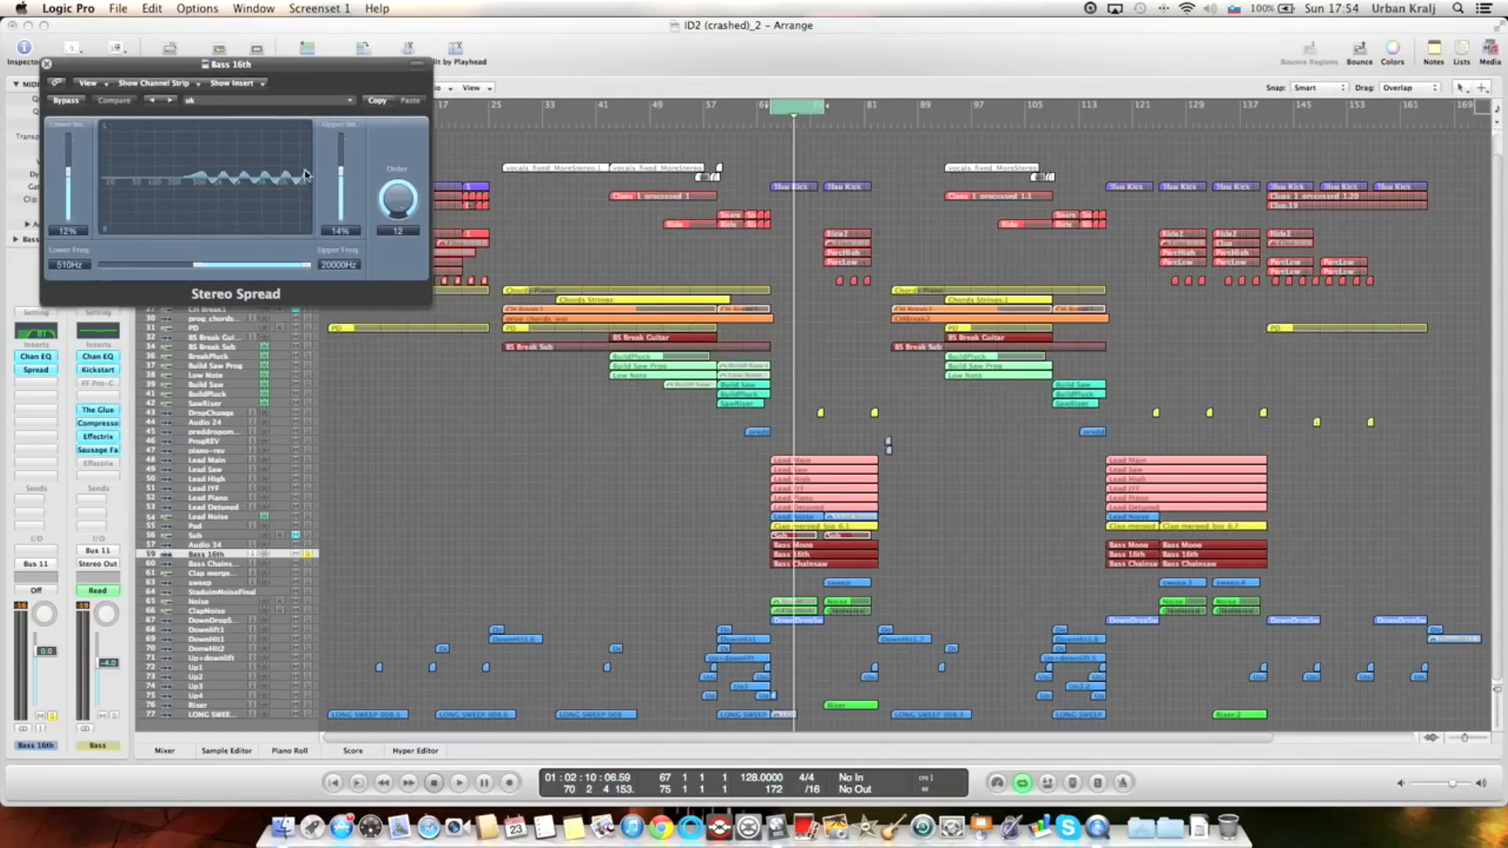
left_click(46, 62)
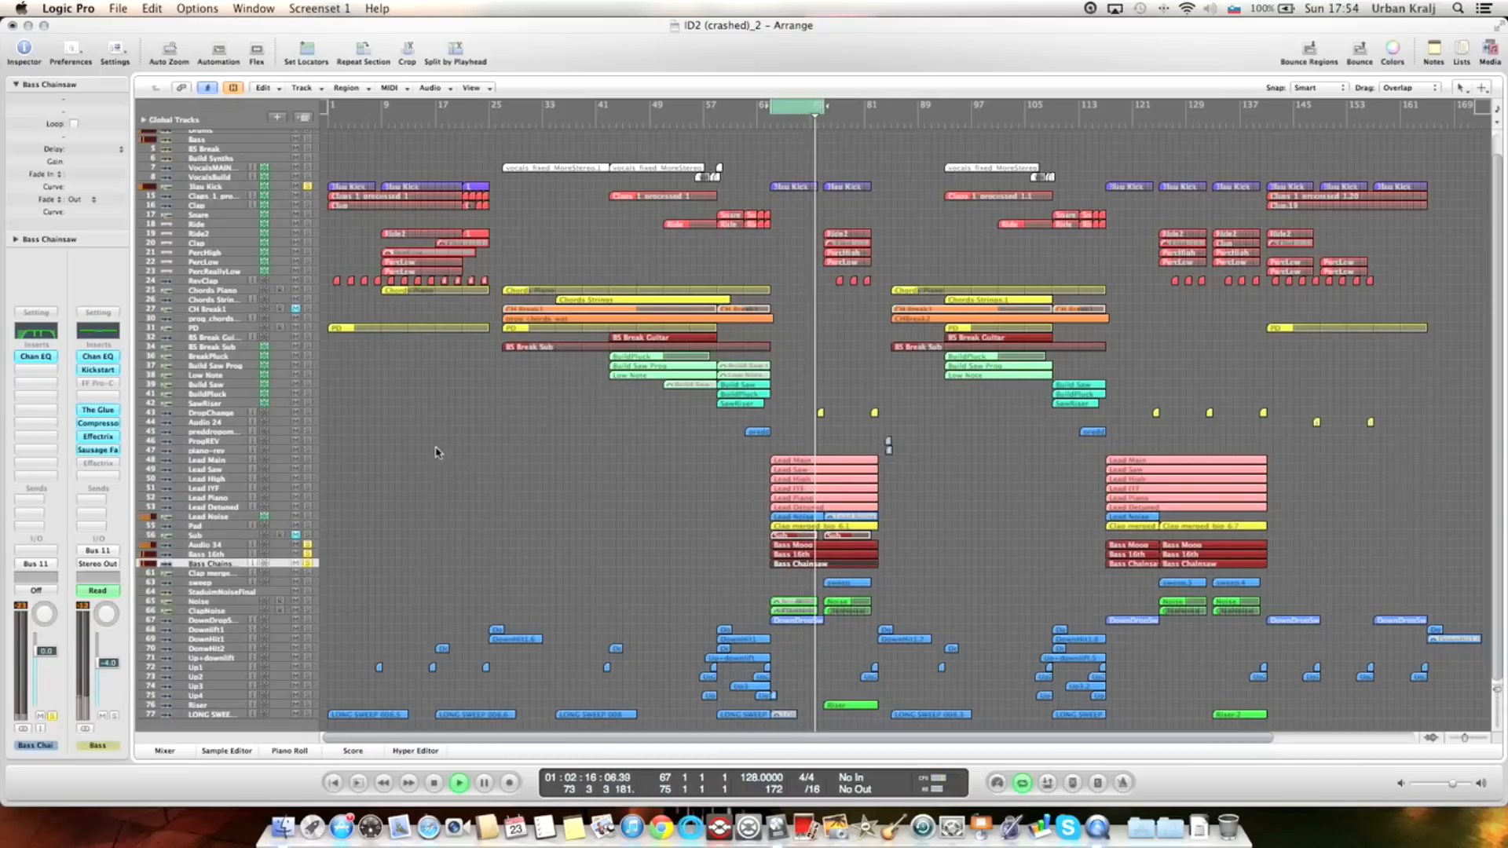
left_click(434, 782)
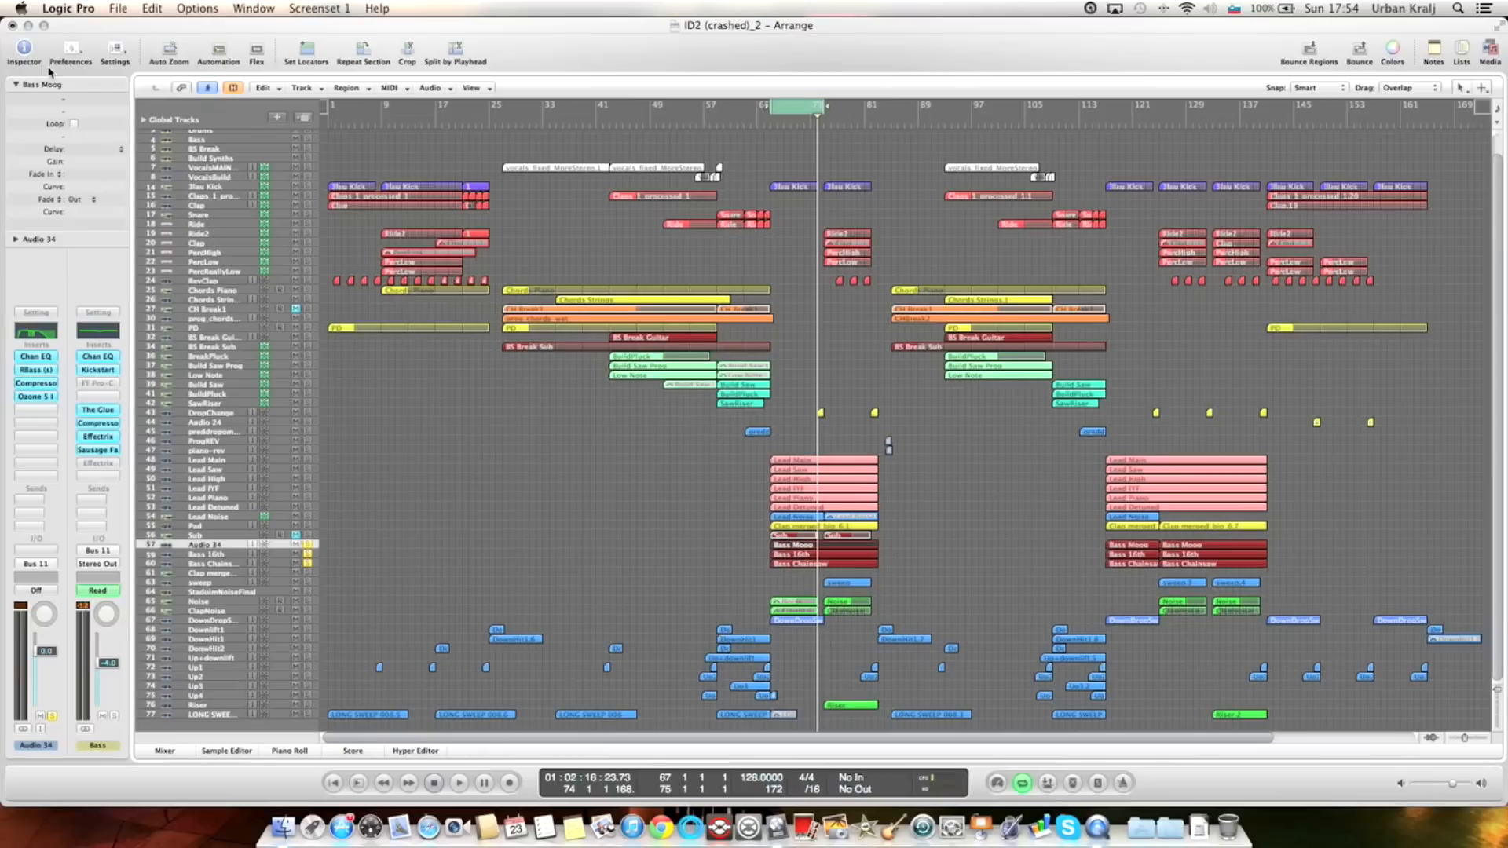
mouse_move(218, 585)
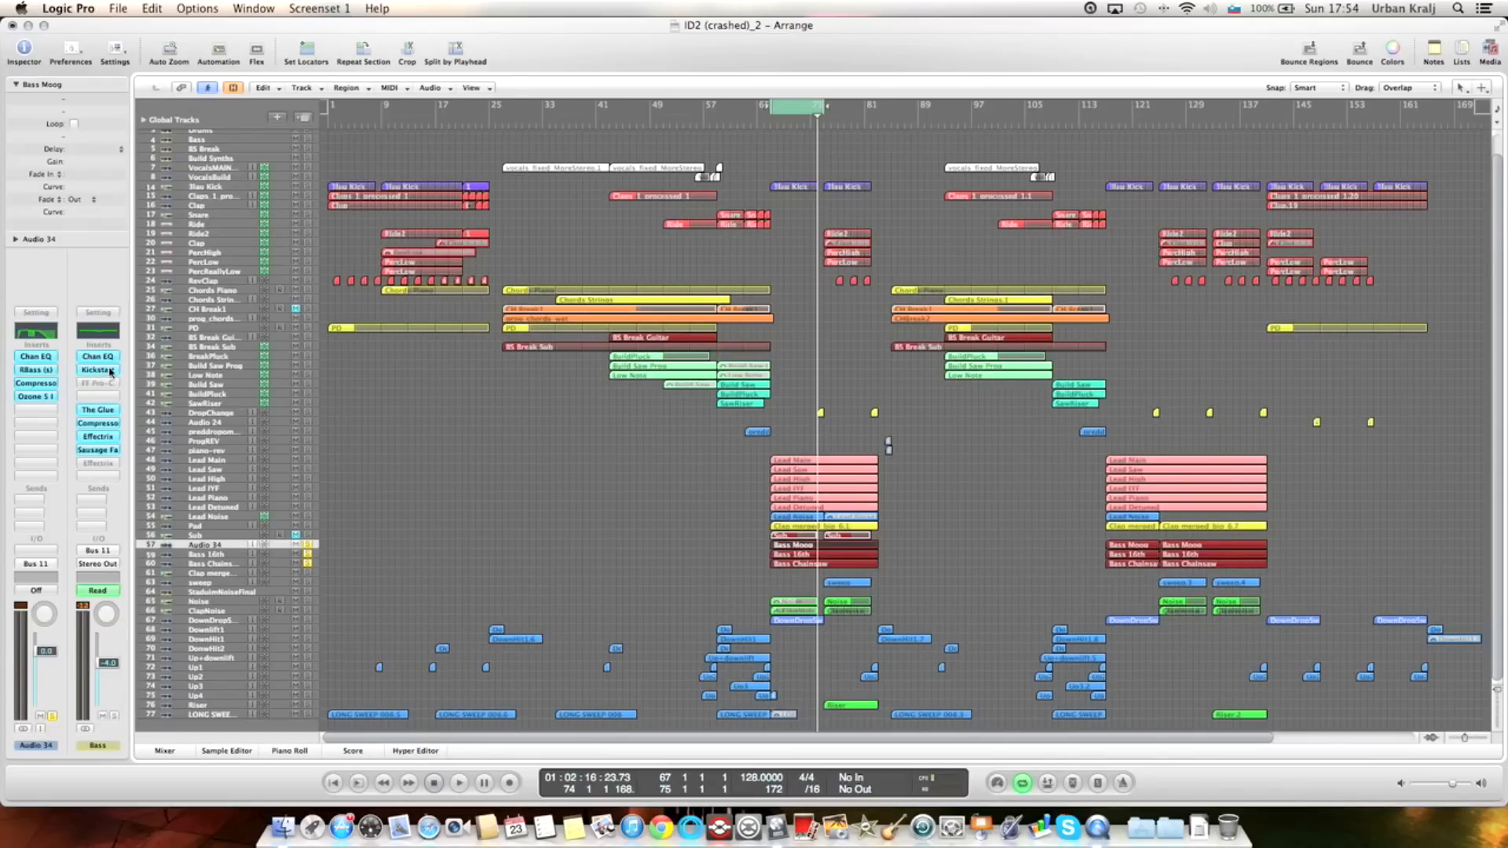
left_click(98, 370)
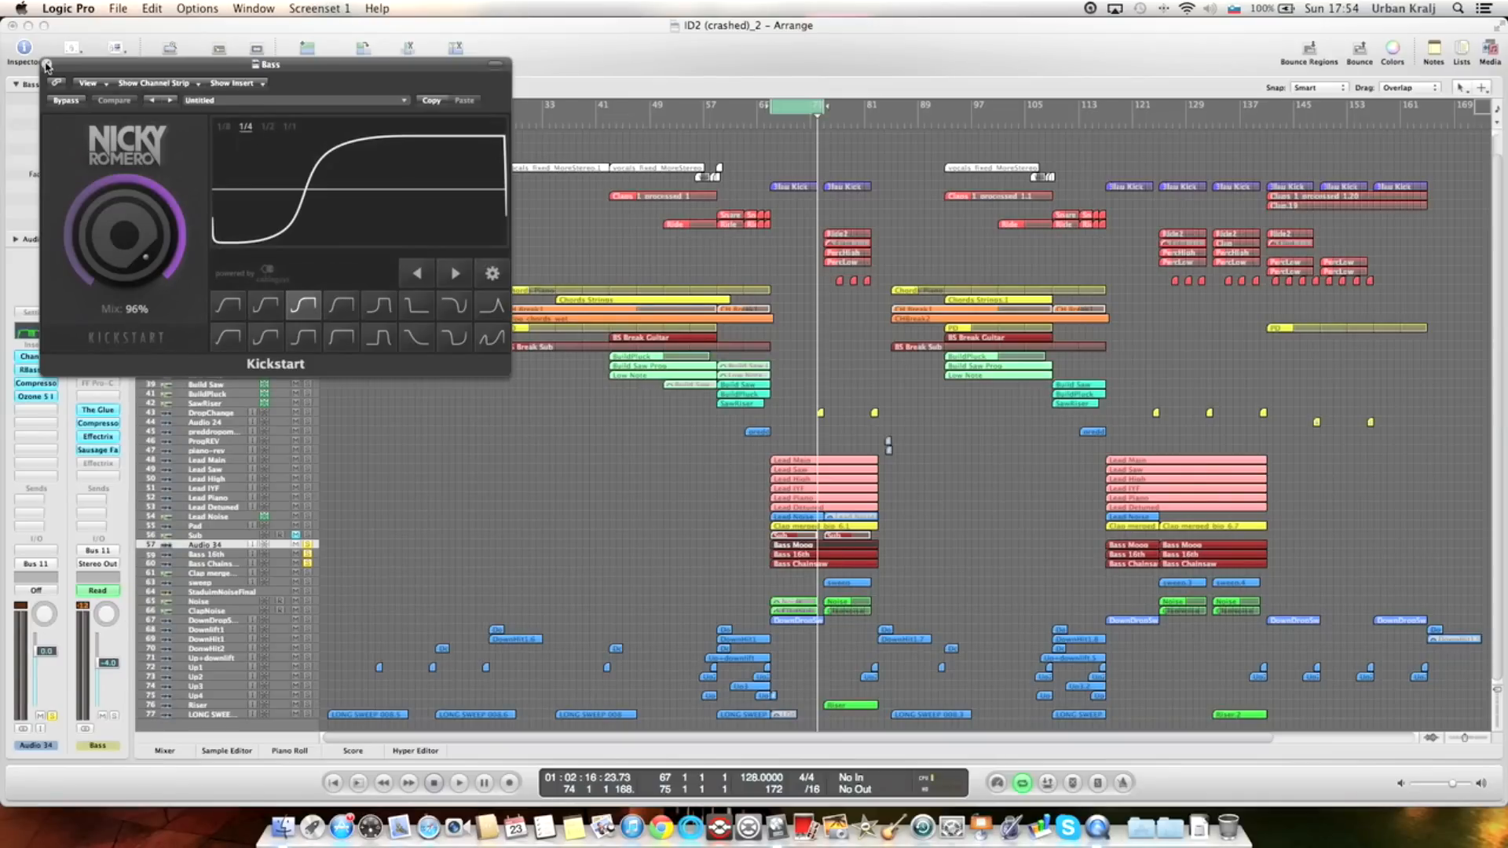
left_click(63, 84)
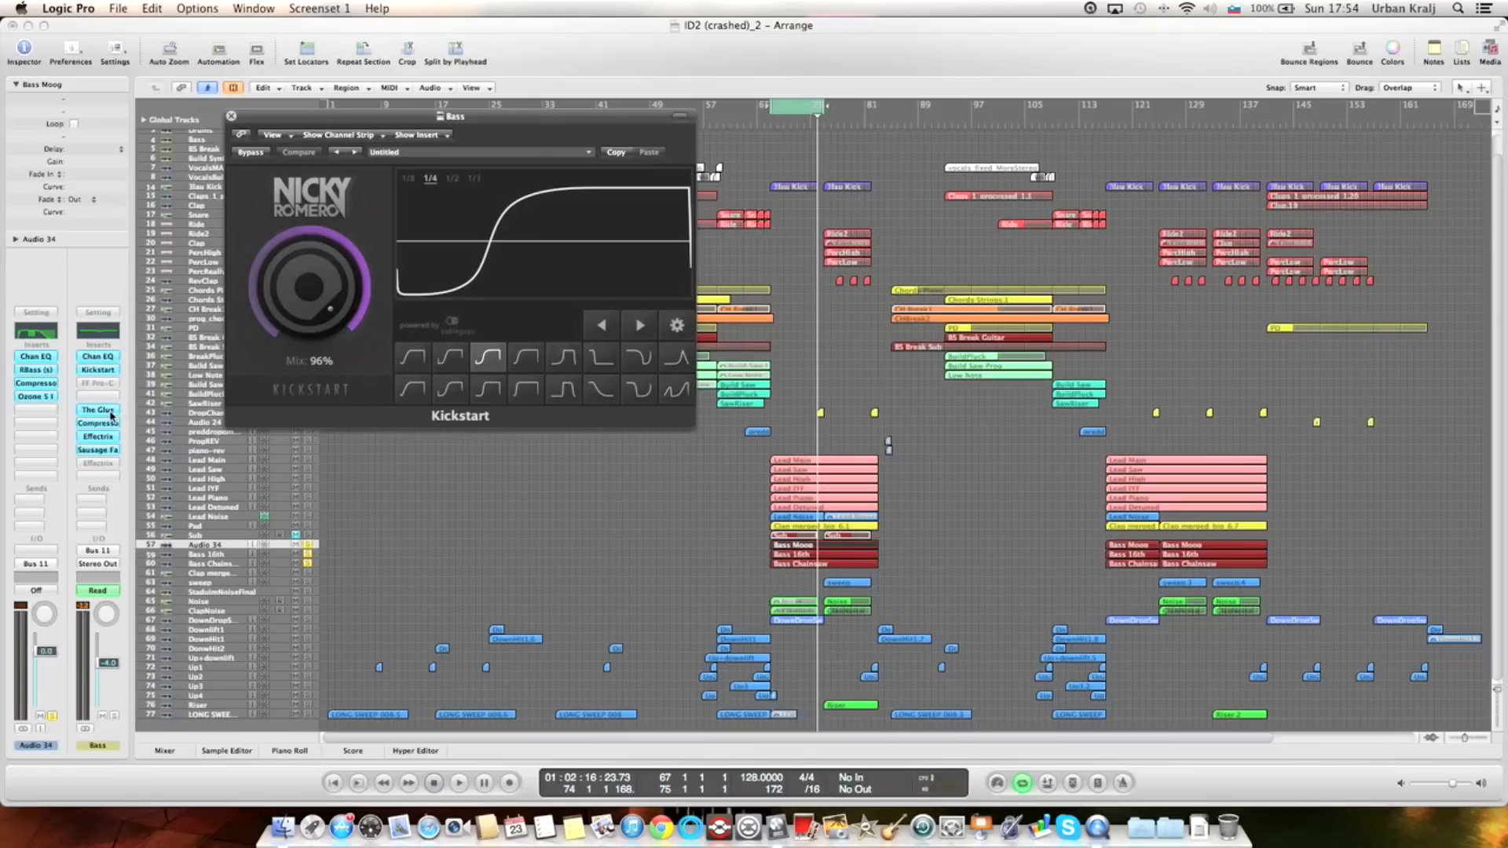
mouse_move(98, 408)
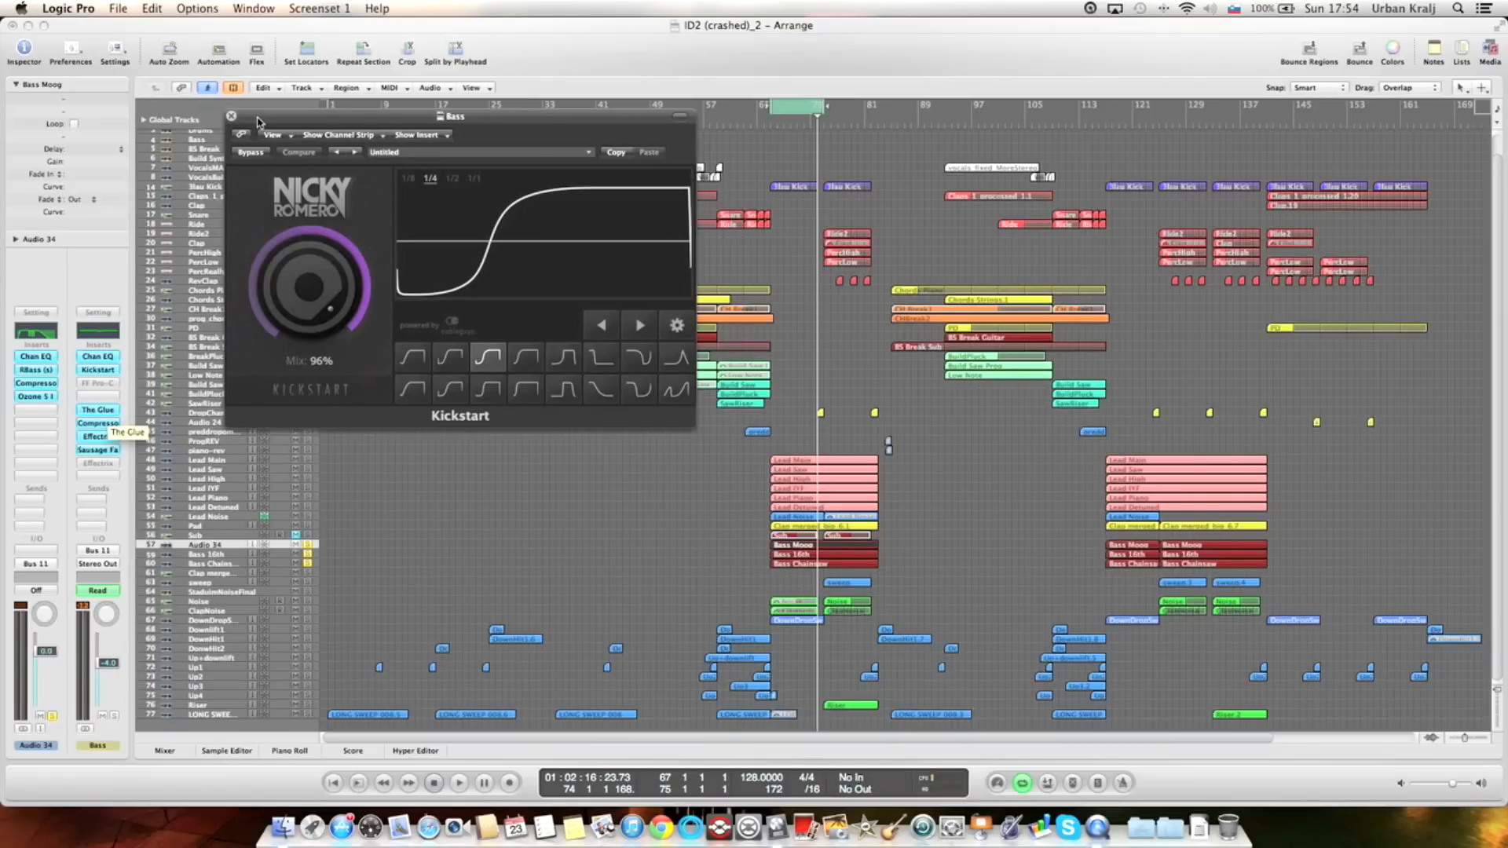
left_click(233, 116)
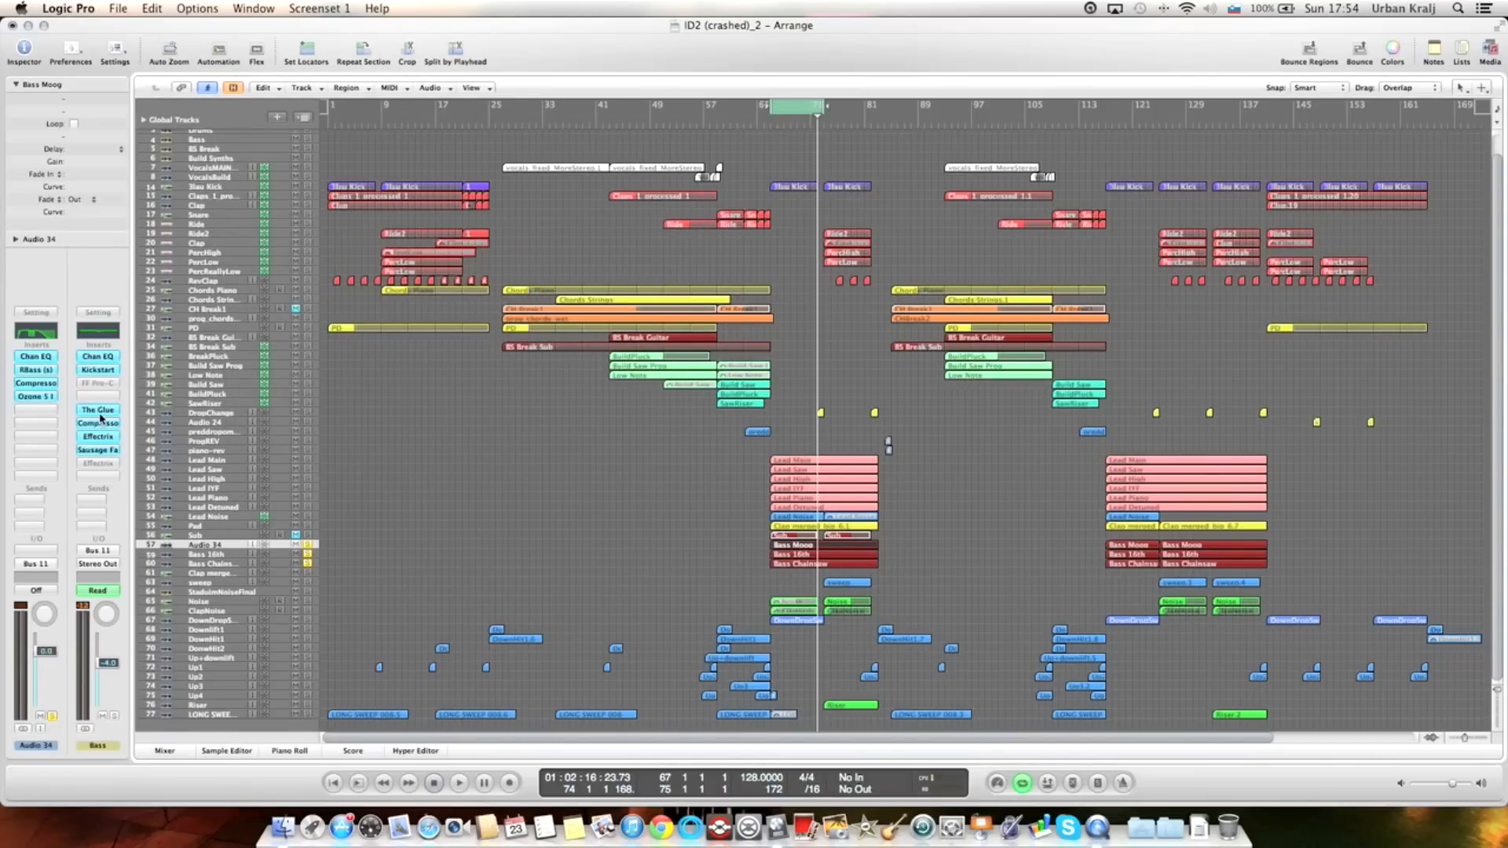
left_click(98, 408)
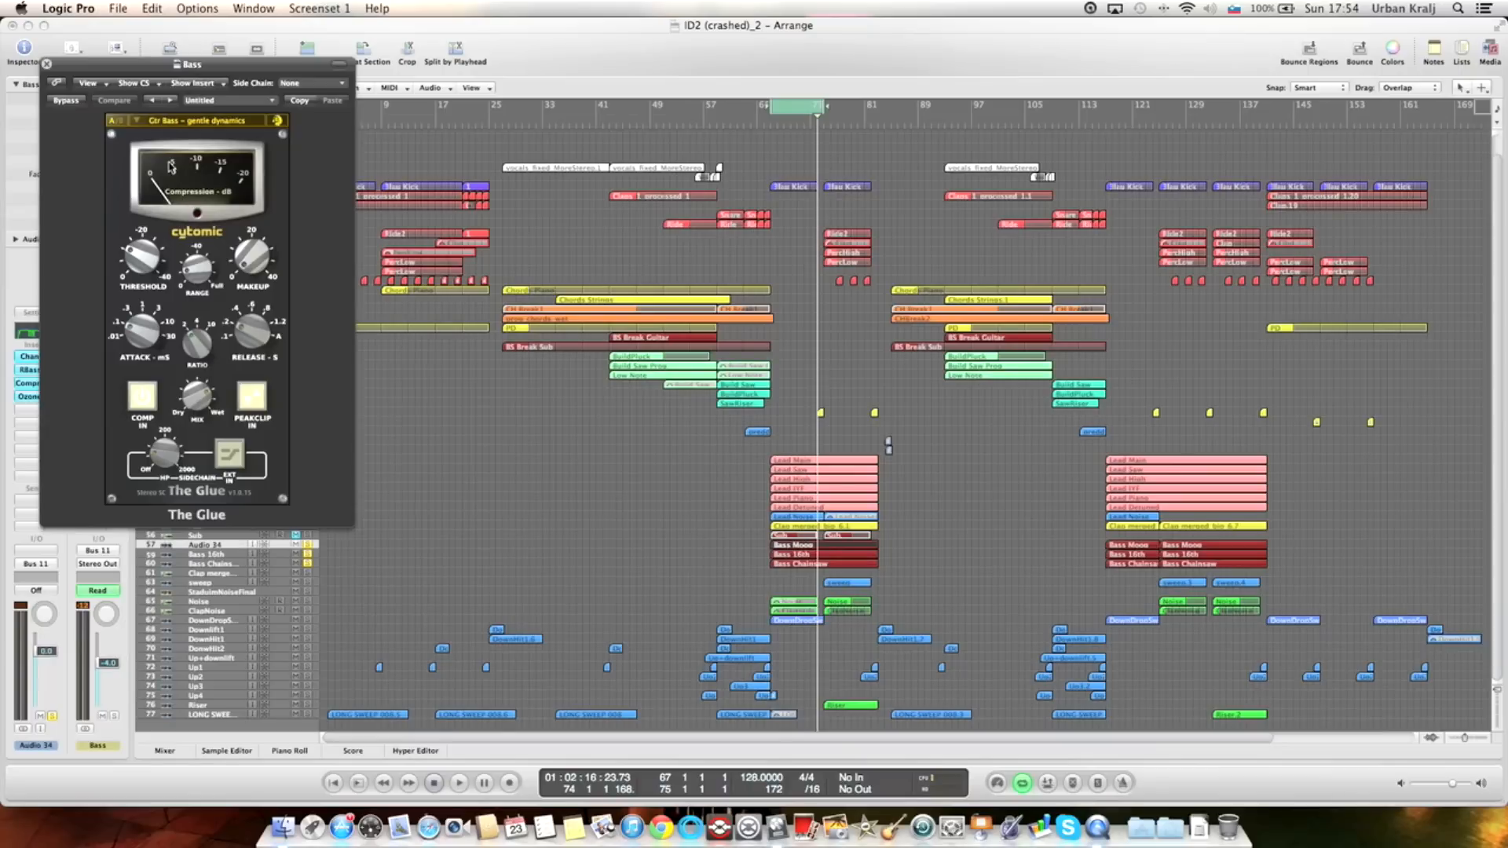
left_click(45, 63)
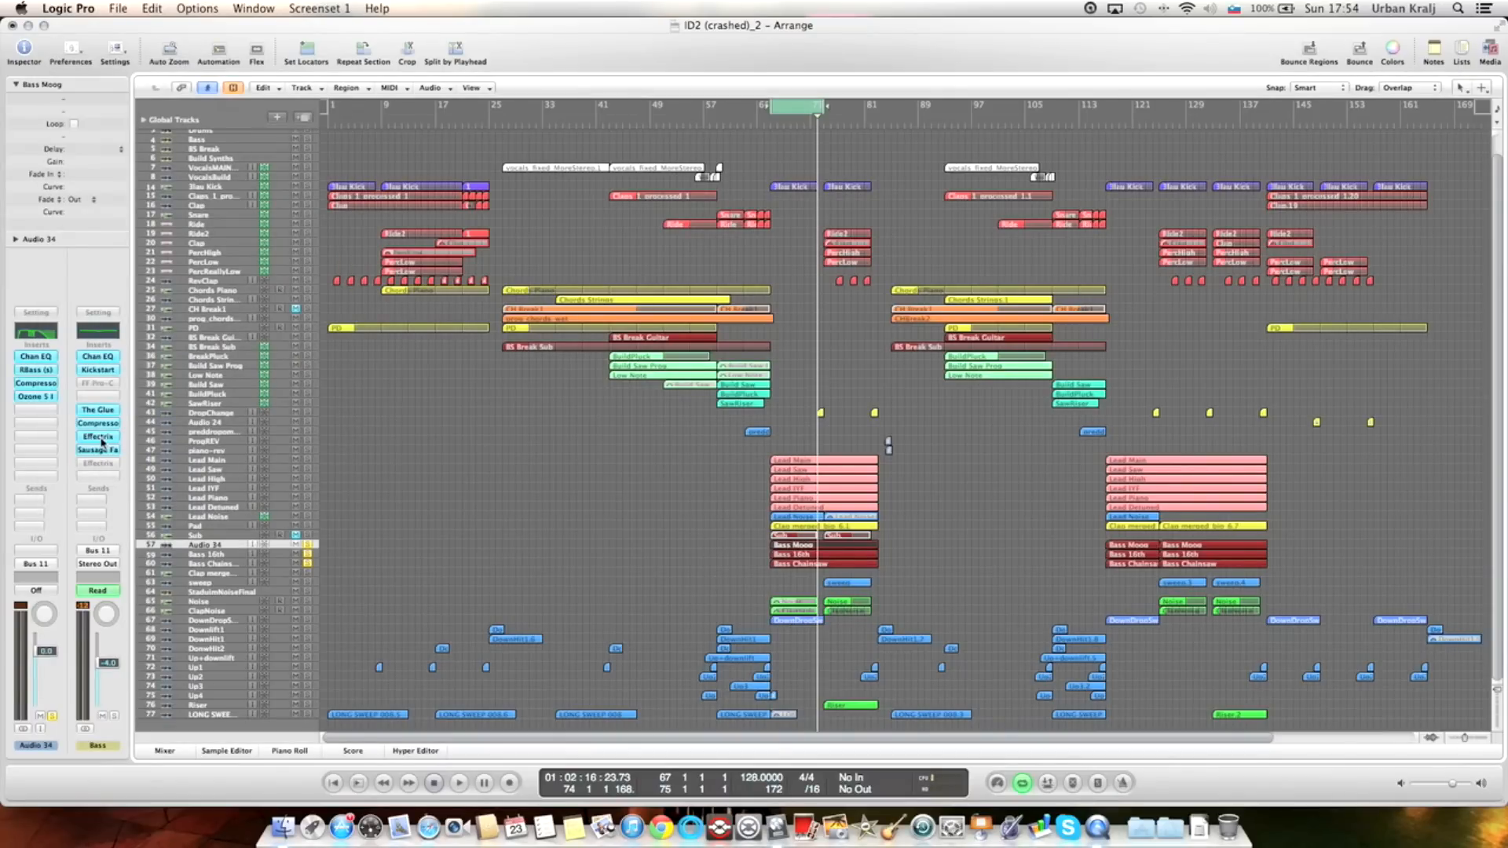
left_click(97, 435)
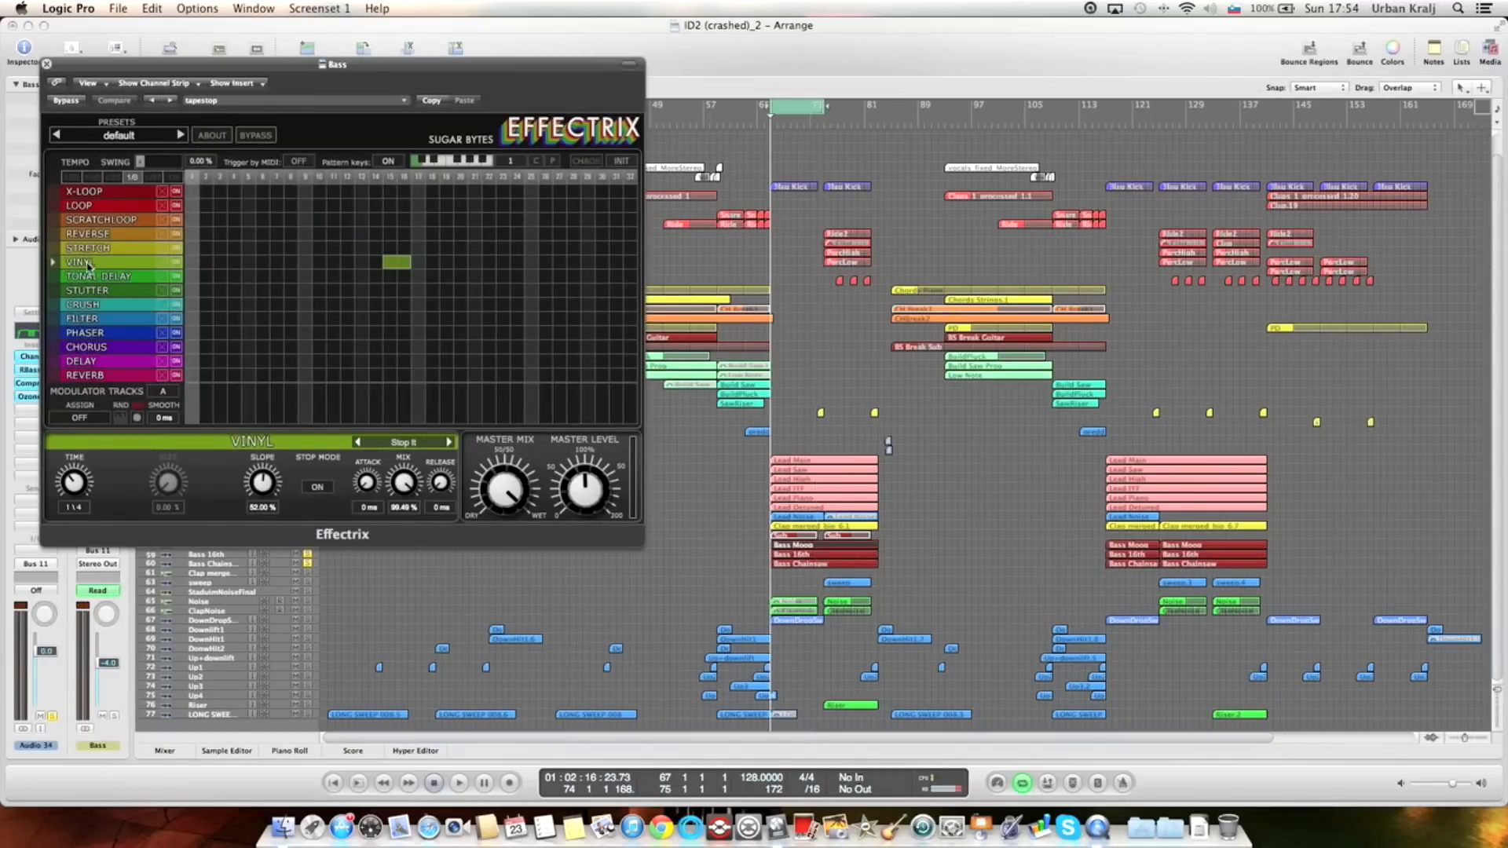
left_click(459, 782)
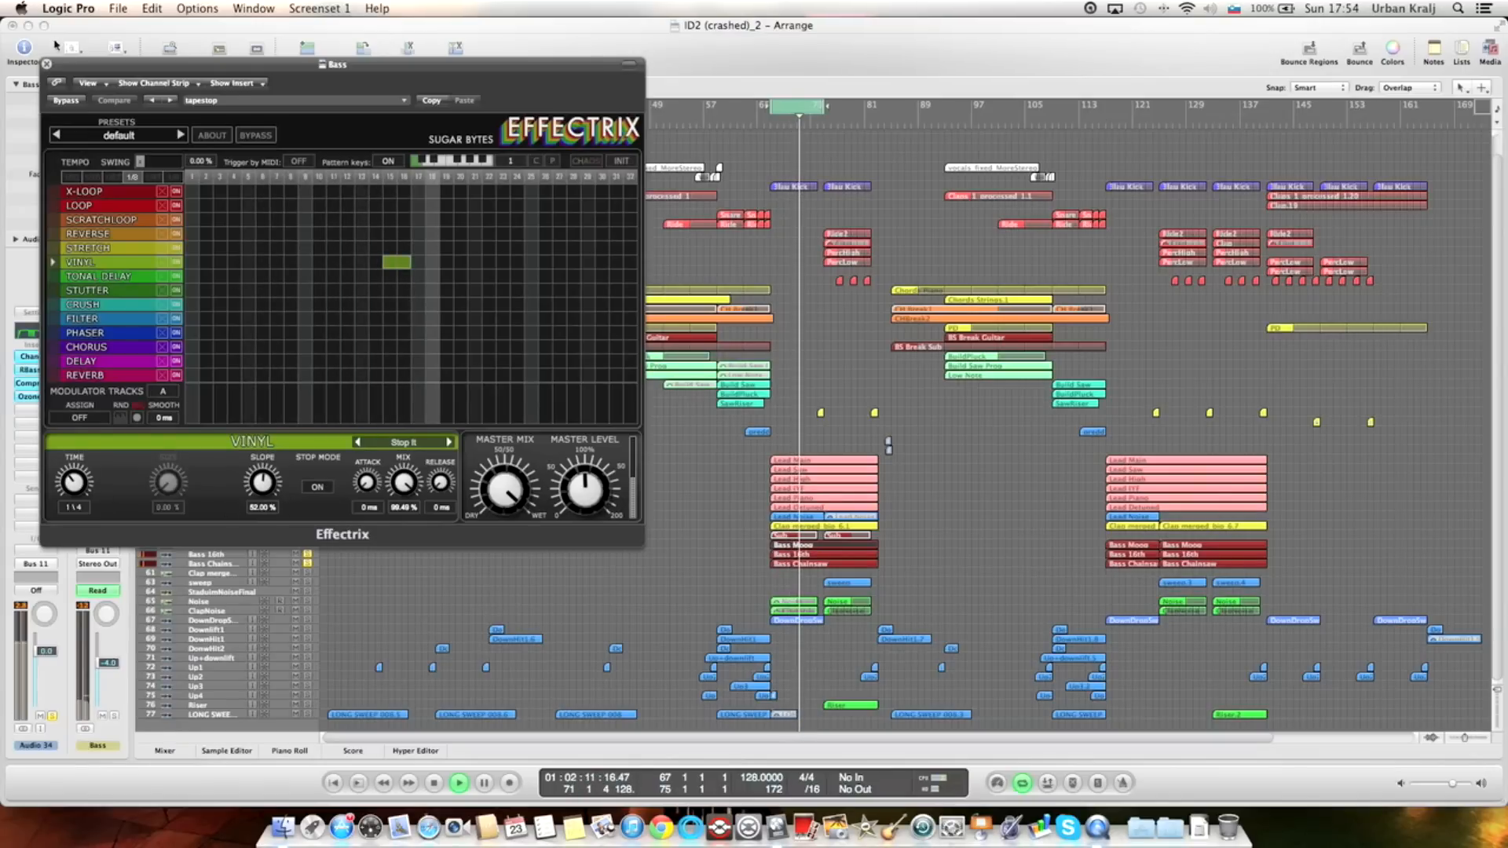
left_click(46, 63)
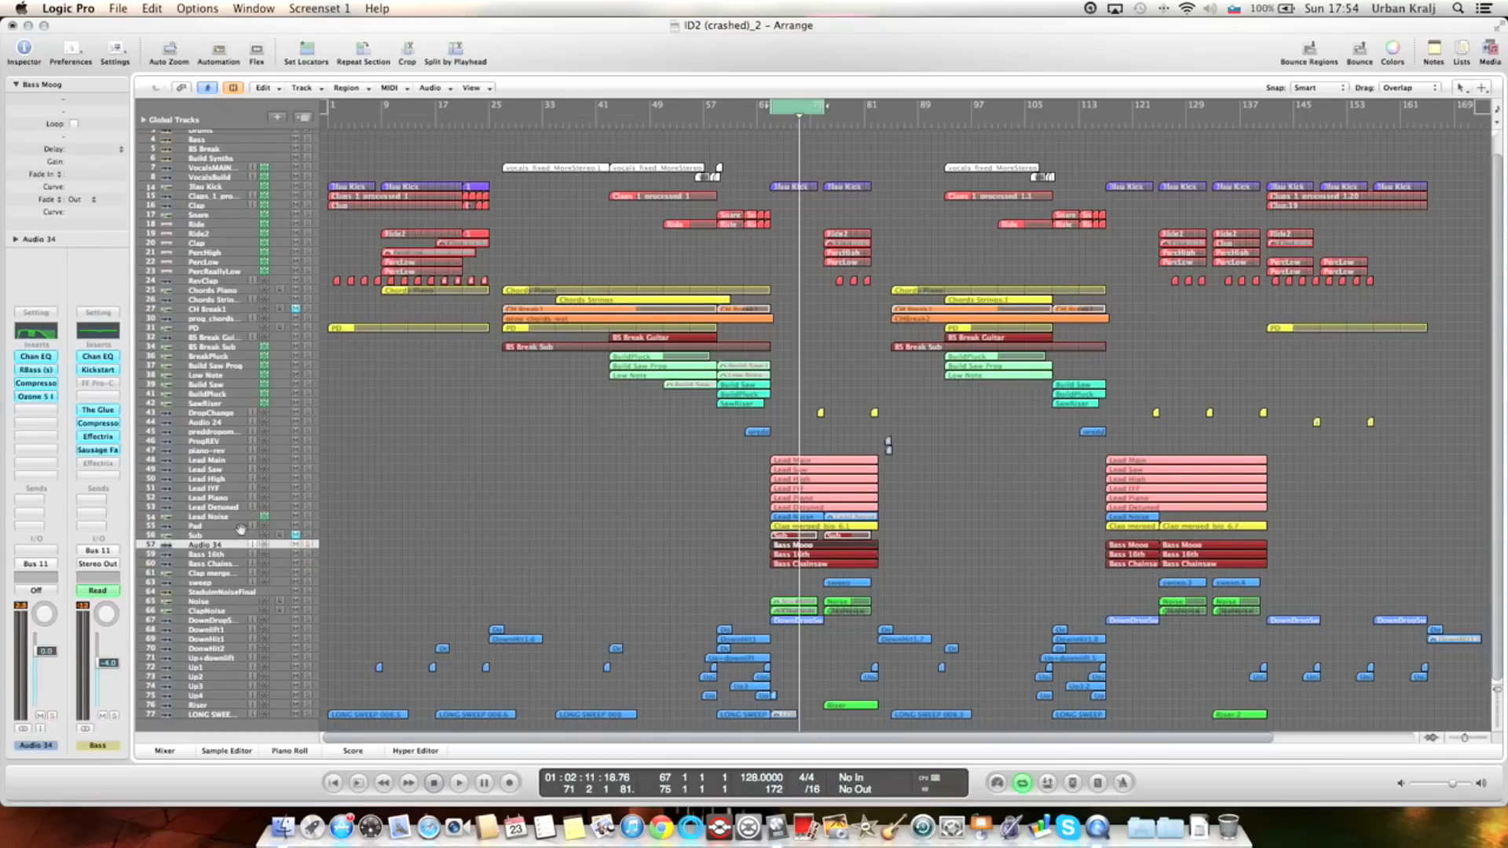
left_click(207, 530)
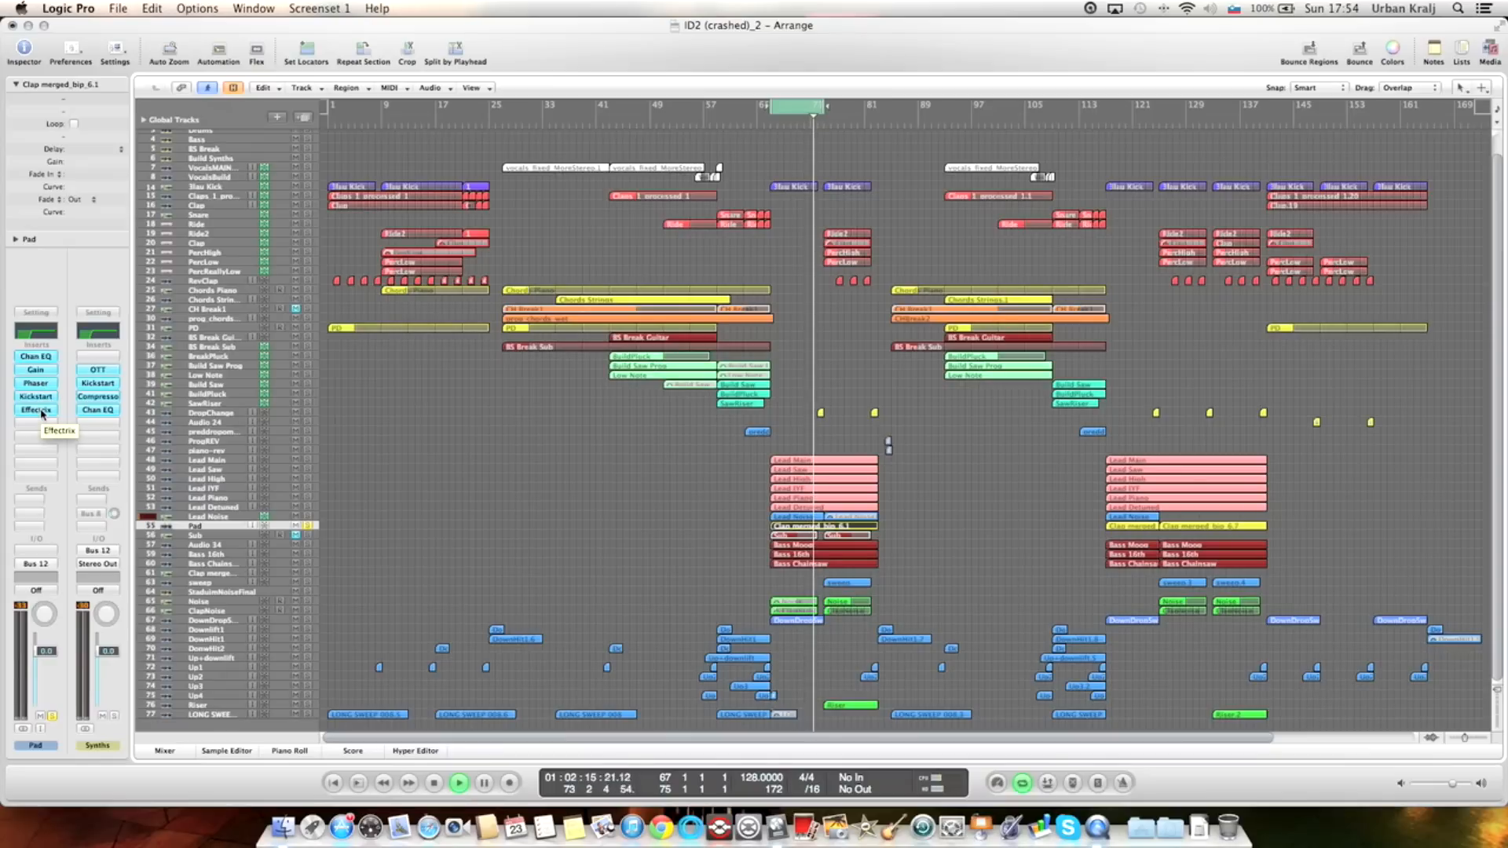
left_click(36, 410)
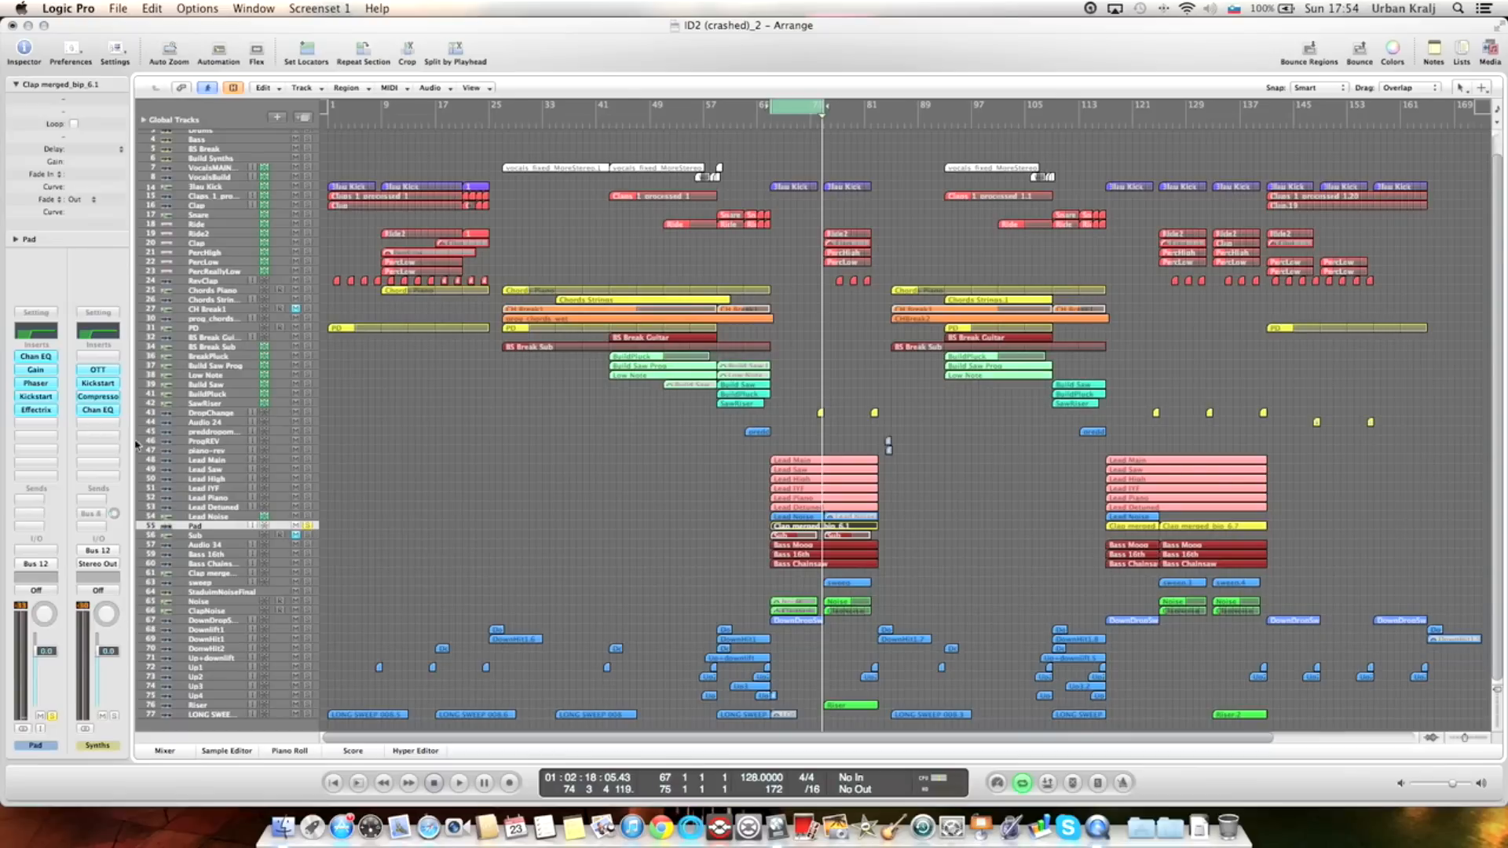
left_click(36, 382)
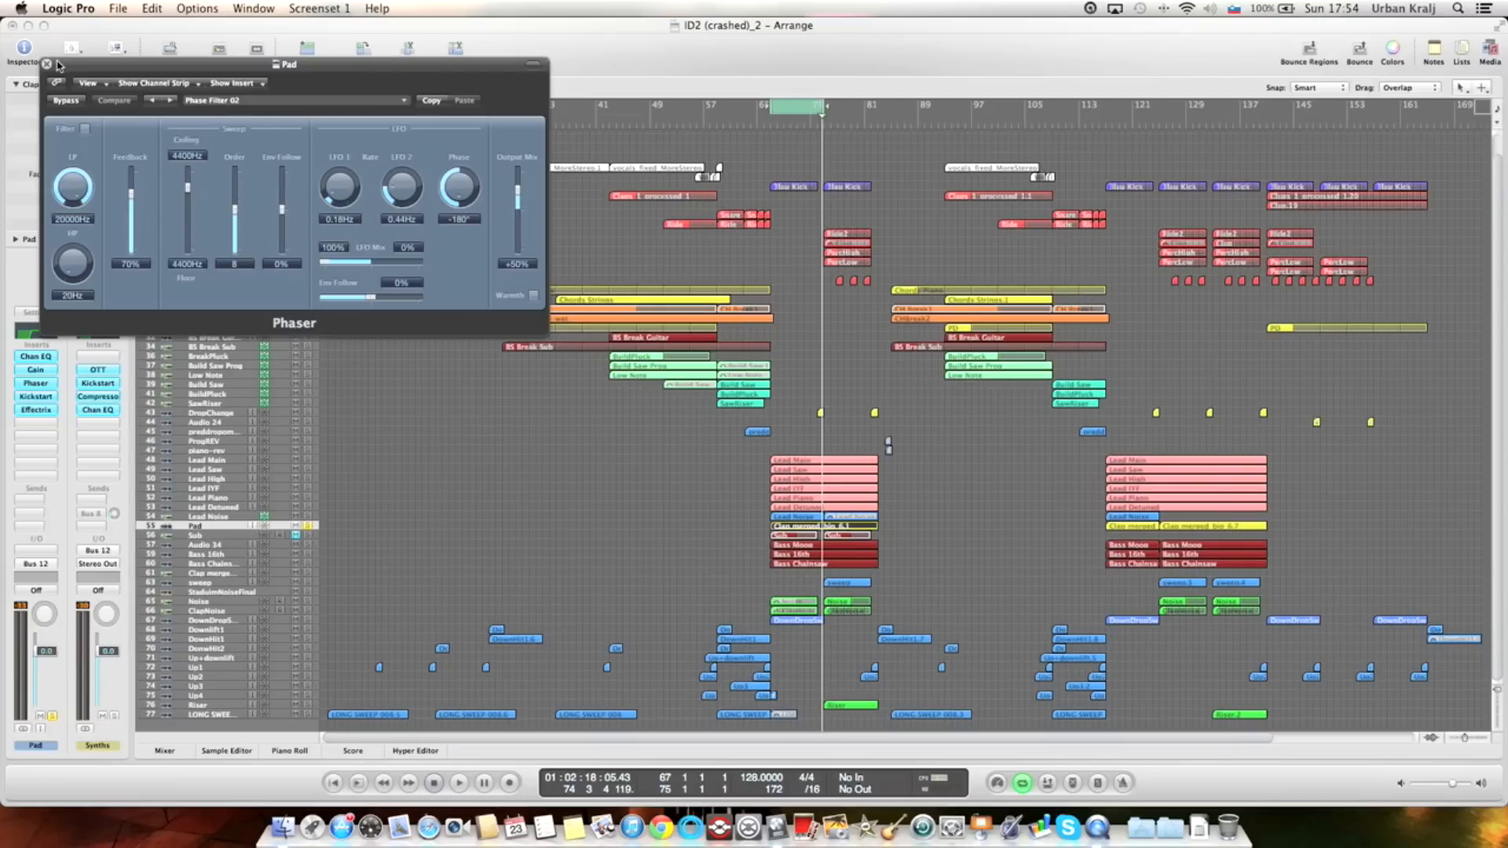
left_click(45, 62)
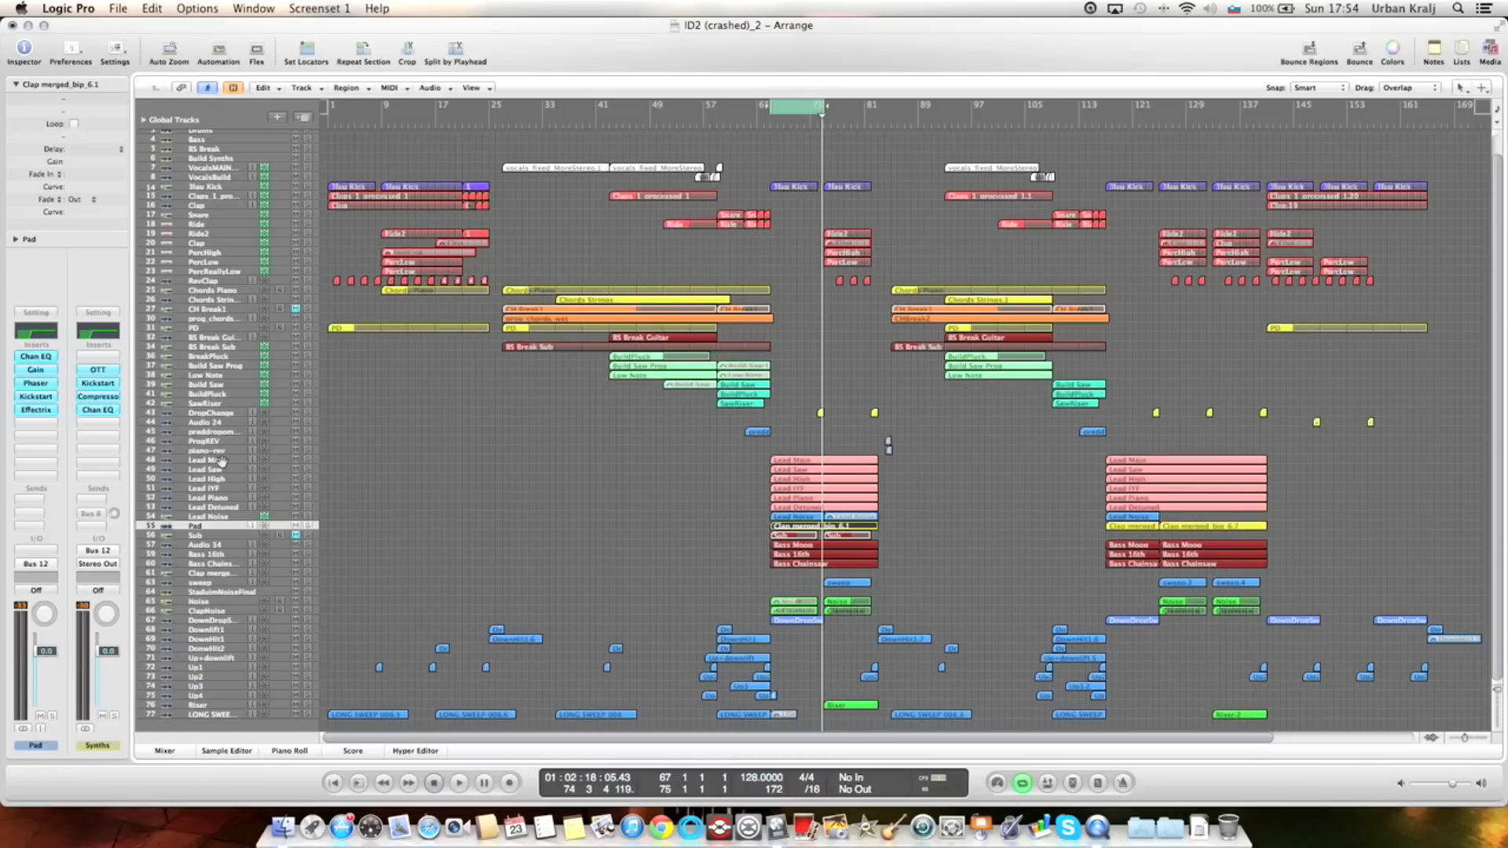
left_click(212, 461)
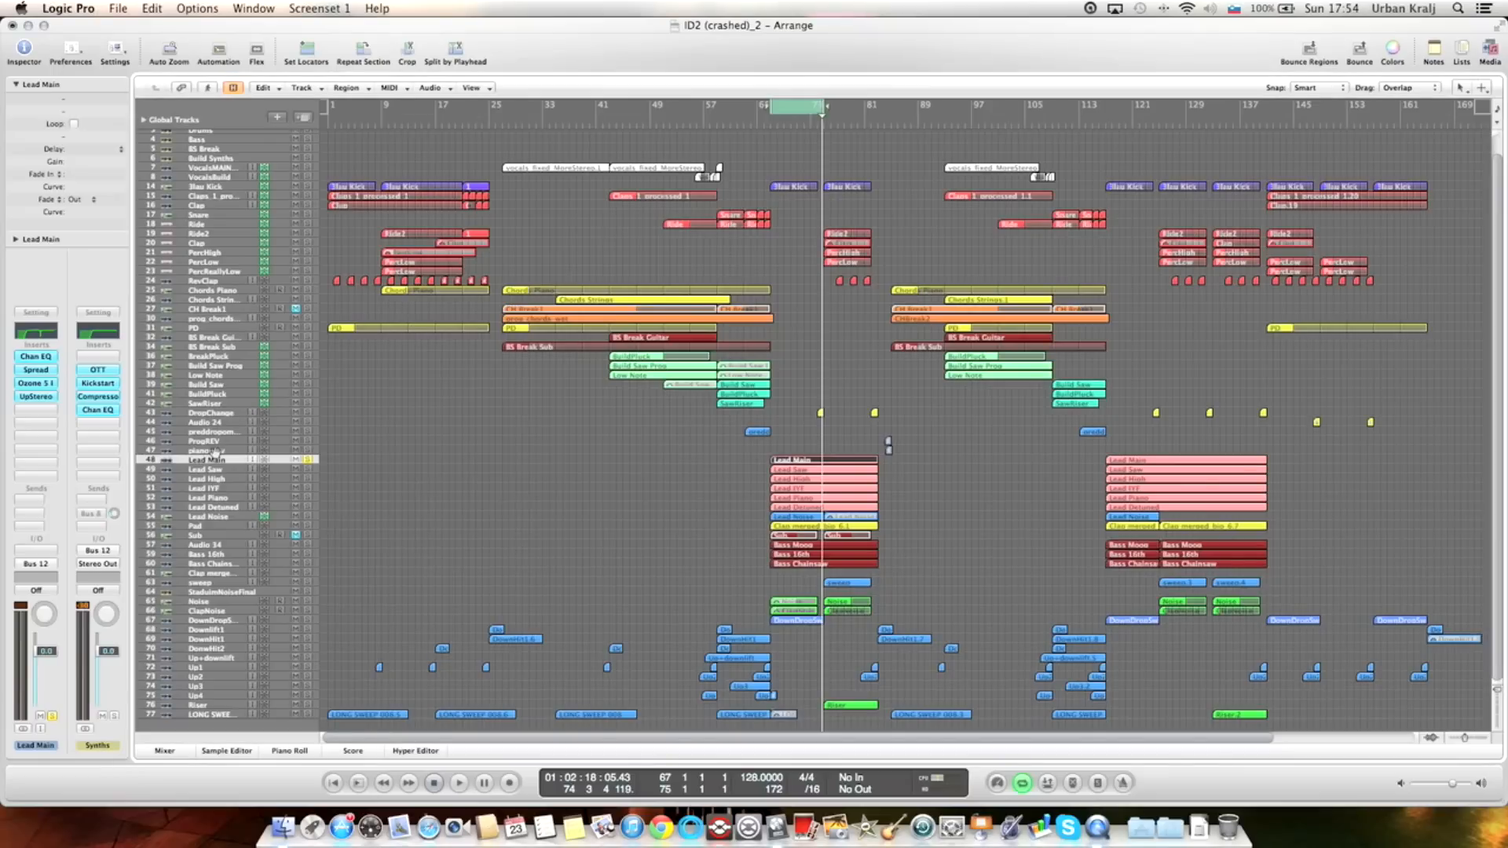
mouse_move(248, 490)
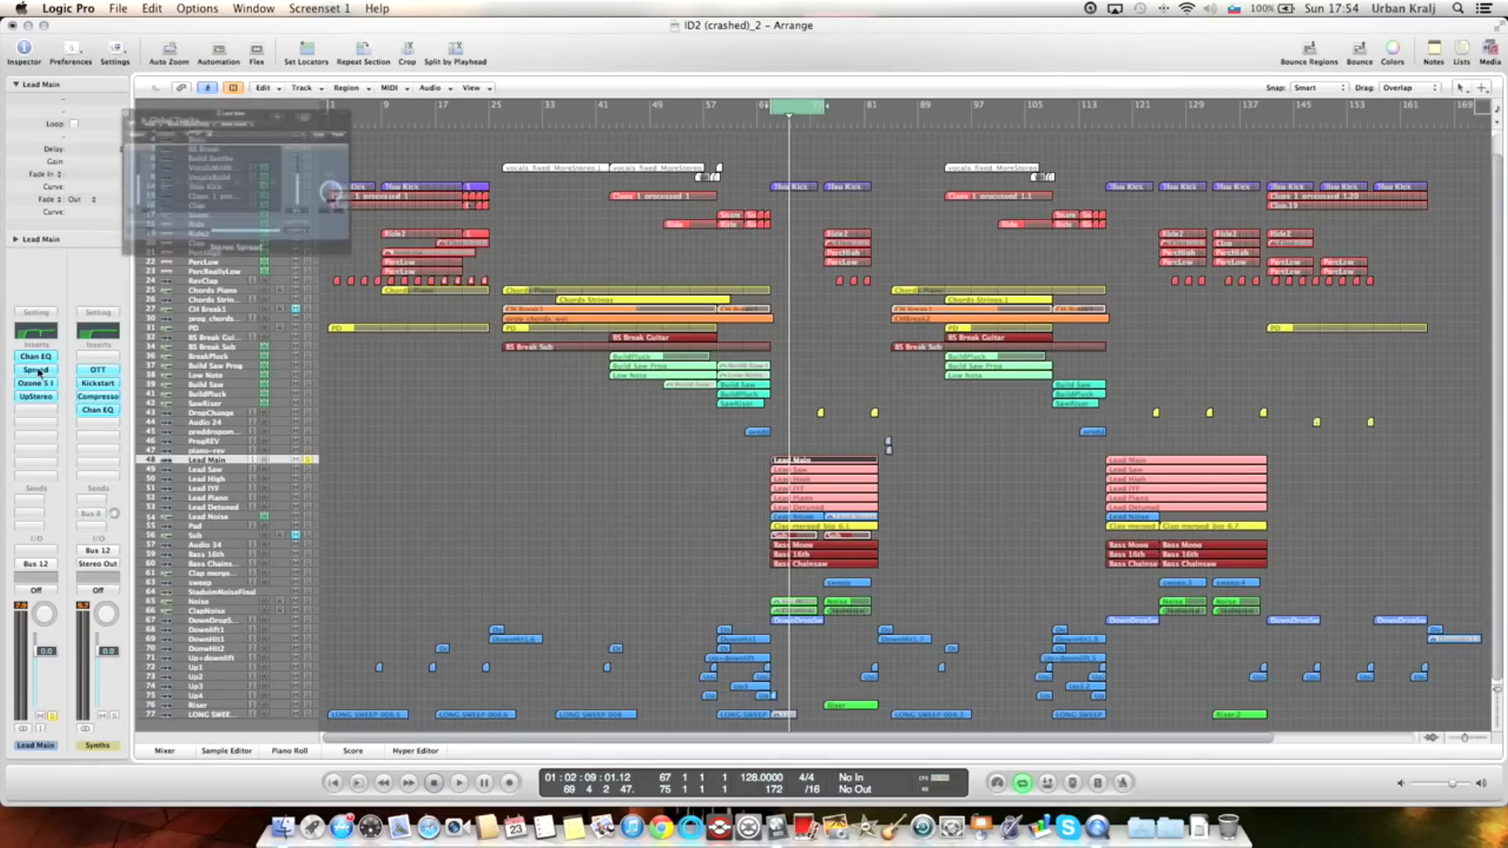
left_click(36, 371)
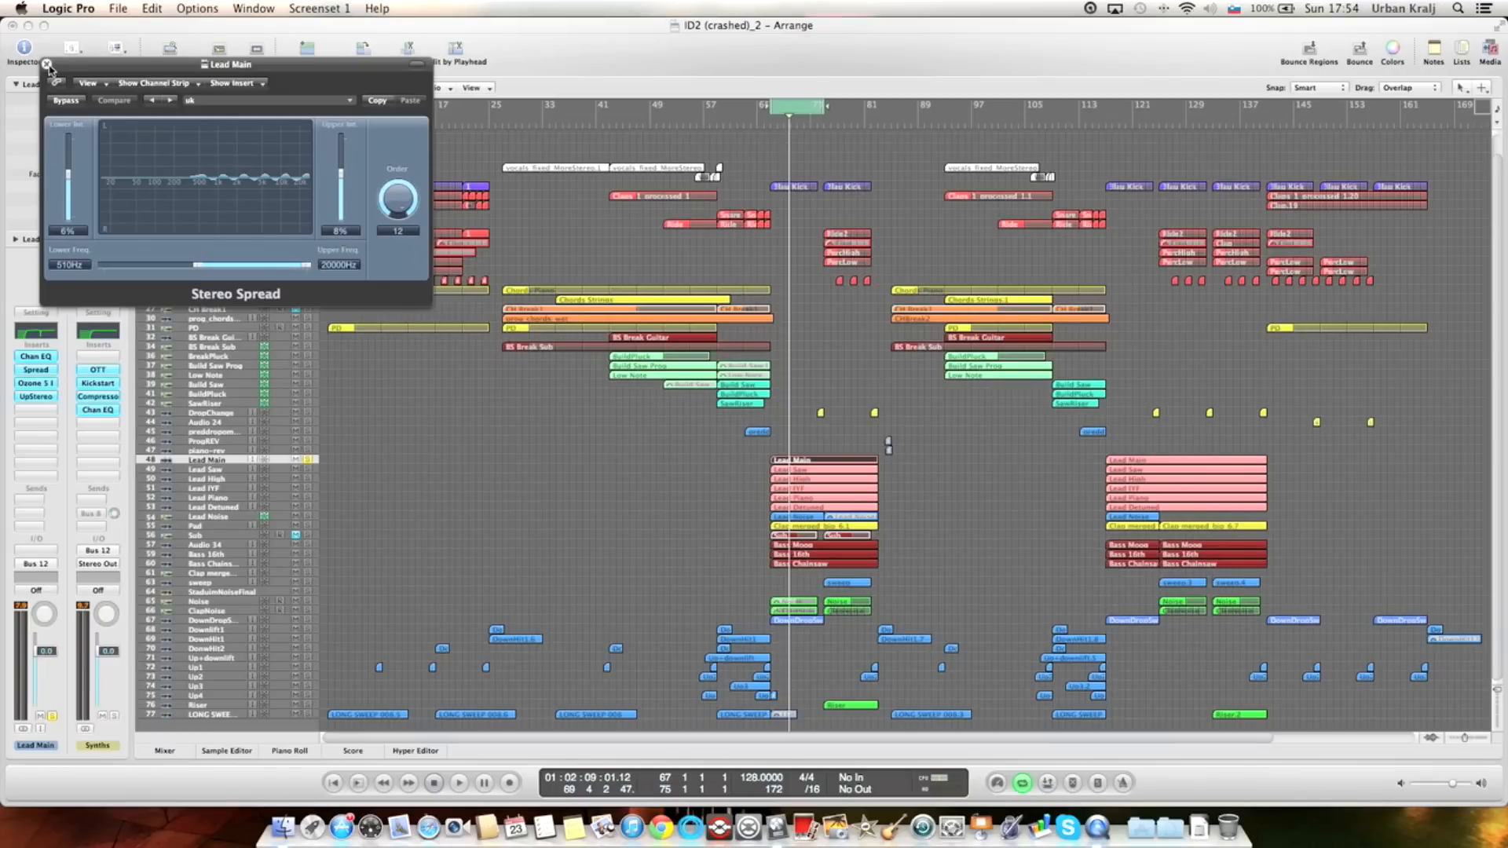
left_click(49, 65)
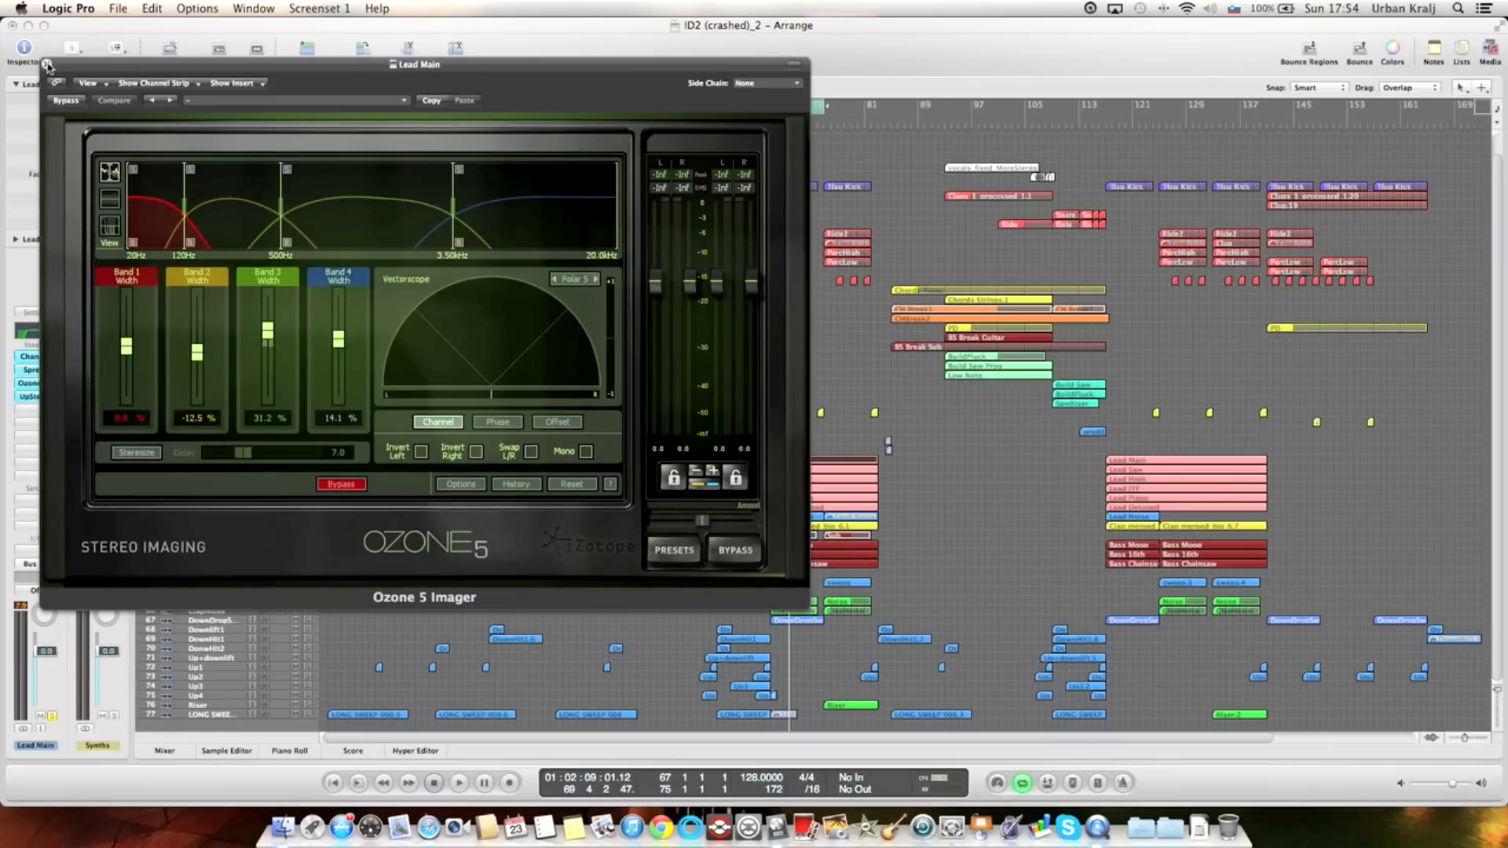
left_click(47, 63)
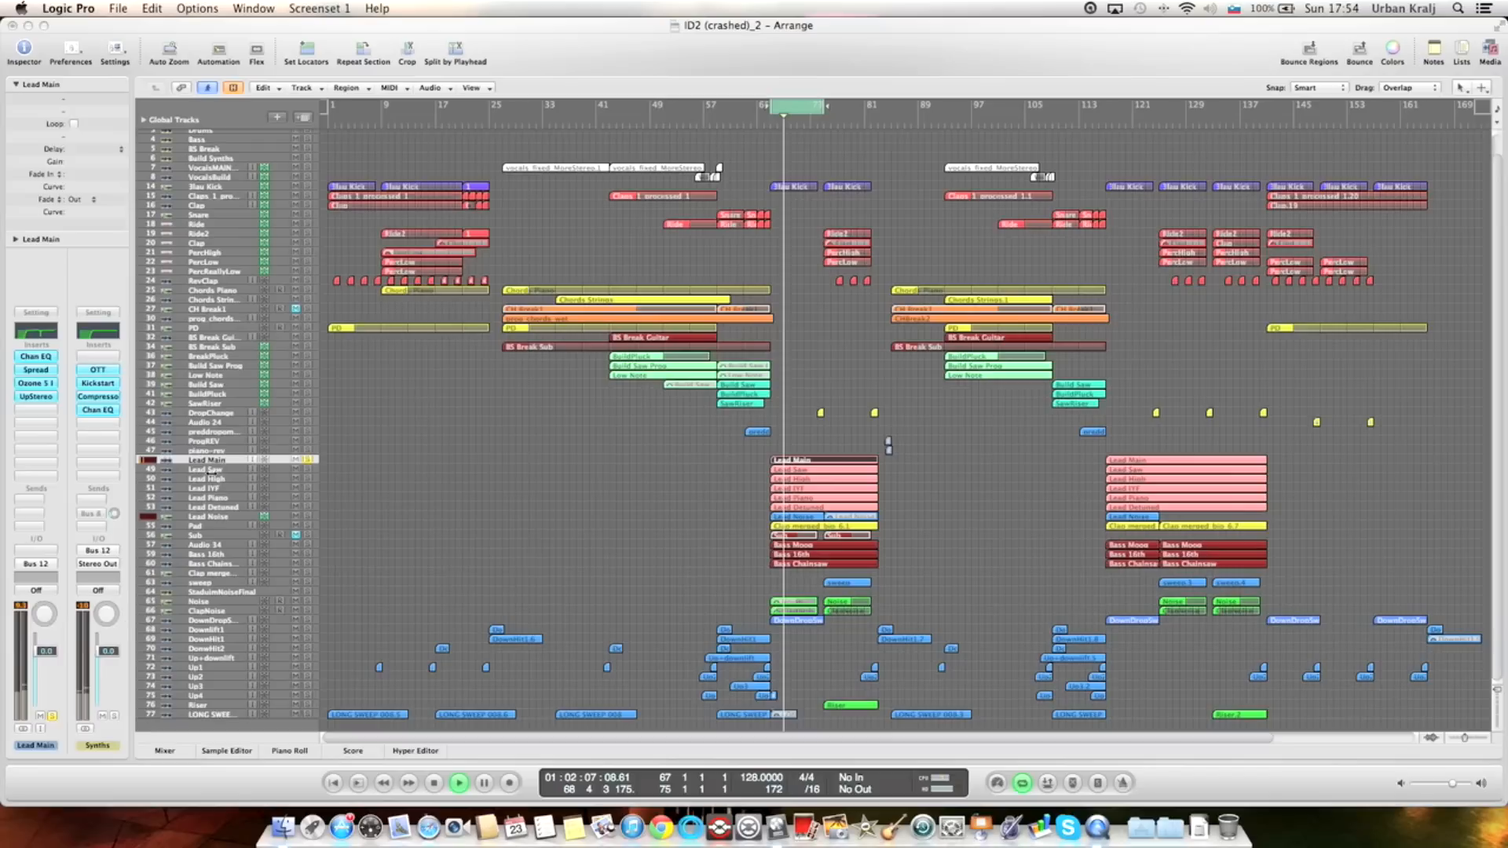
left_click(482, 783)
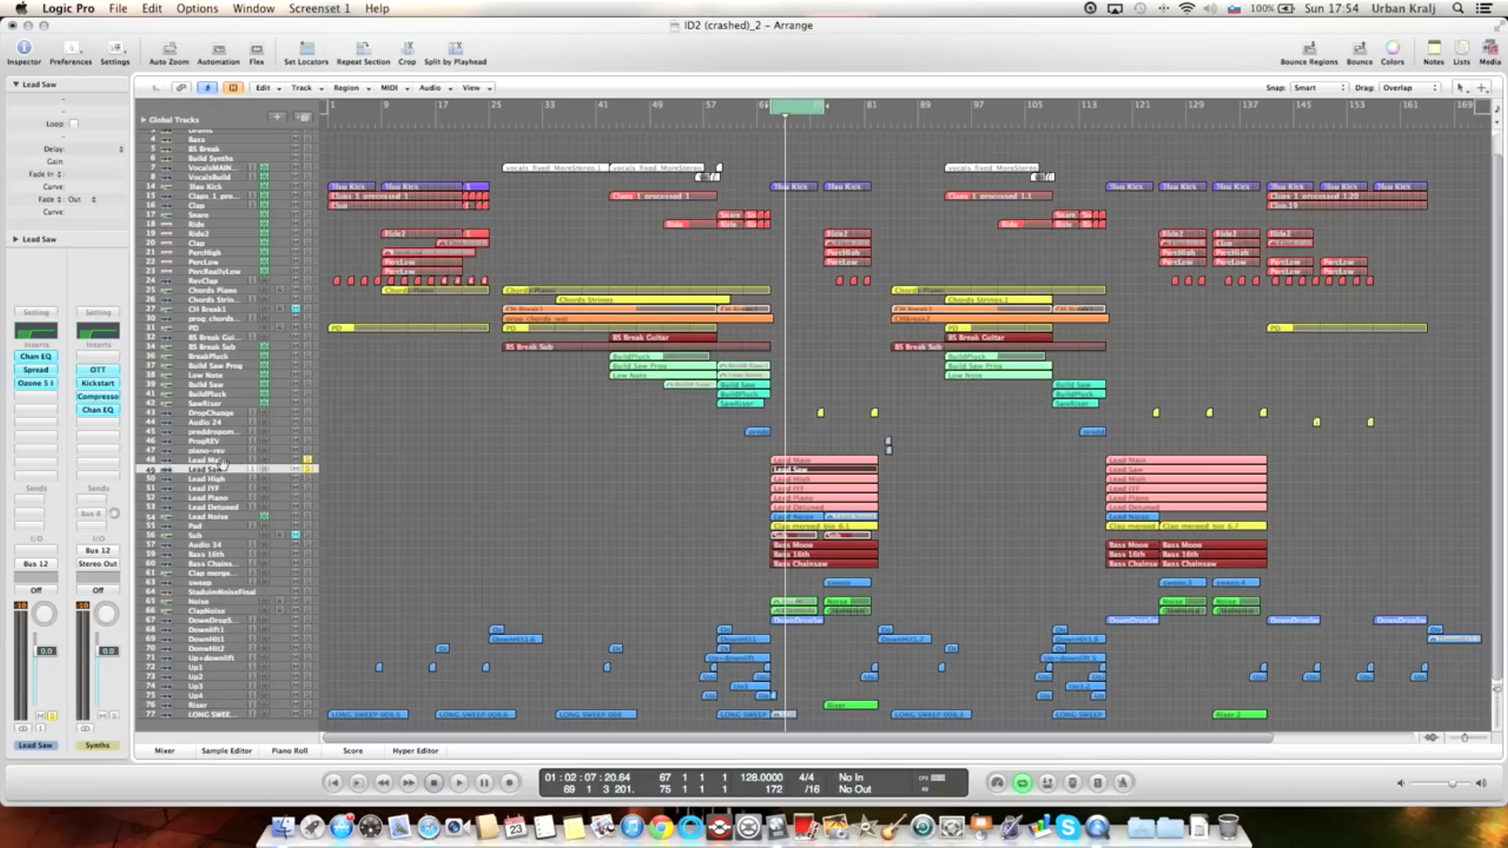
left_click(459, 783)
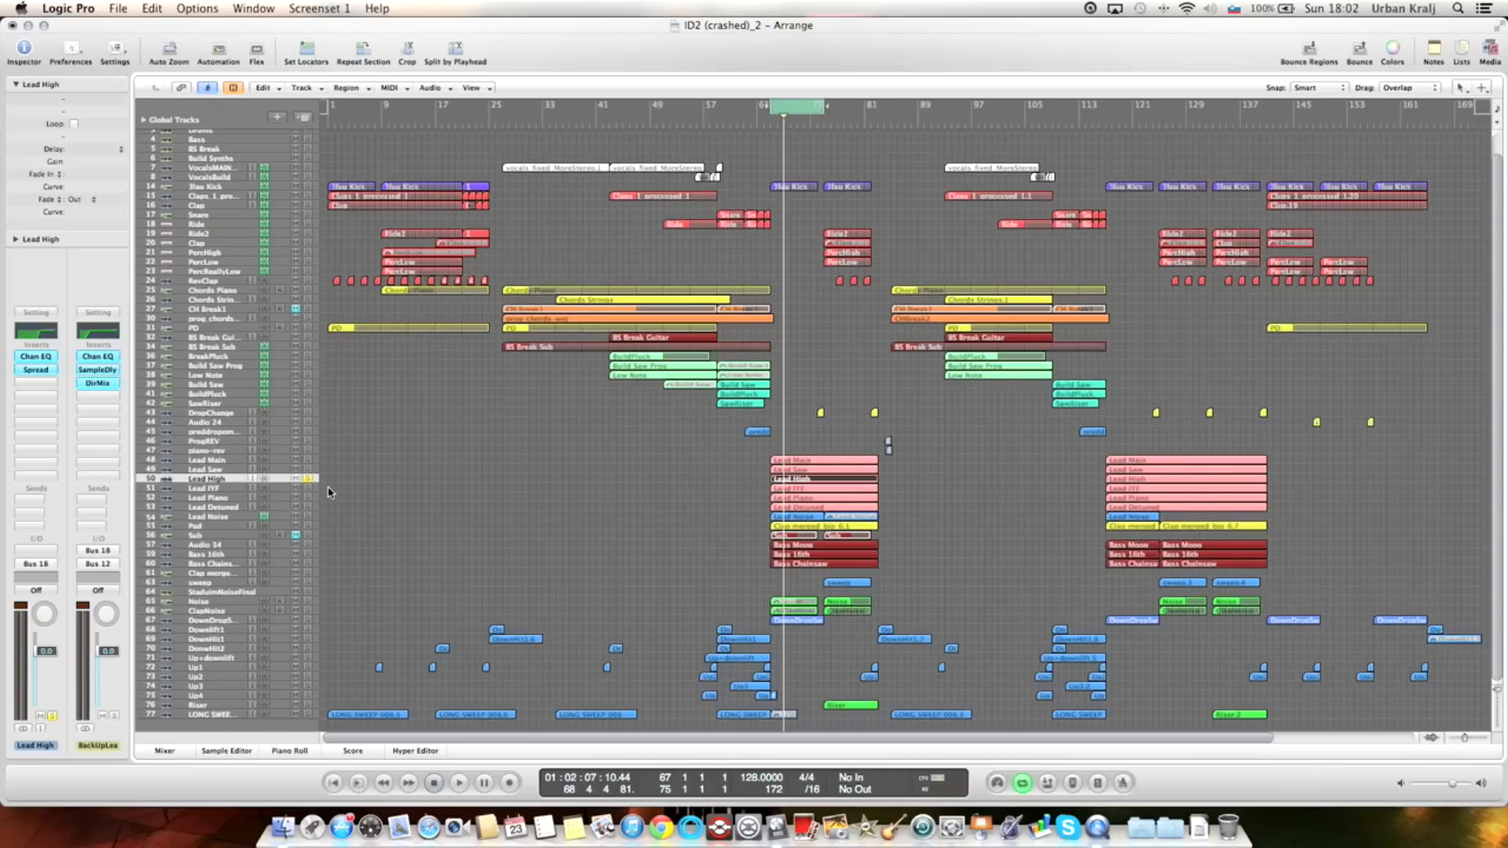
left_click(459, 782)
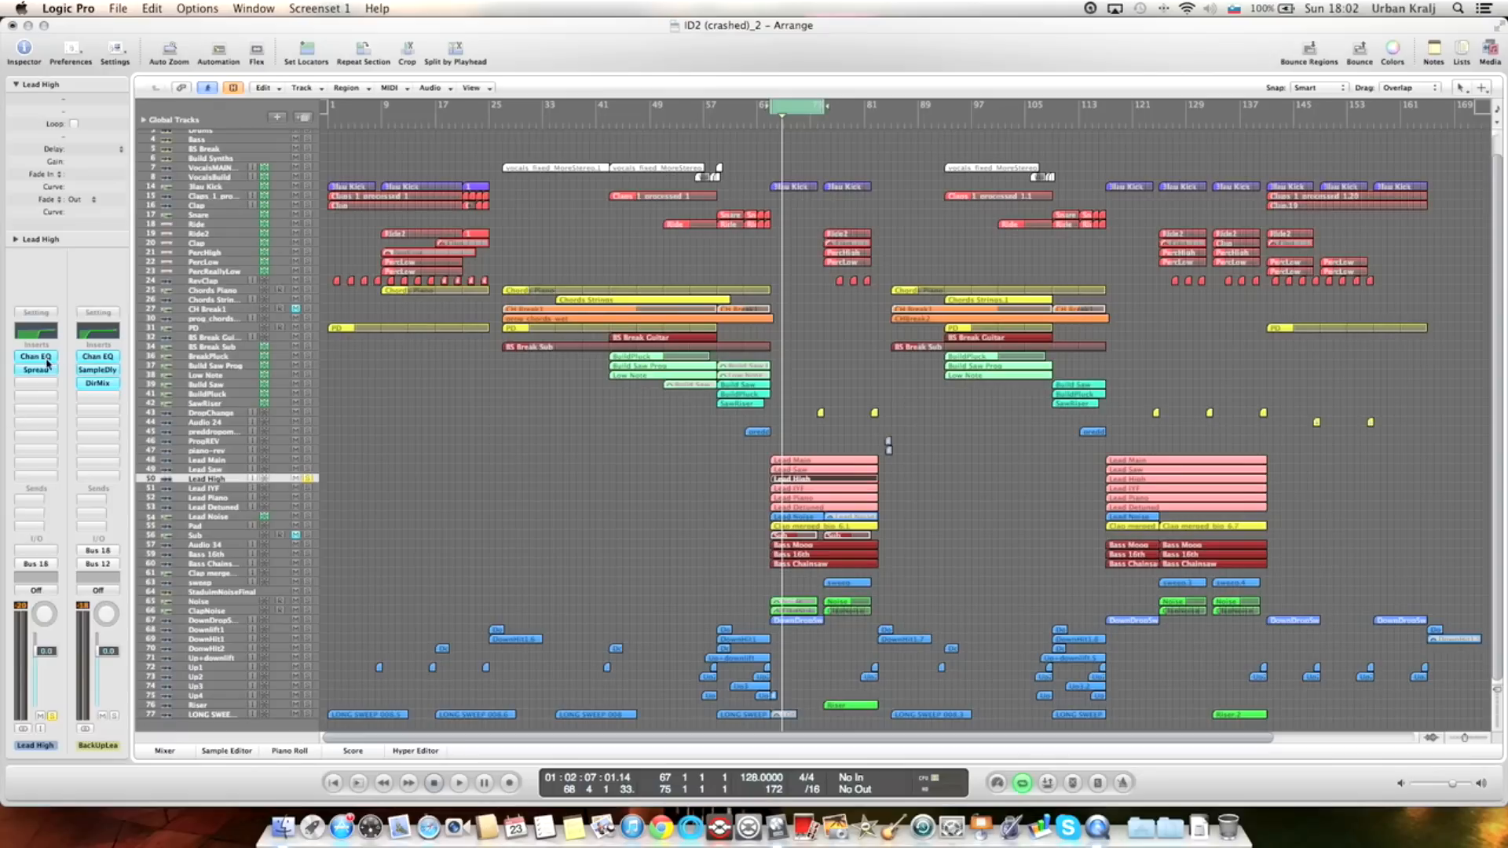
left_click(36, 356)
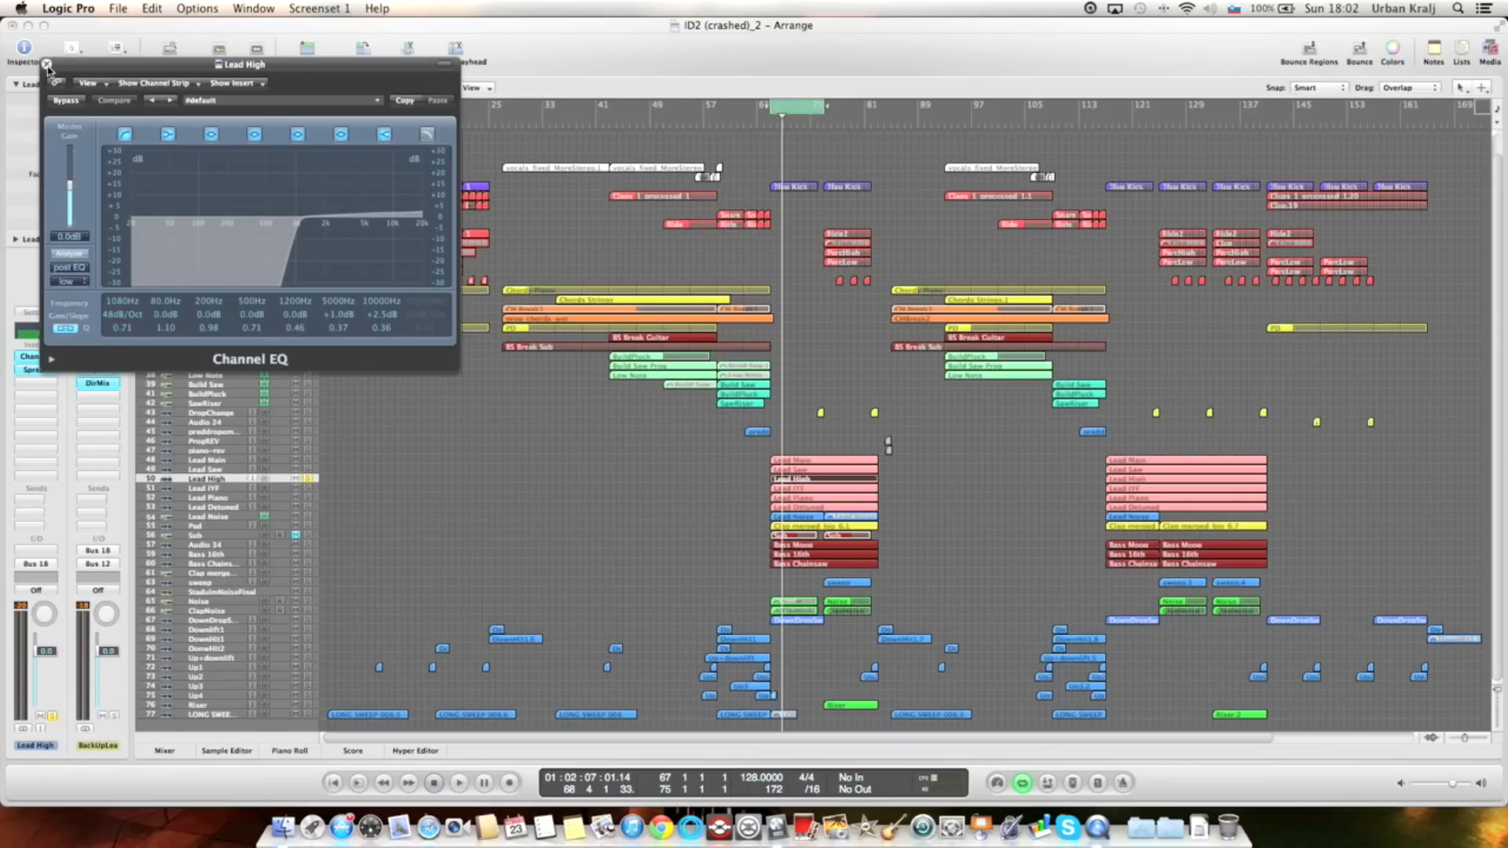
left_click(47, 64)
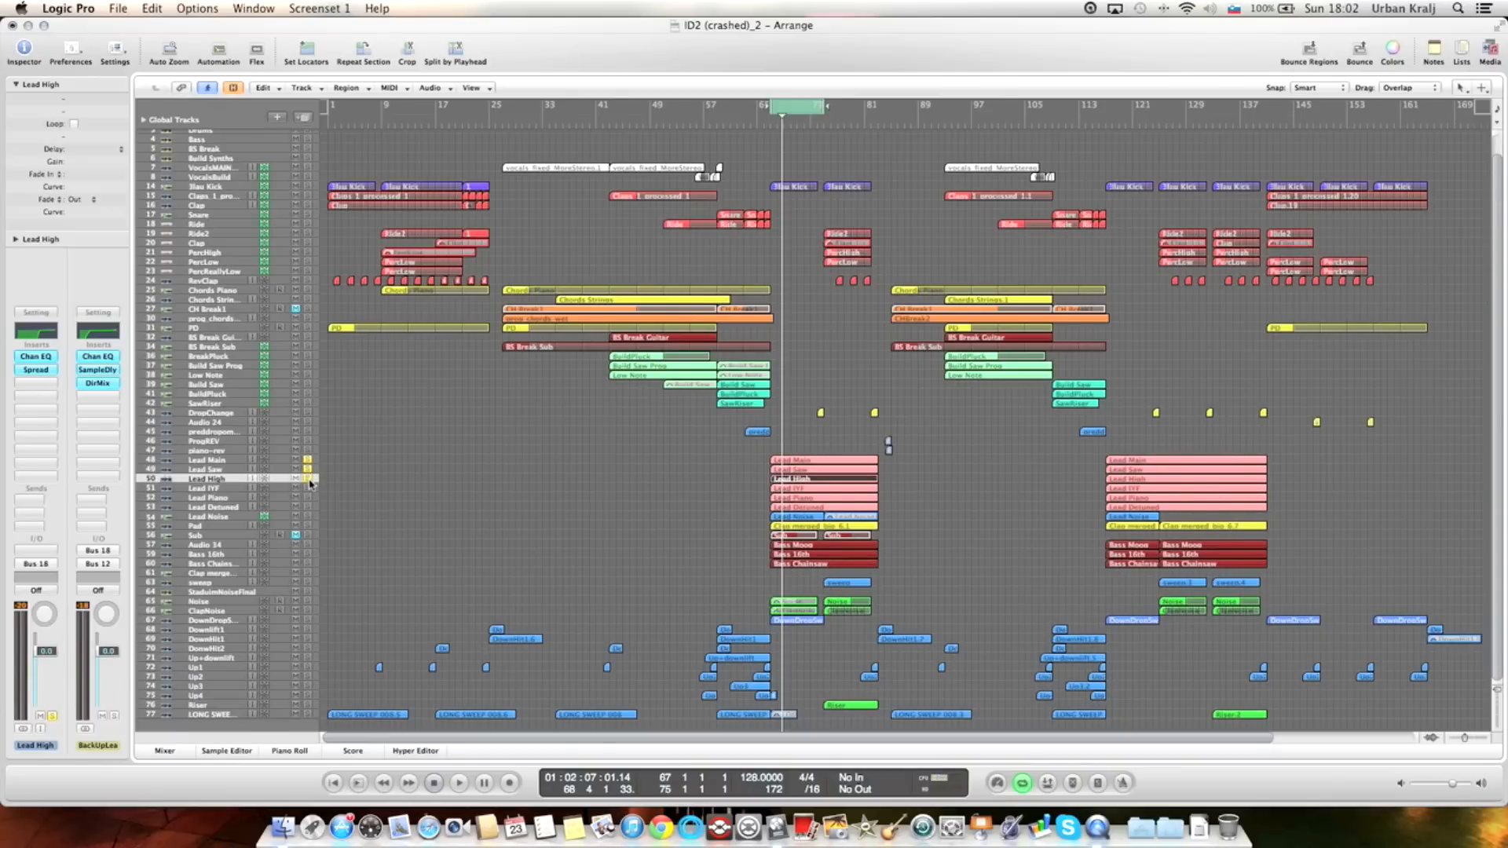
left_click(461, 782)
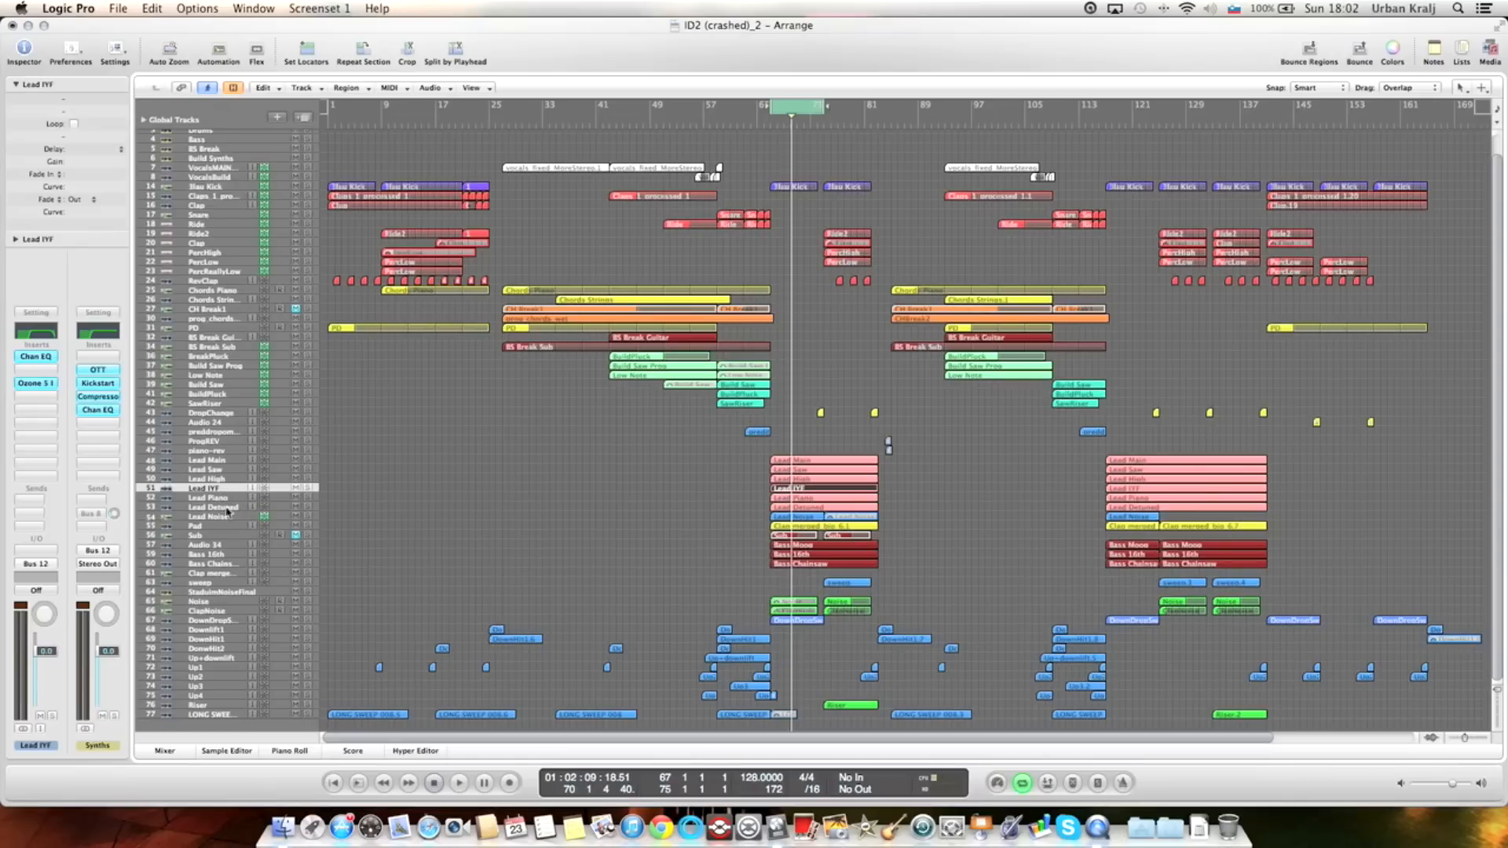
mouse_move(217, 507)
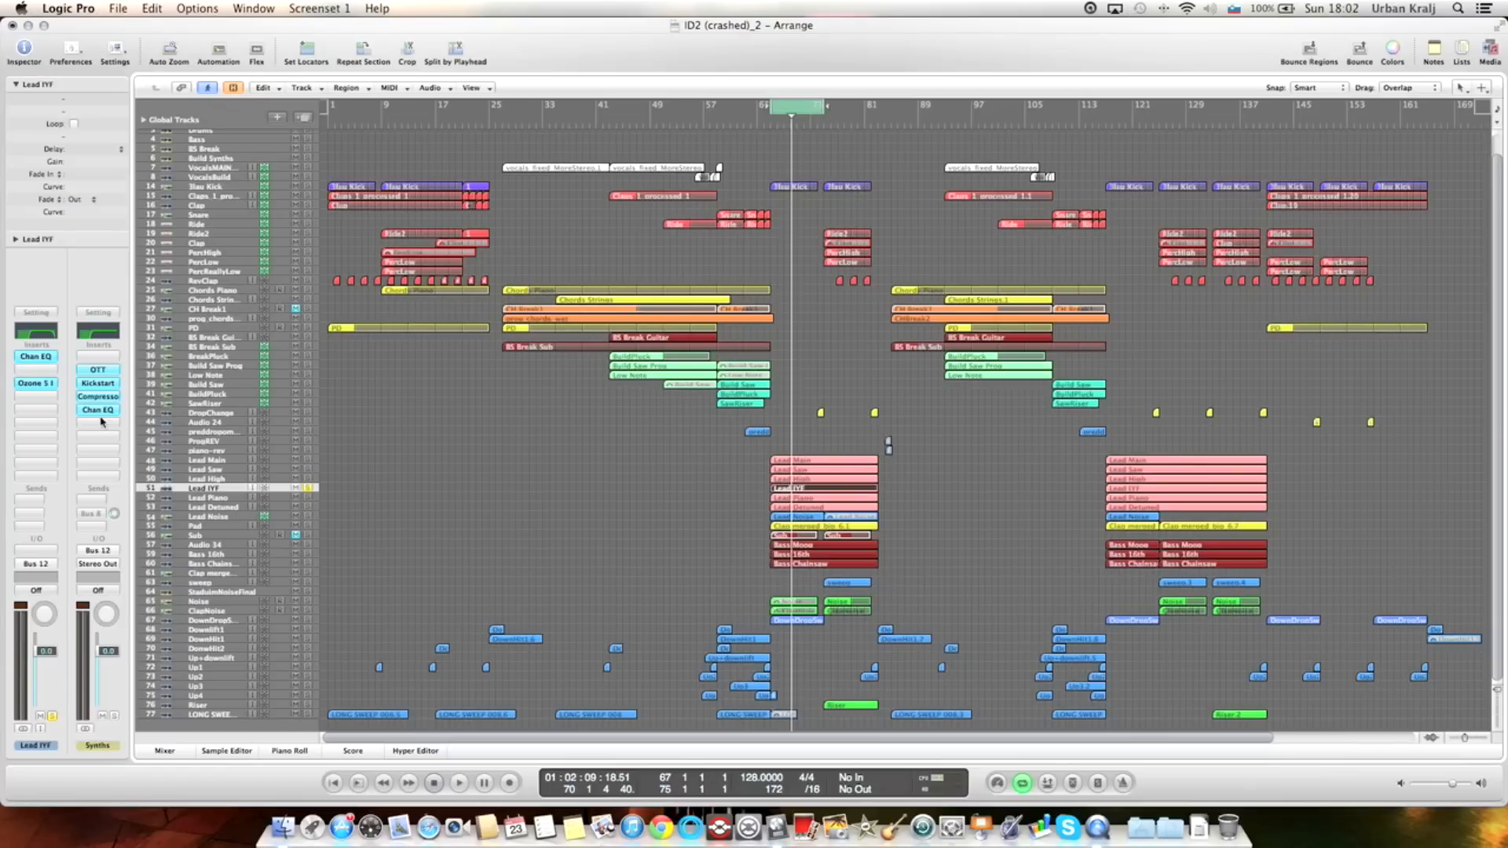
left_click(461, 783)
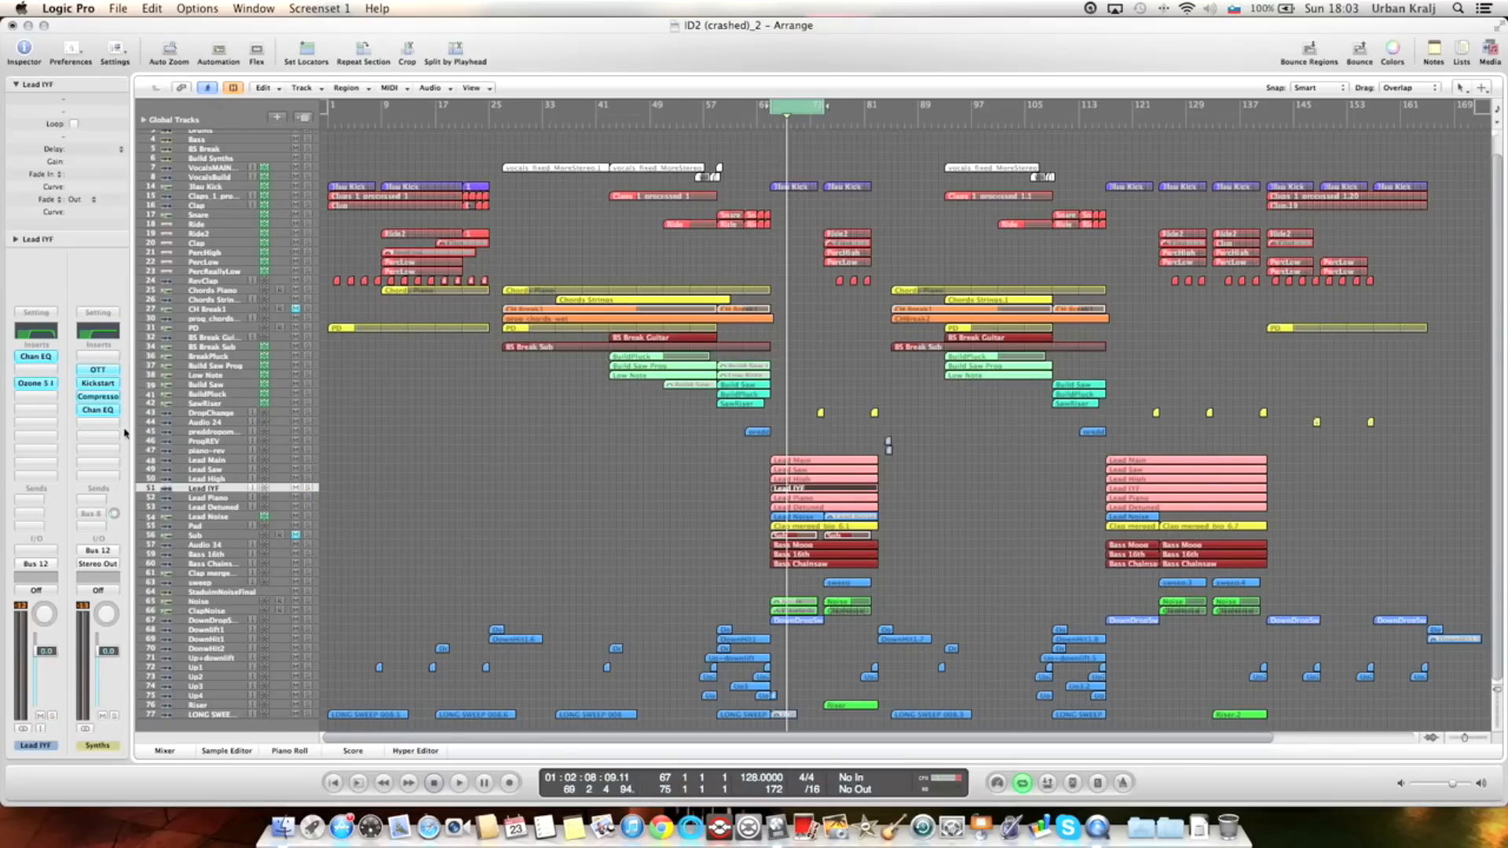
left_click(33, 356)
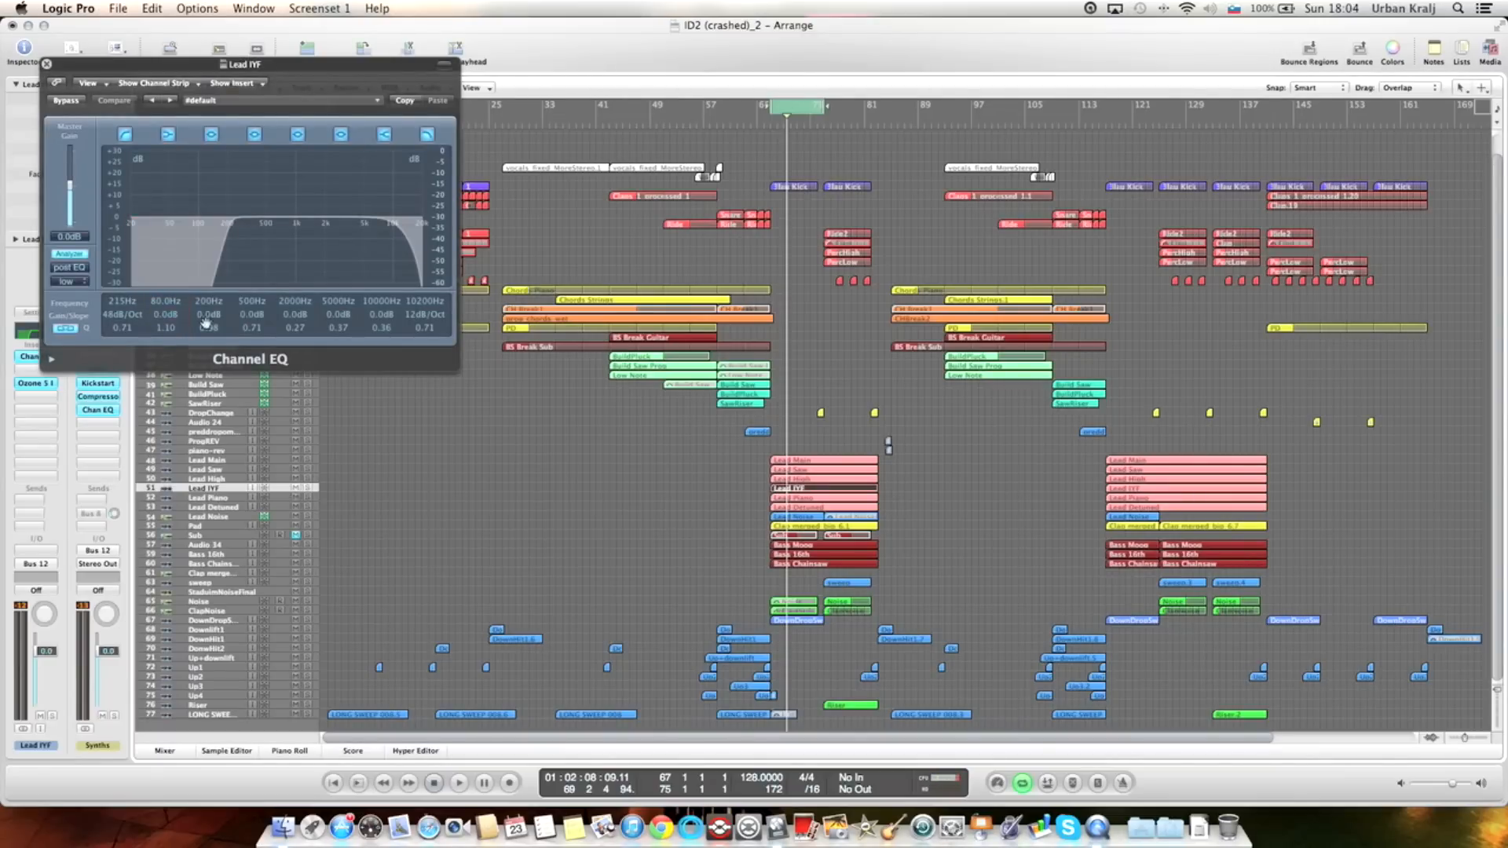
left_click(121, 308)
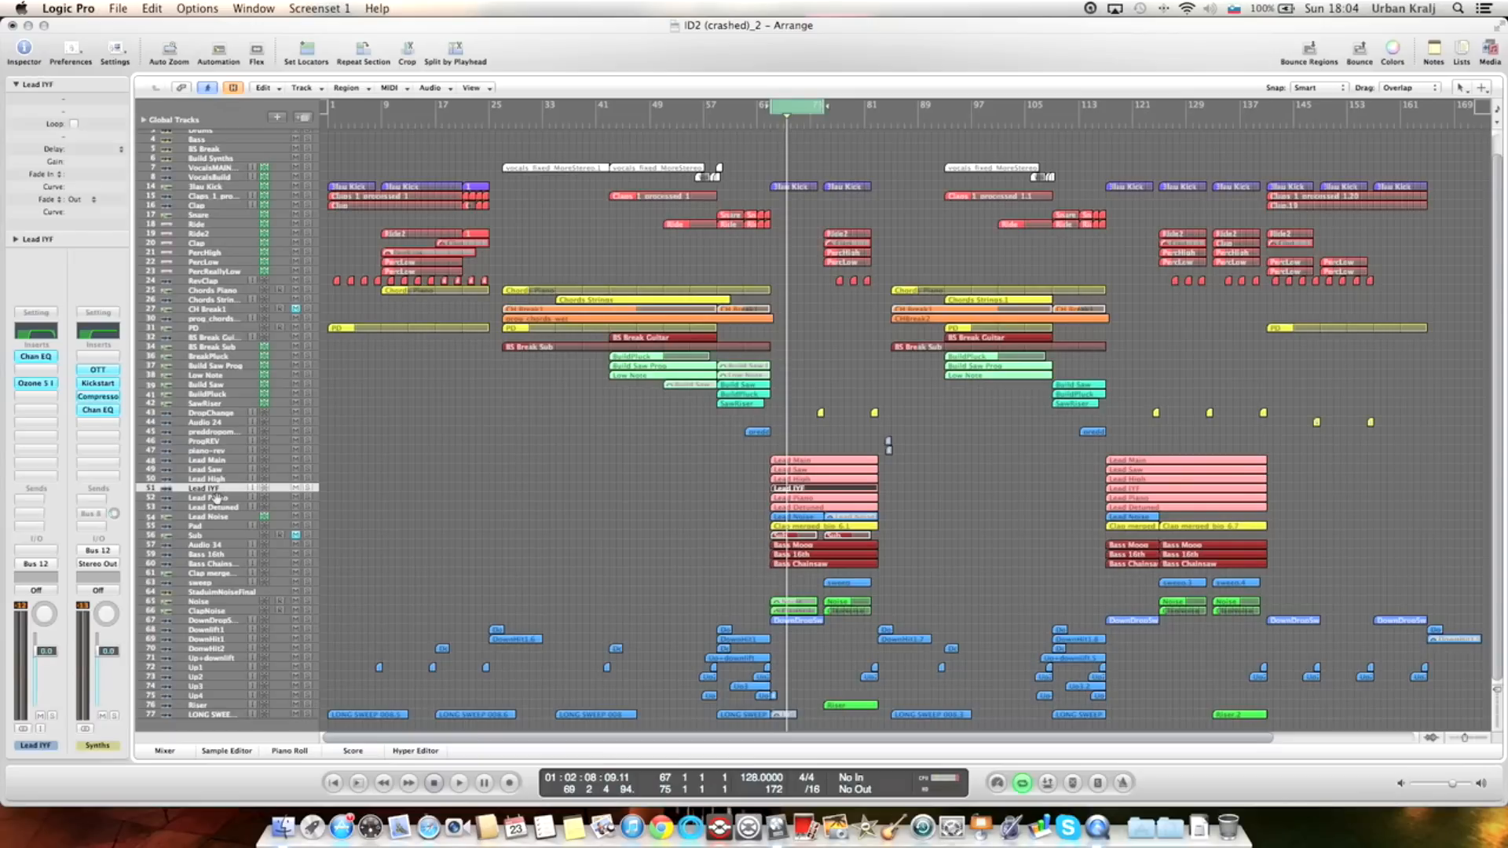
Select the Lead Piano layer and review its Channel EQ.
left_click(209, 498)
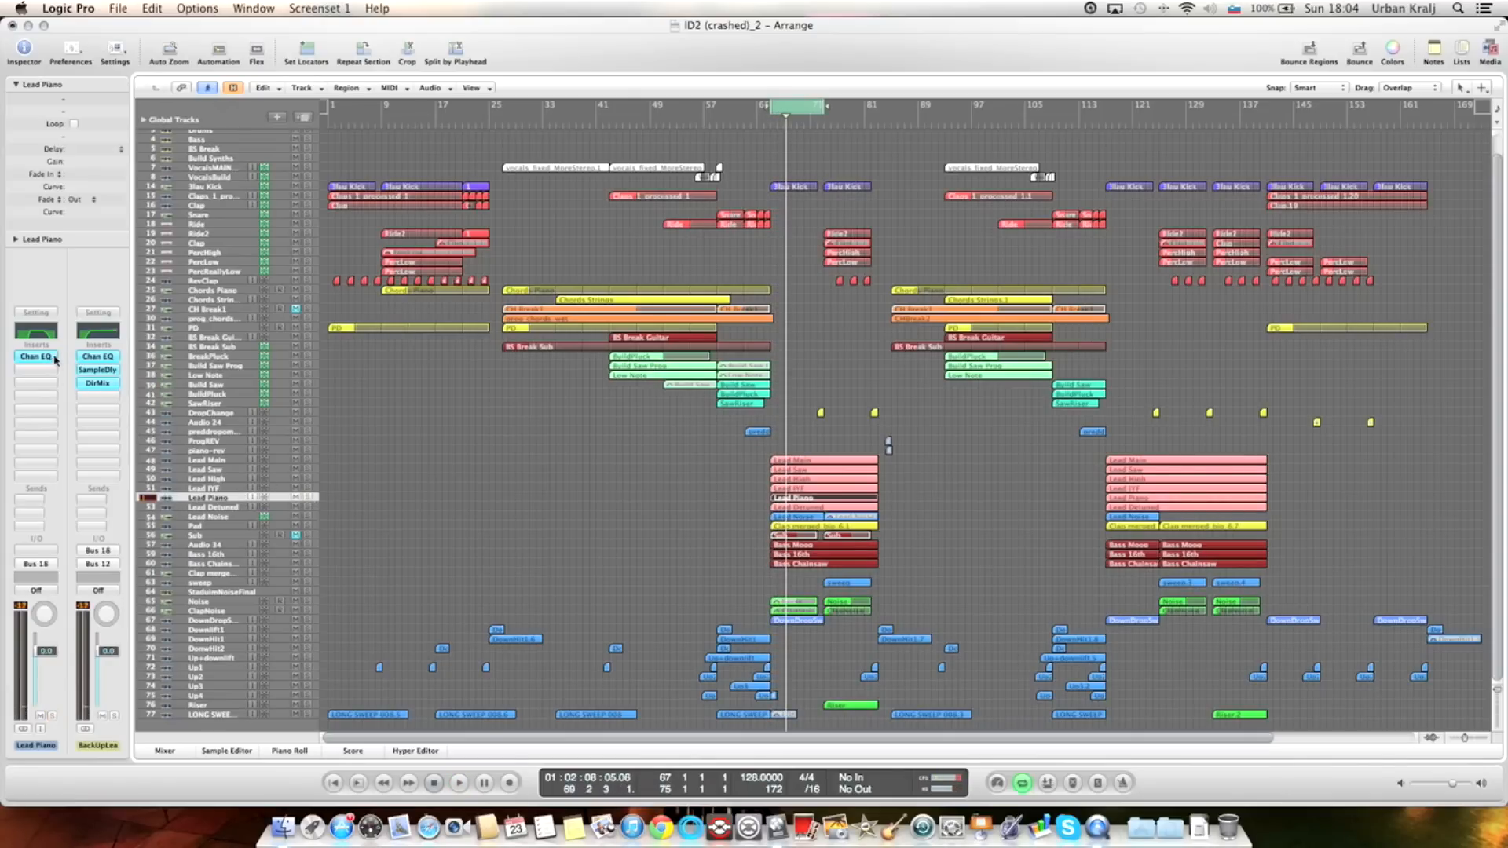
left_click(36, 357)
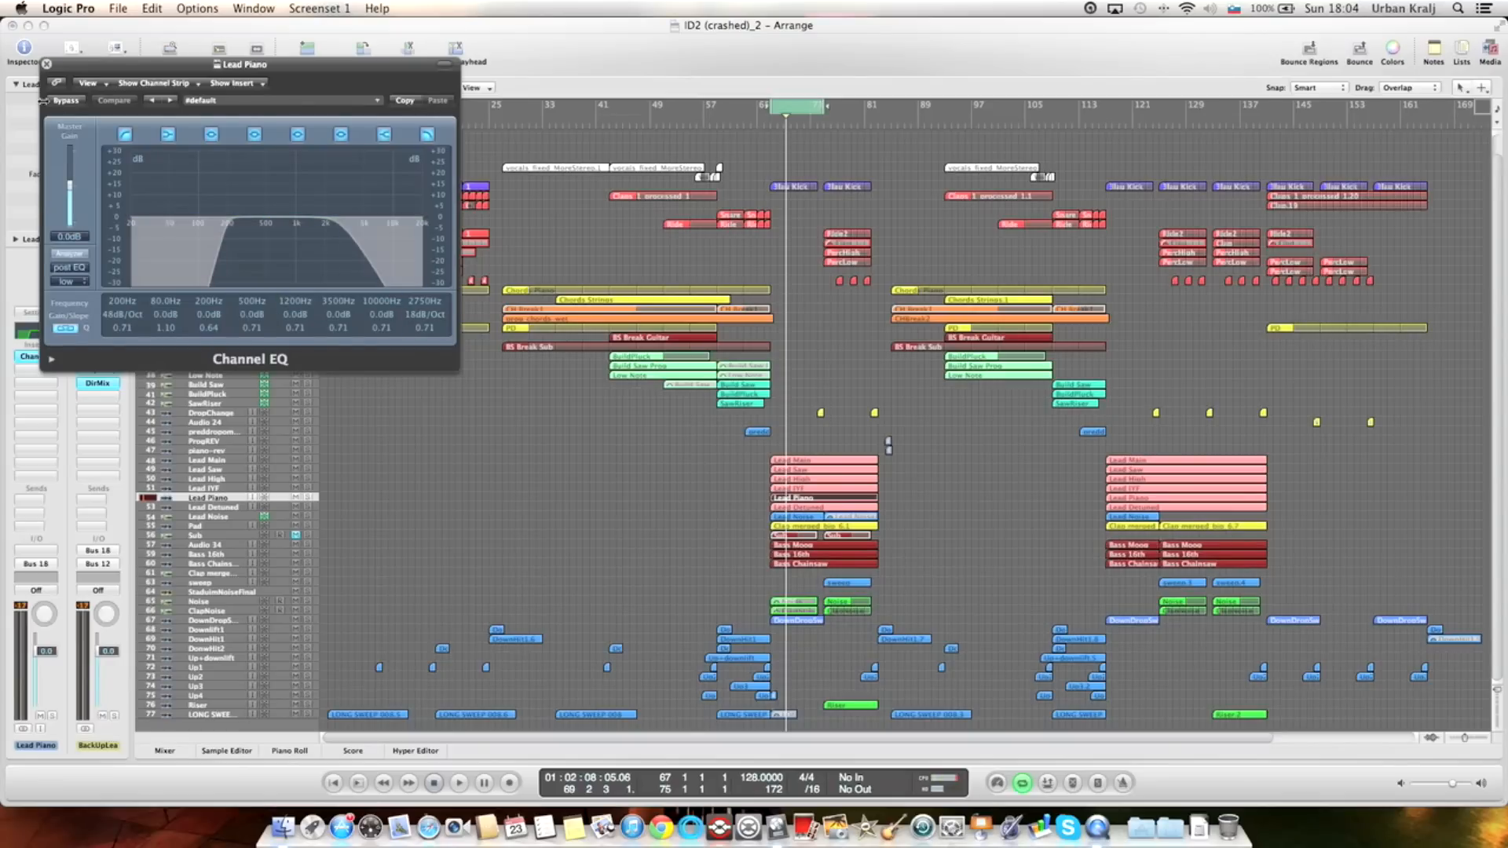
left_click(46, 63)
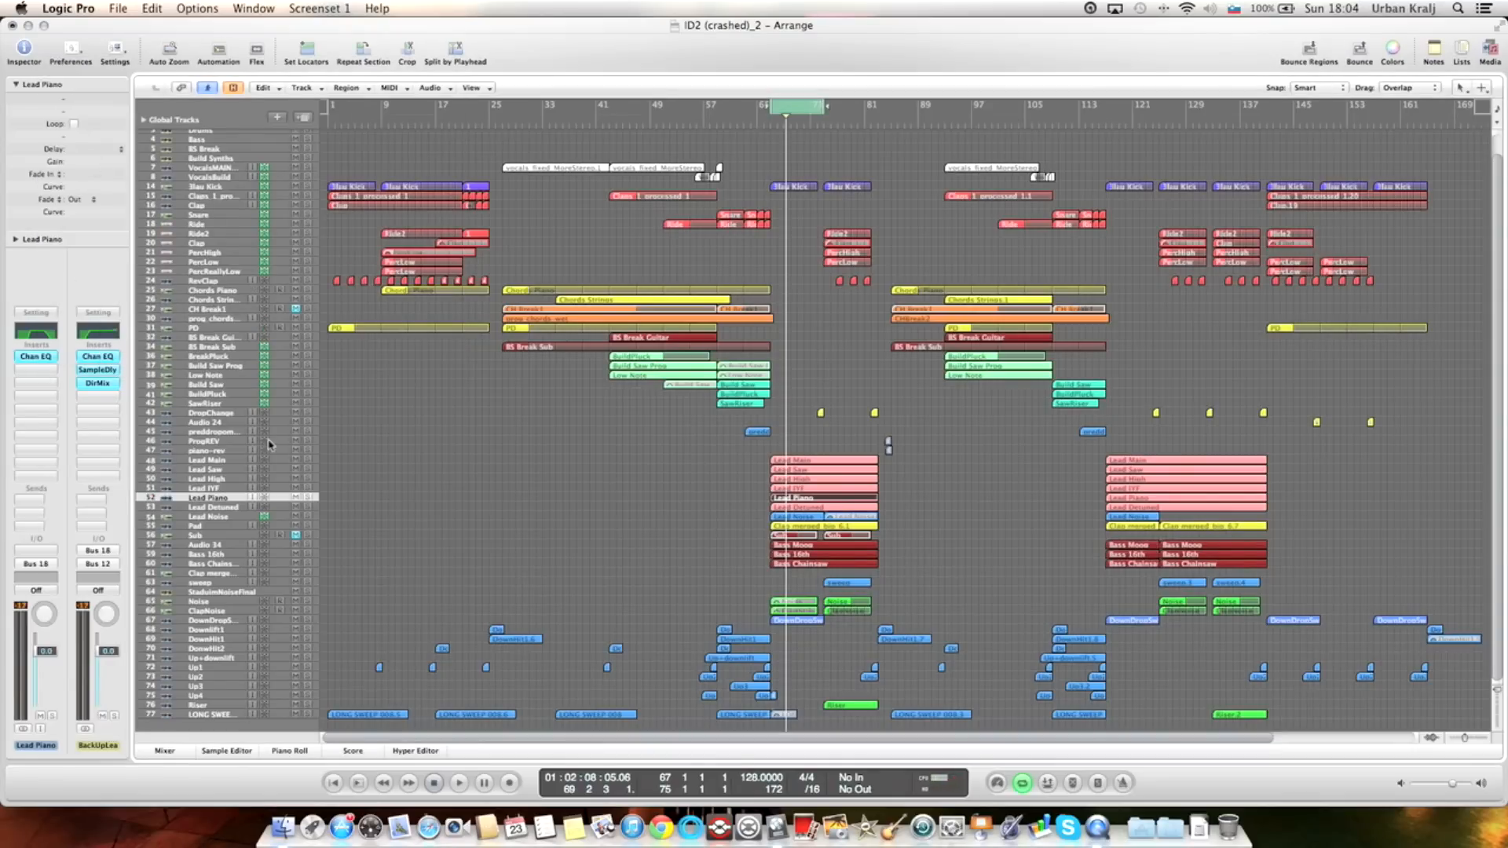
Select the Lead Detuned layer and open its Stereo Spread insert.
left_click(212, 507)
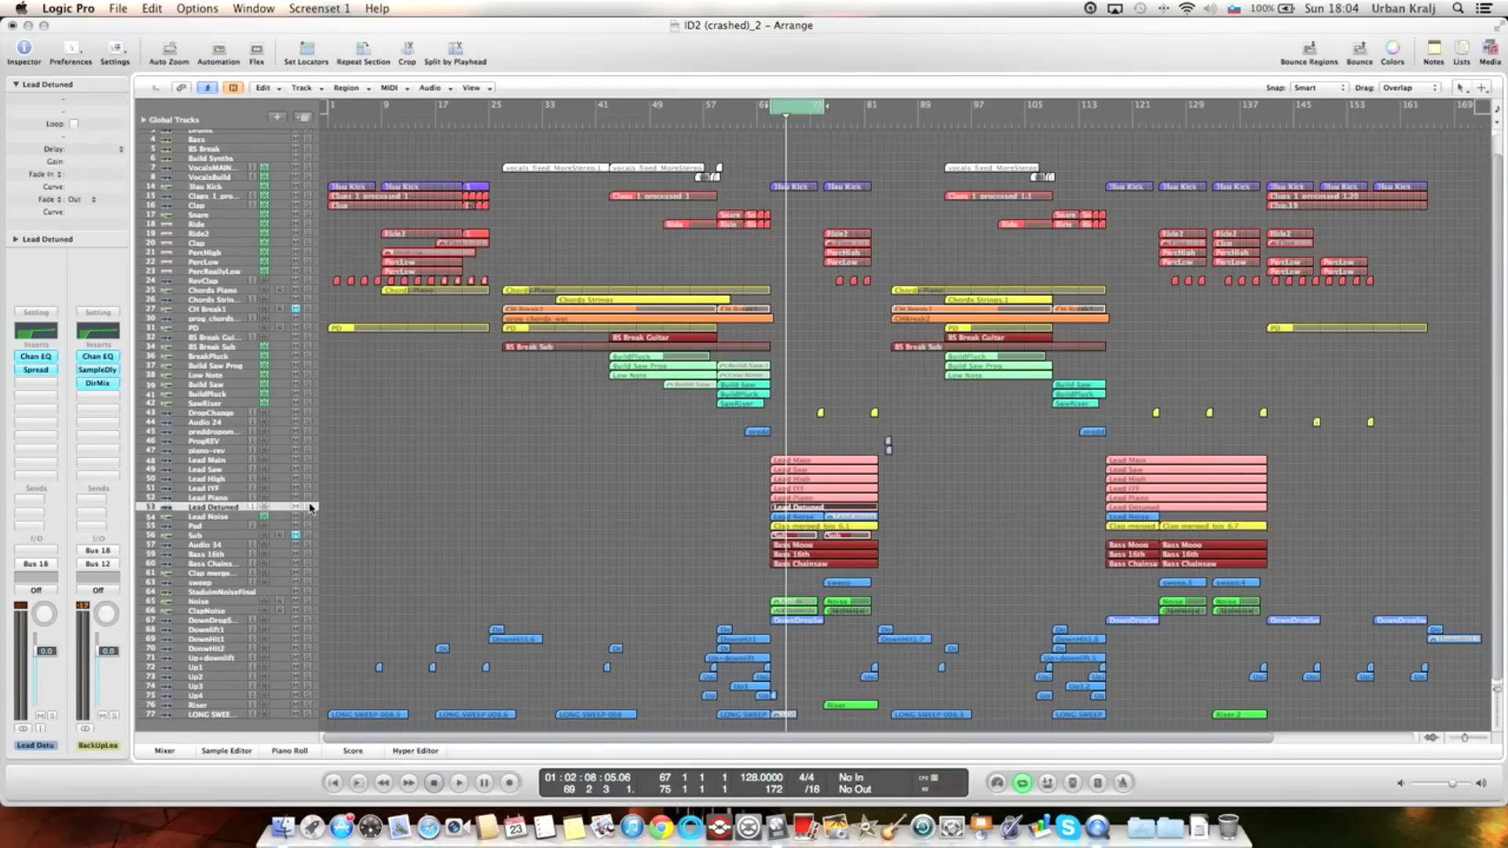
left_click(459, 783)
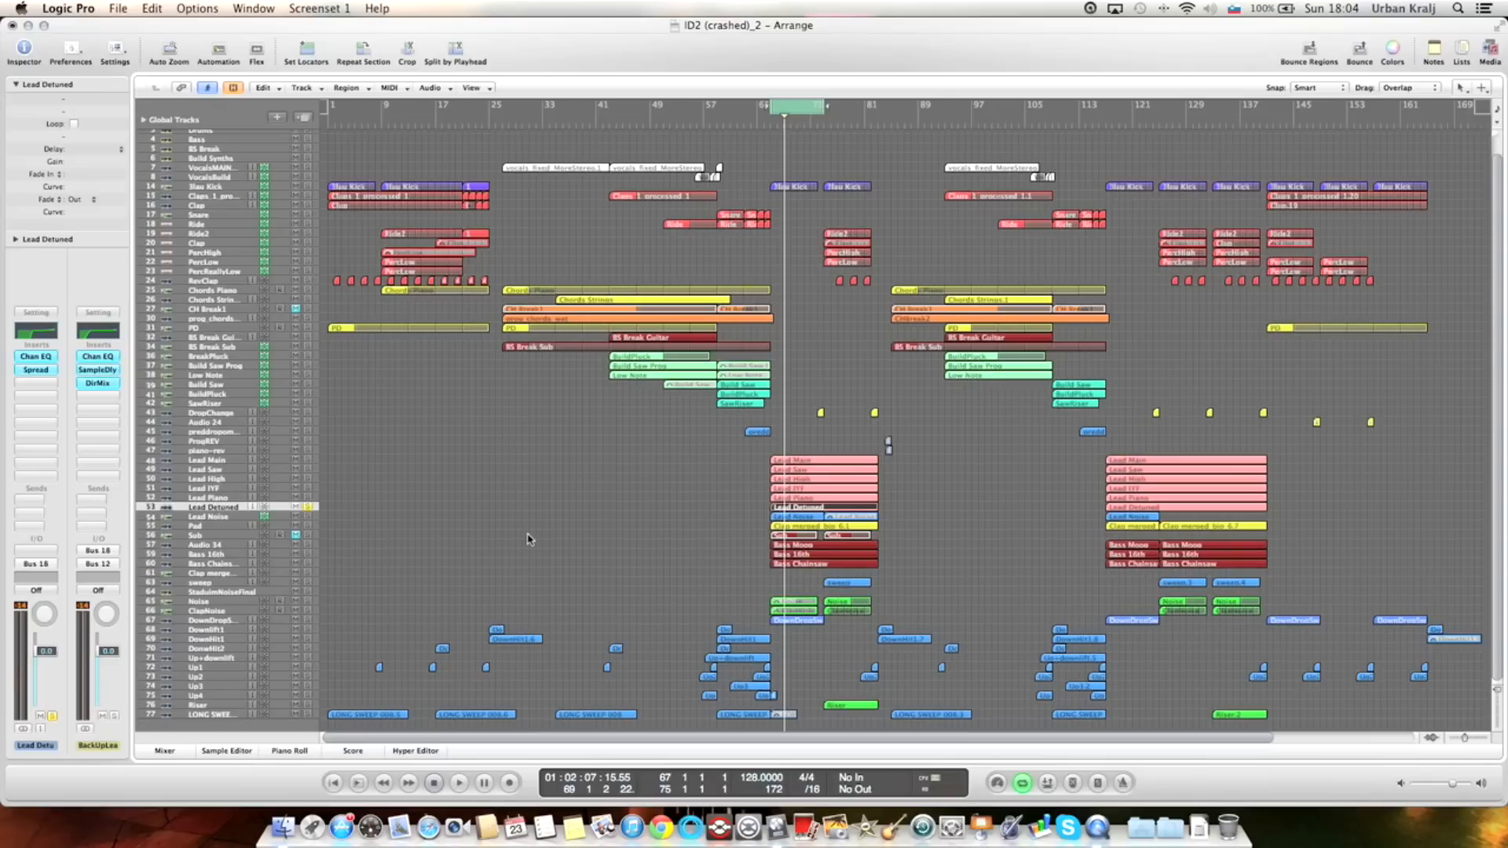
mouse_move(514, 539)
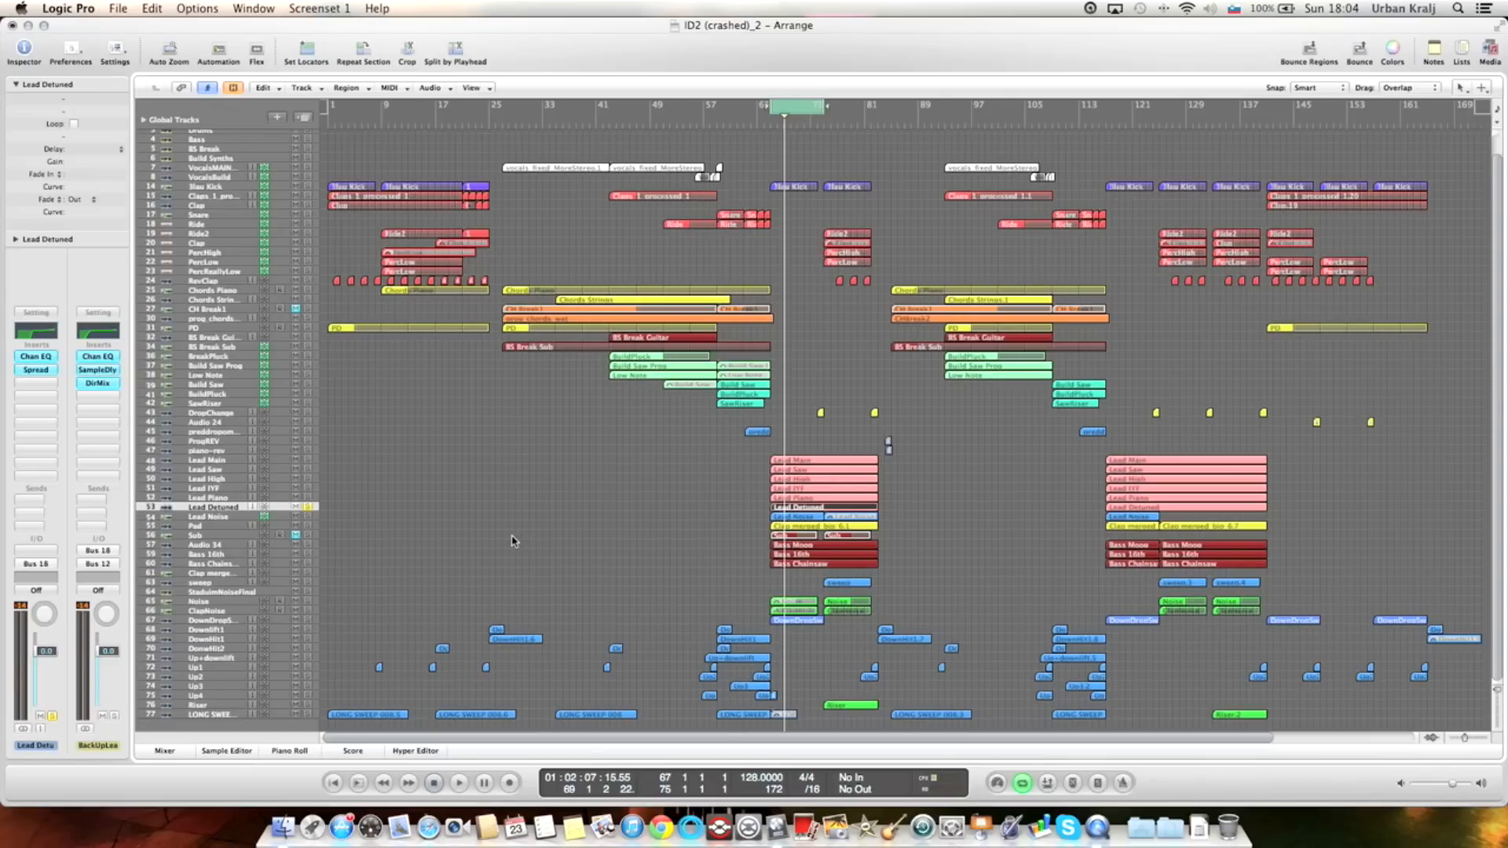
mouse_move(346, 515)
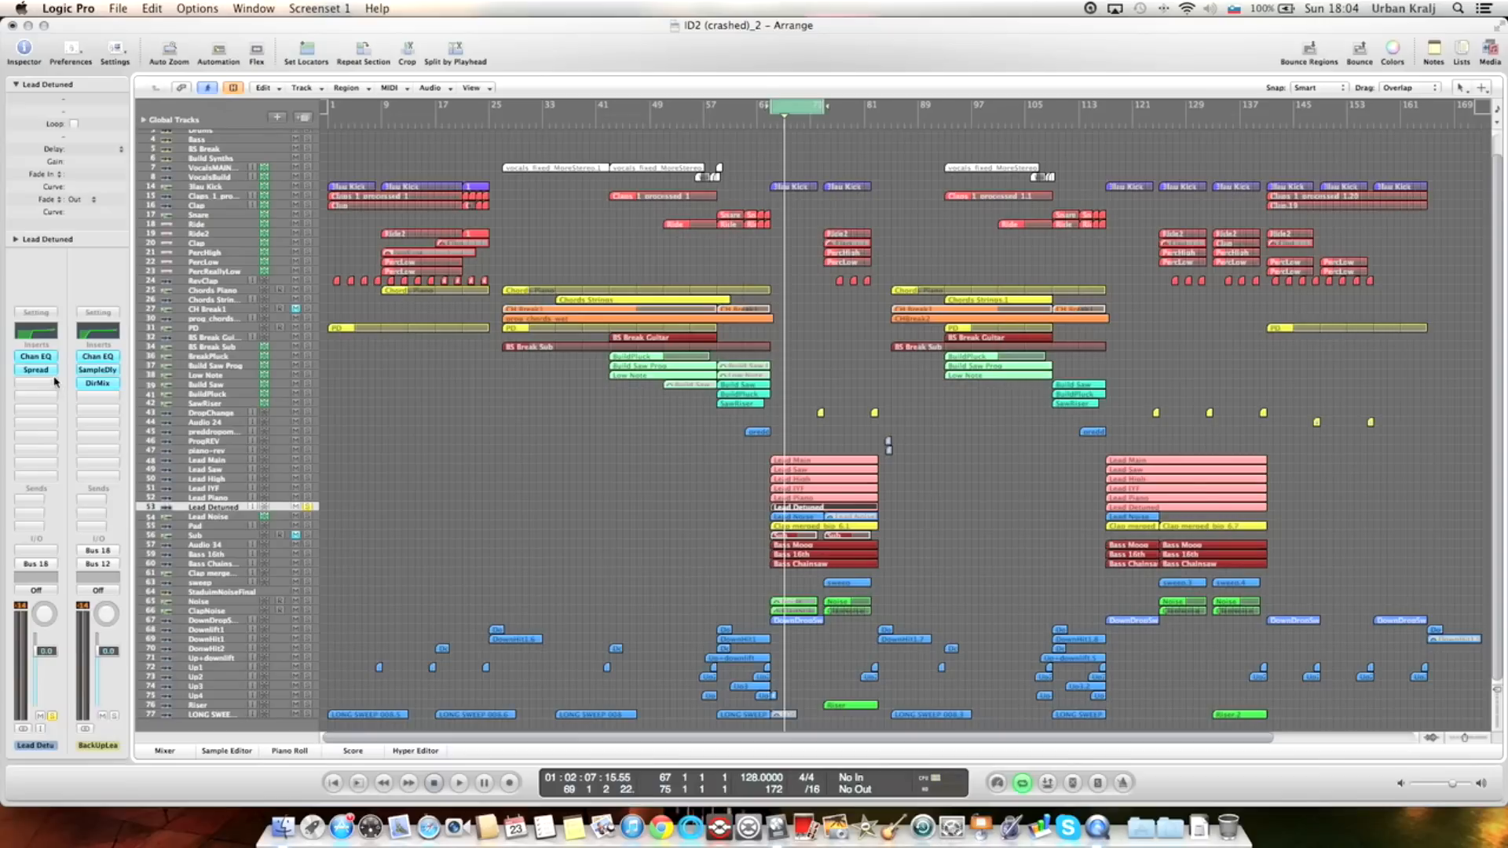
left_click(35, 357)
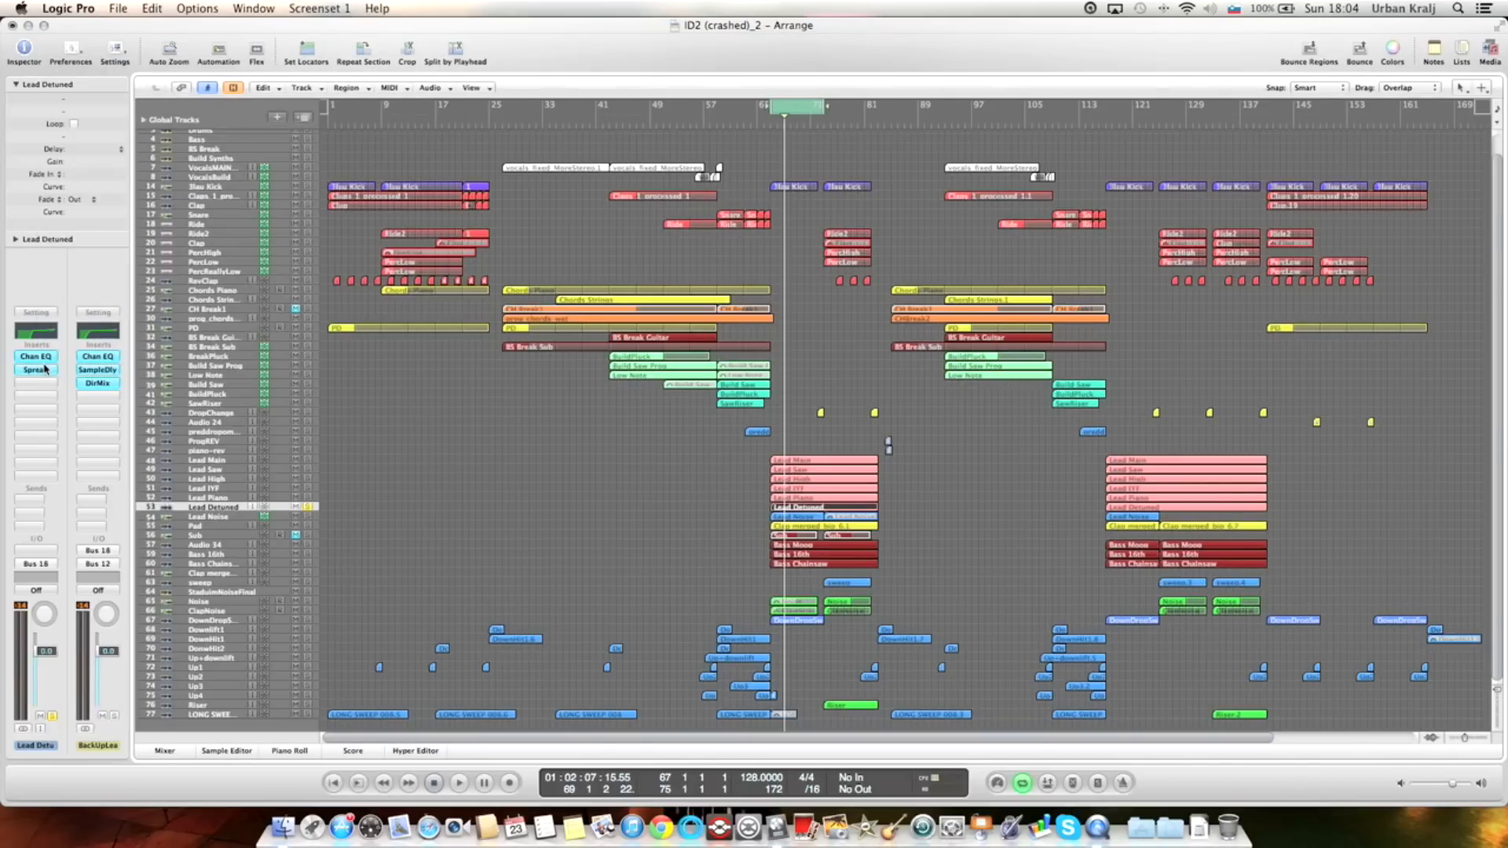
left_click(36, 370)
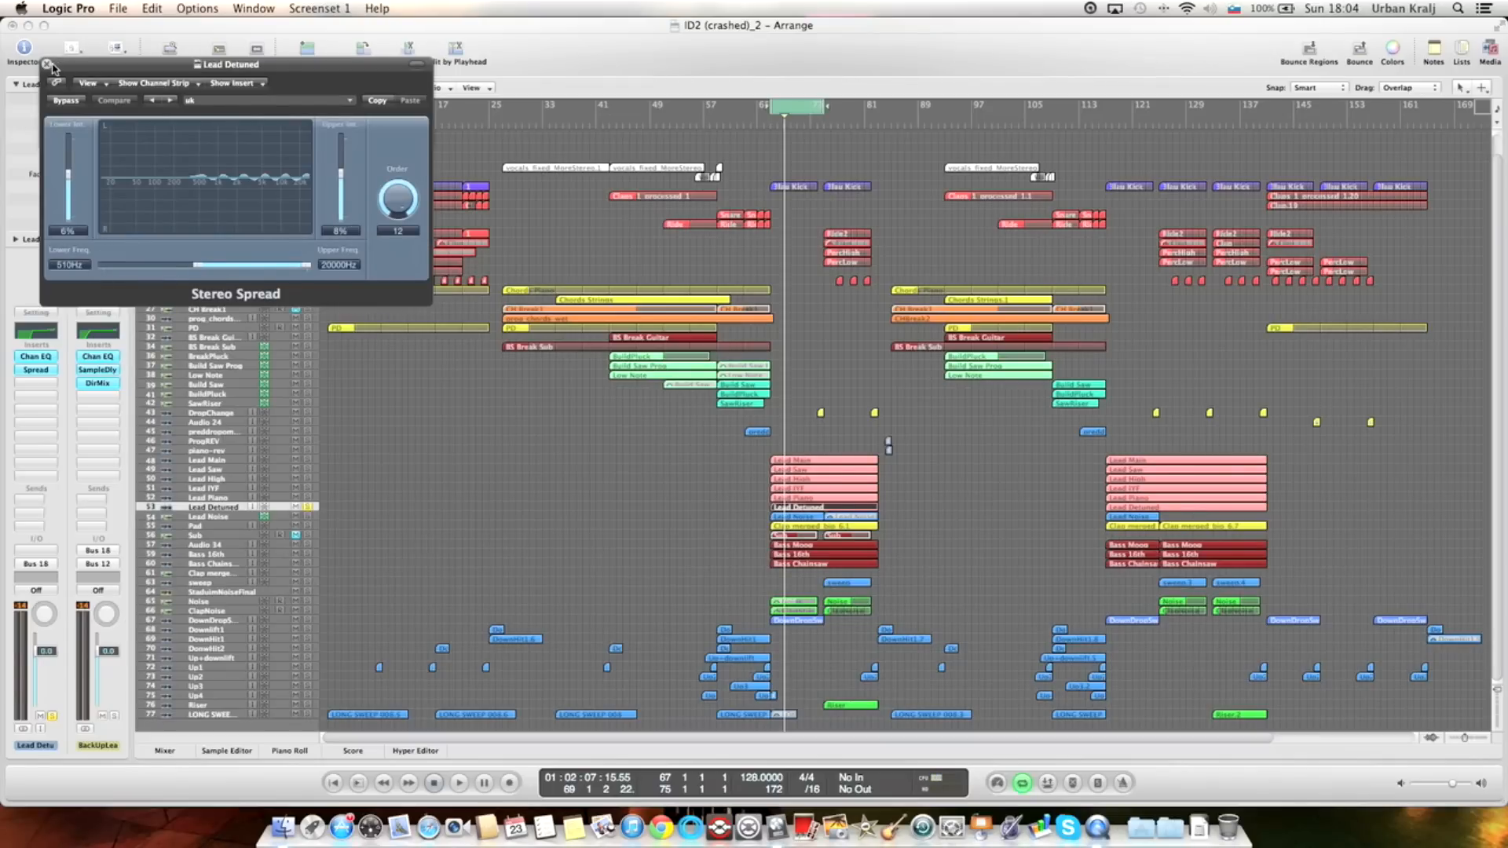
Close the Stereo Spread window and show the Lead Noise layer's channel strip.
left_click(48, 64)
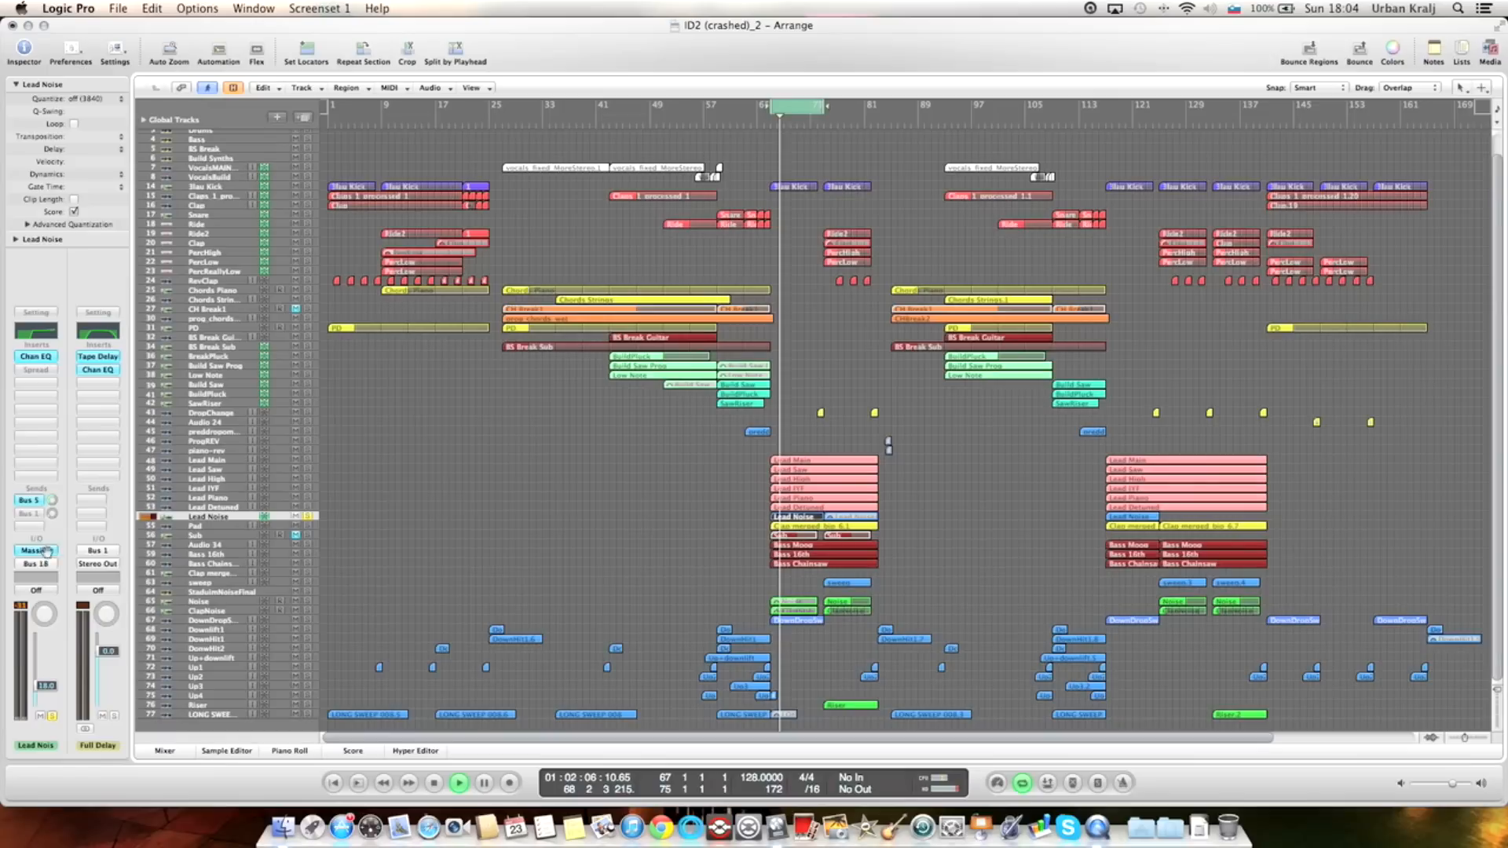
left_click(484, 783)
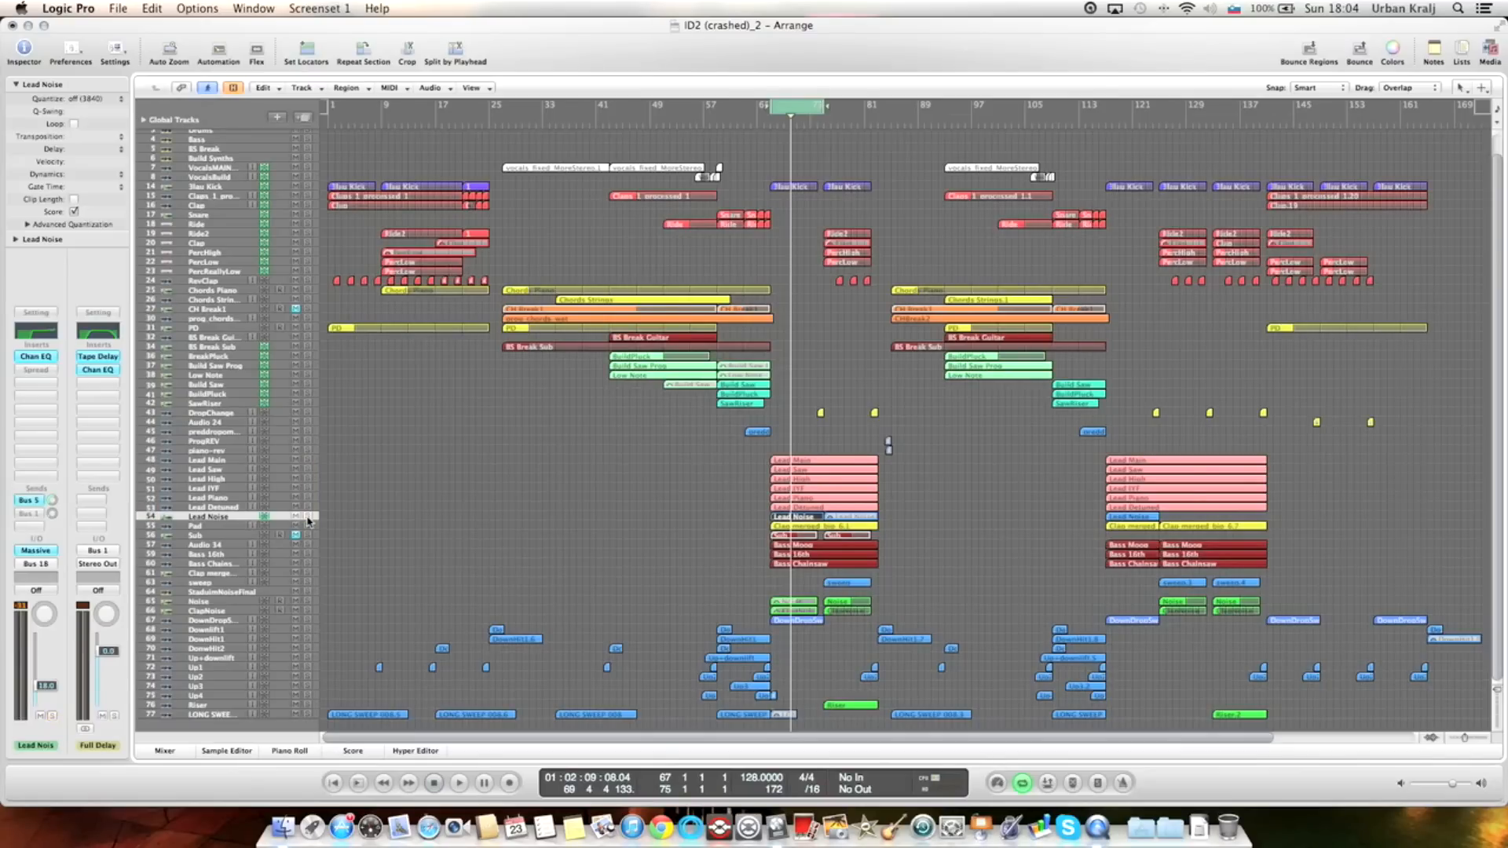
Create a new software instrument track Inst 4 and open a blank Massive synth on it.
left_click(208, 714)
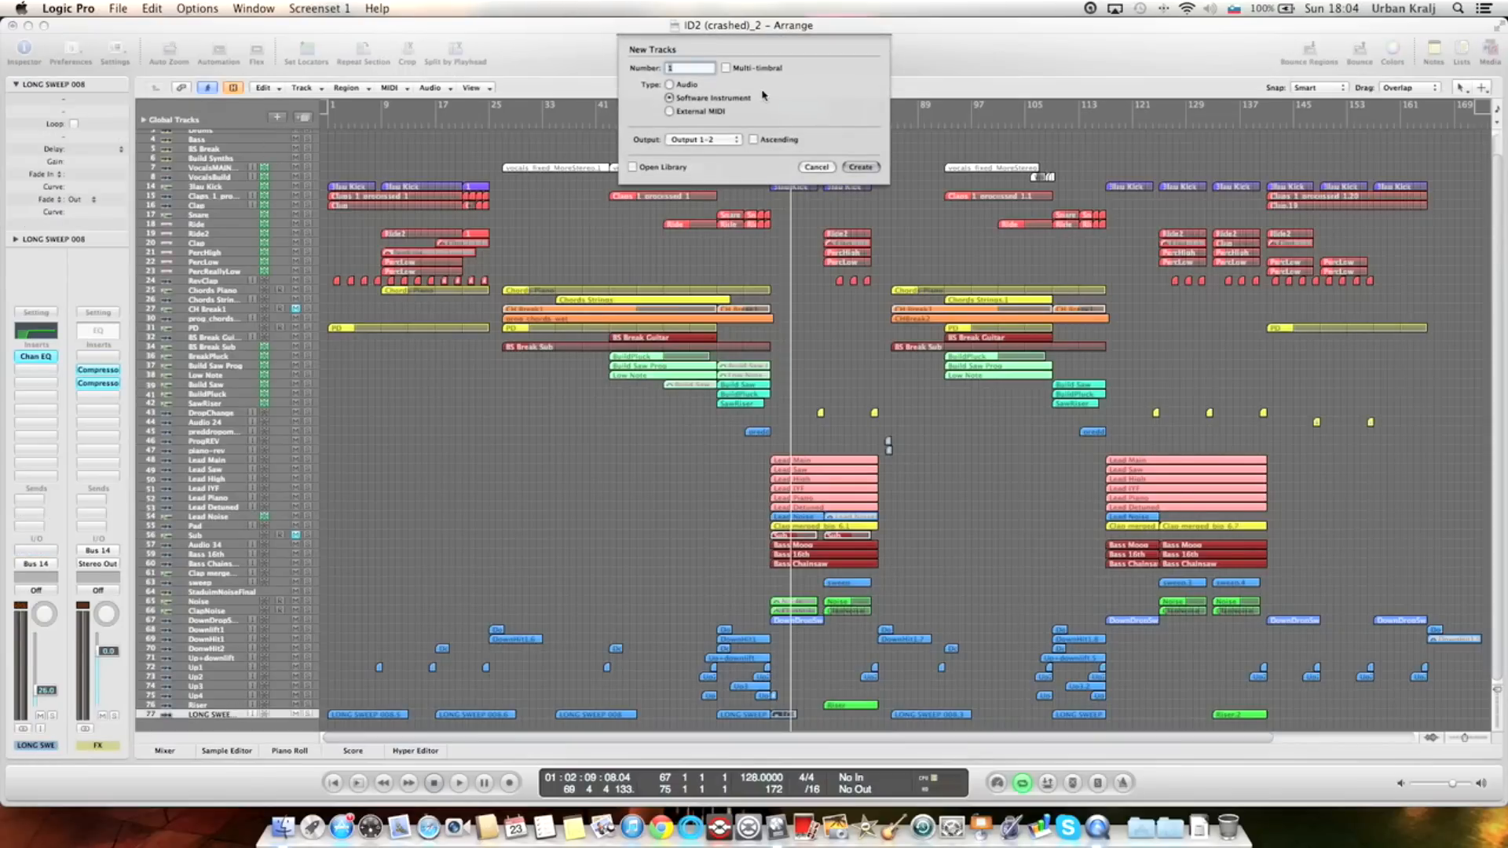
left_click(860, 167)
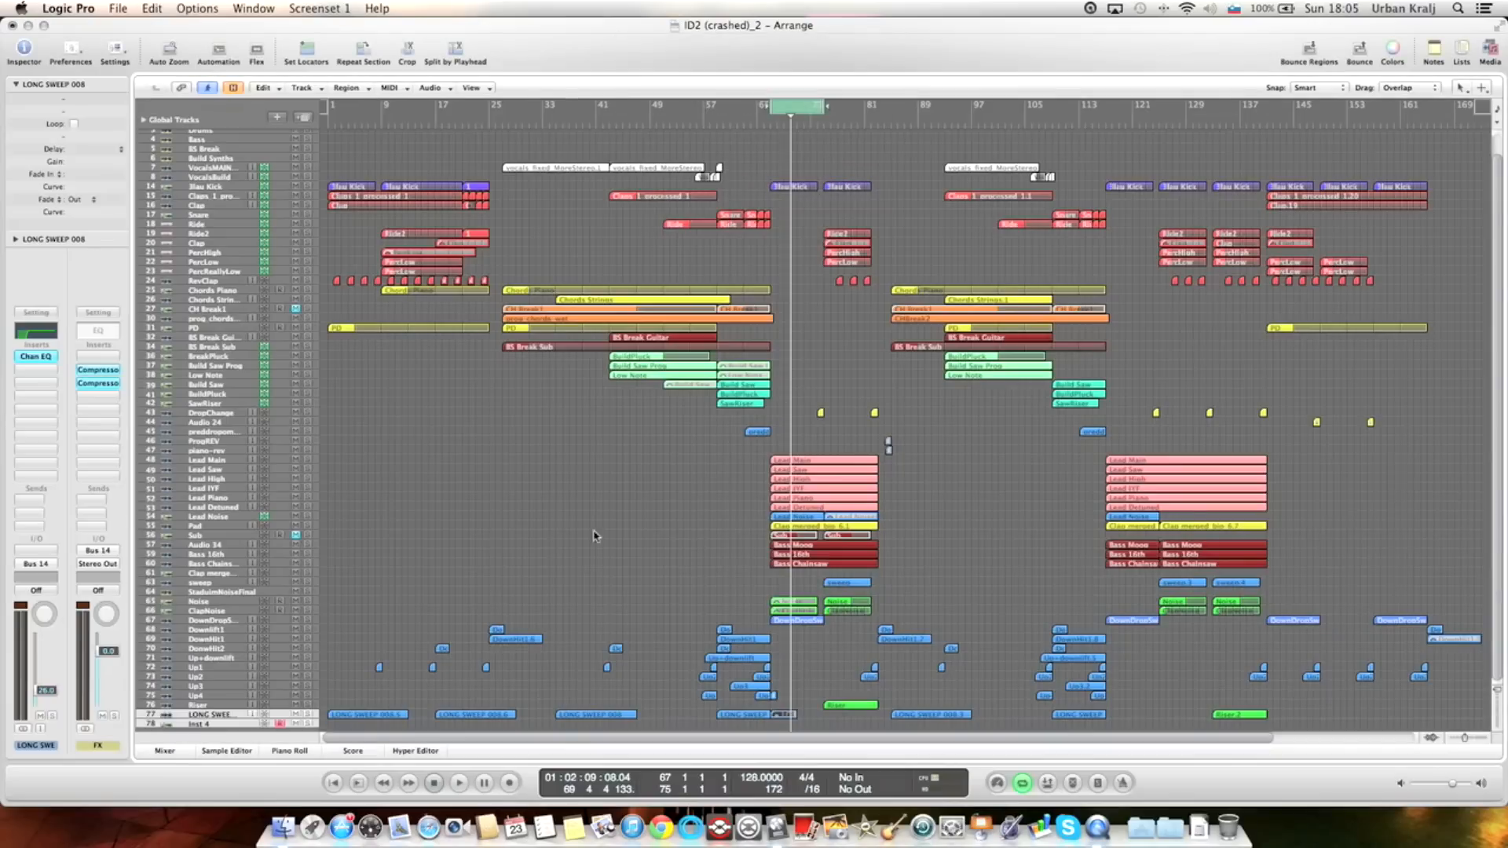
left_click(35, 534)
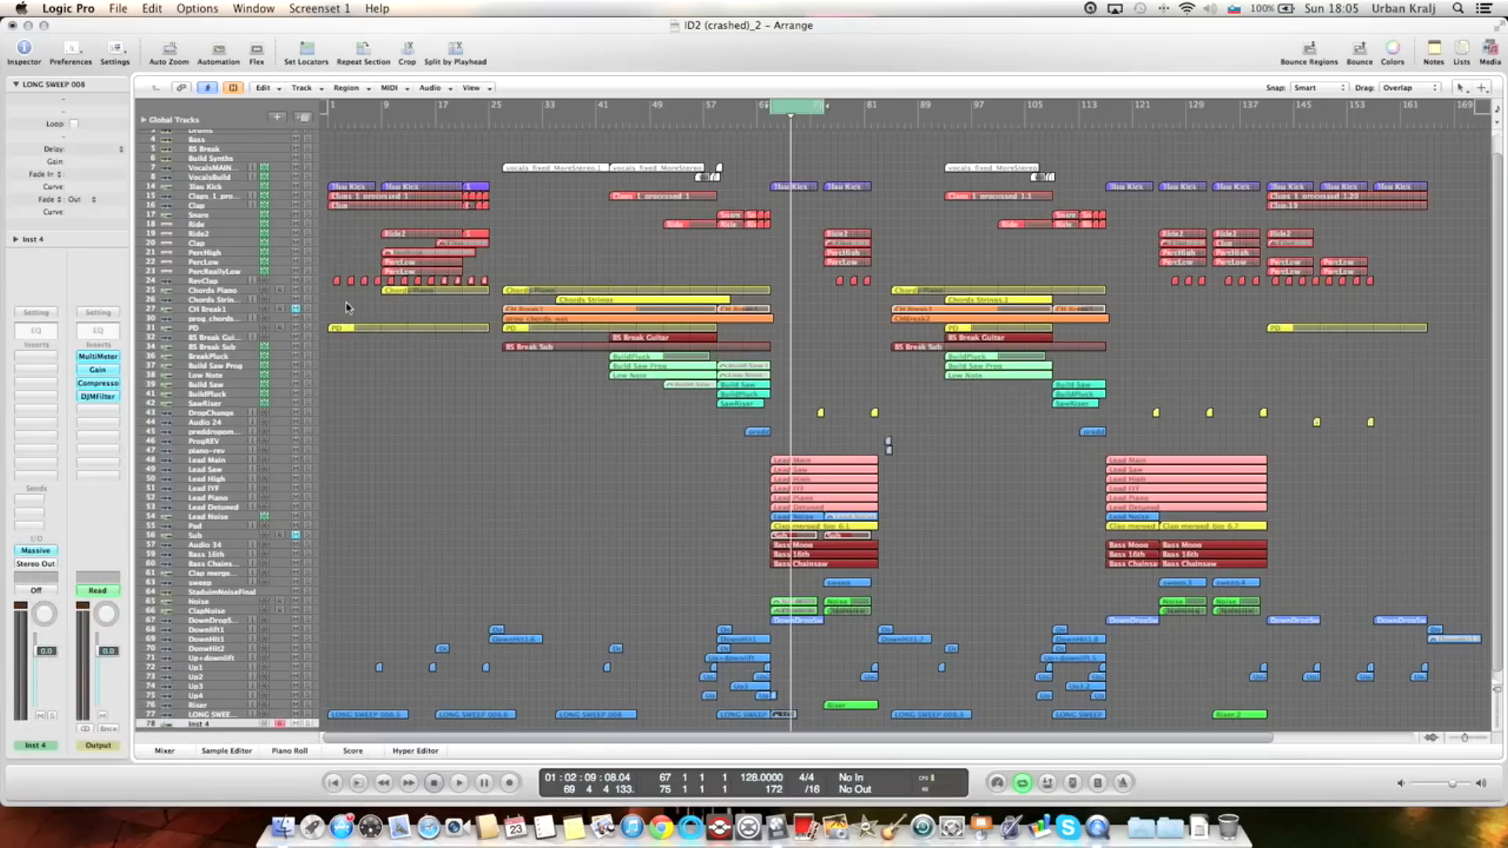
mouse_move(349, 289)
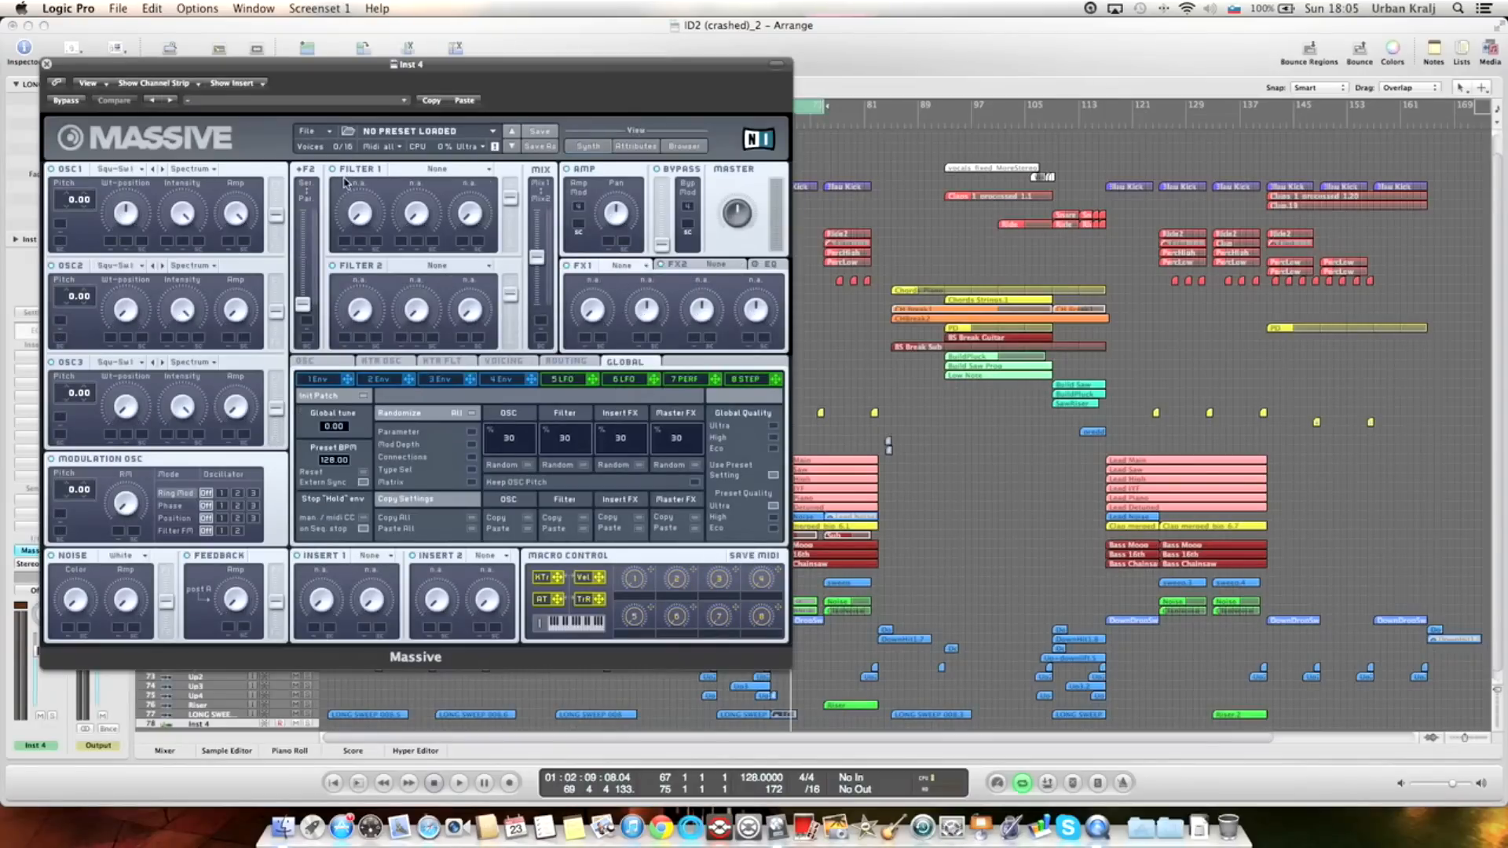
left_click(309, 131)
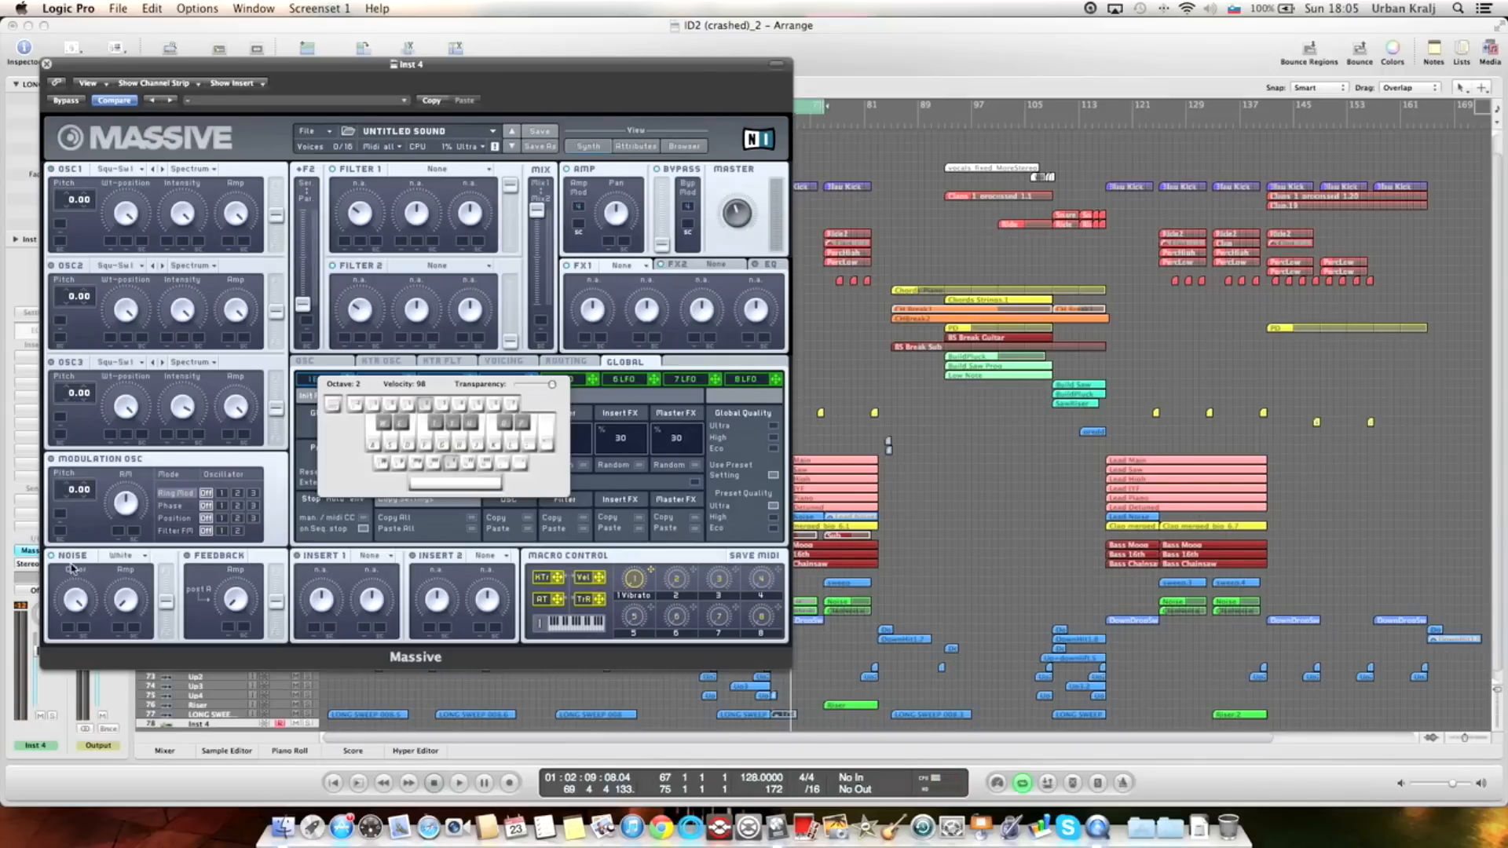
mouse_move(149, 448)
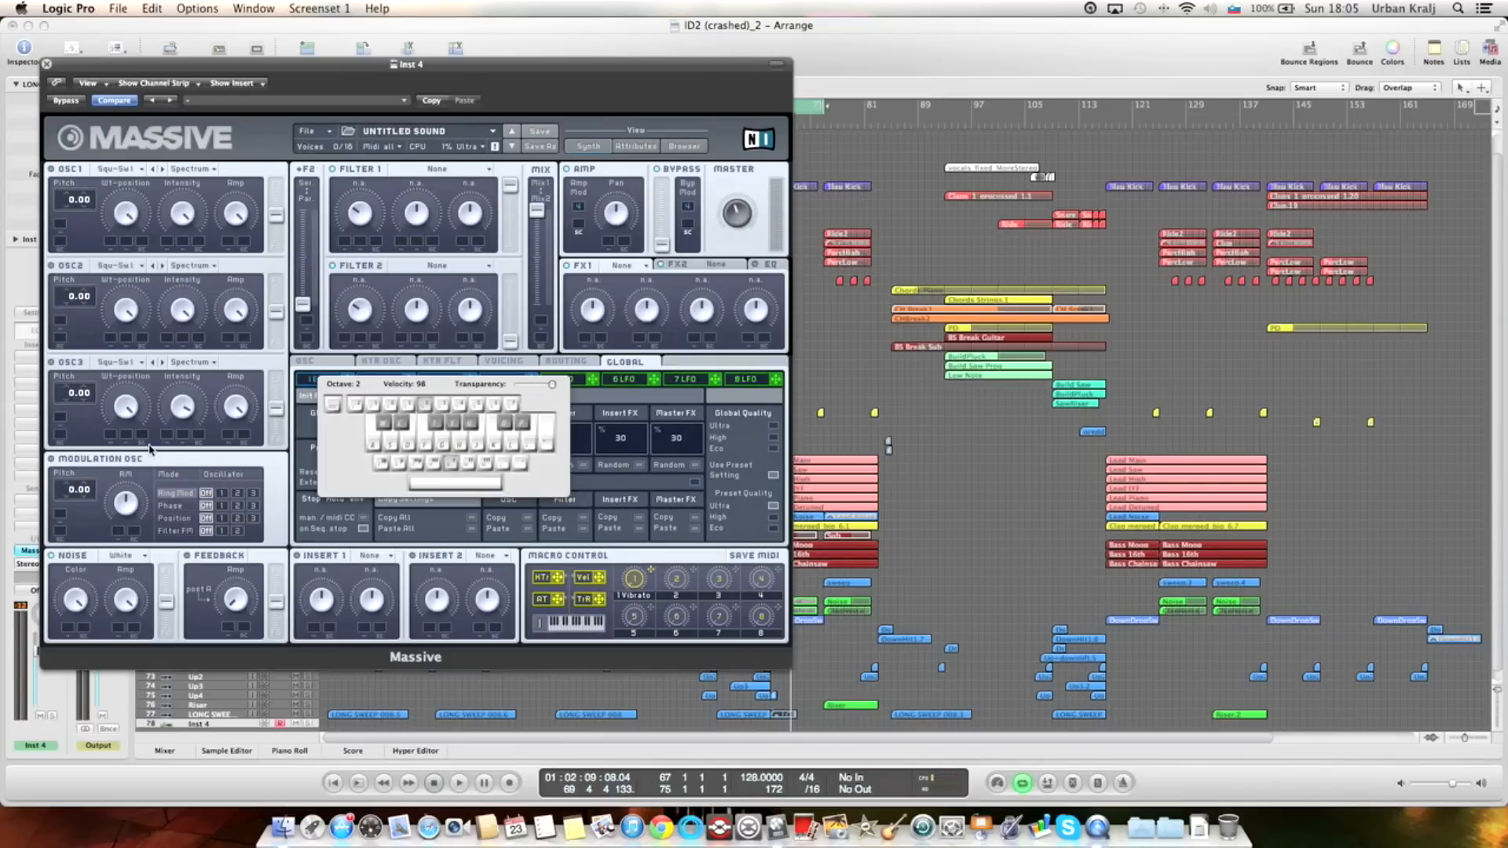